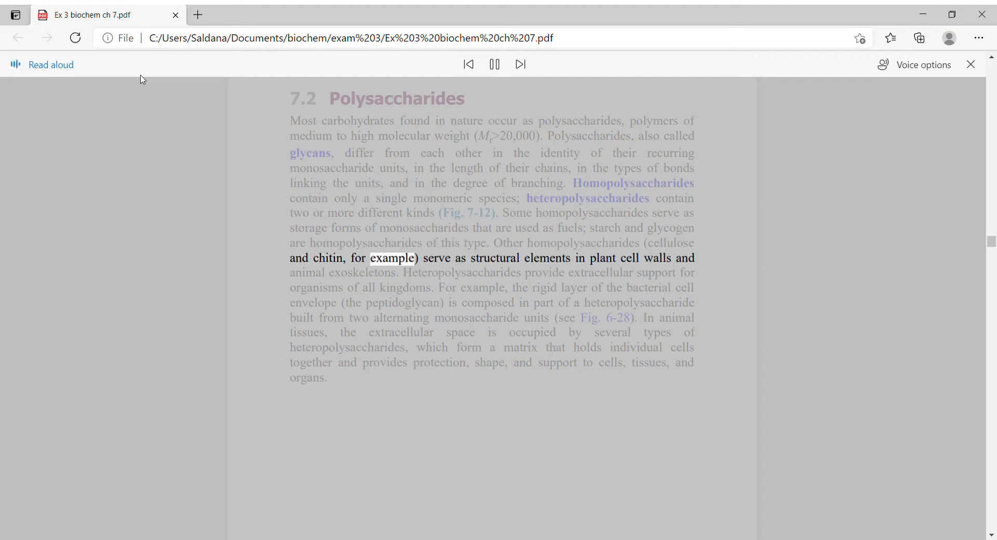
Advance Read aloud through the 7.2 Polysaccharides introduction to its final word, 'organs.'.
left_click(521, 65)
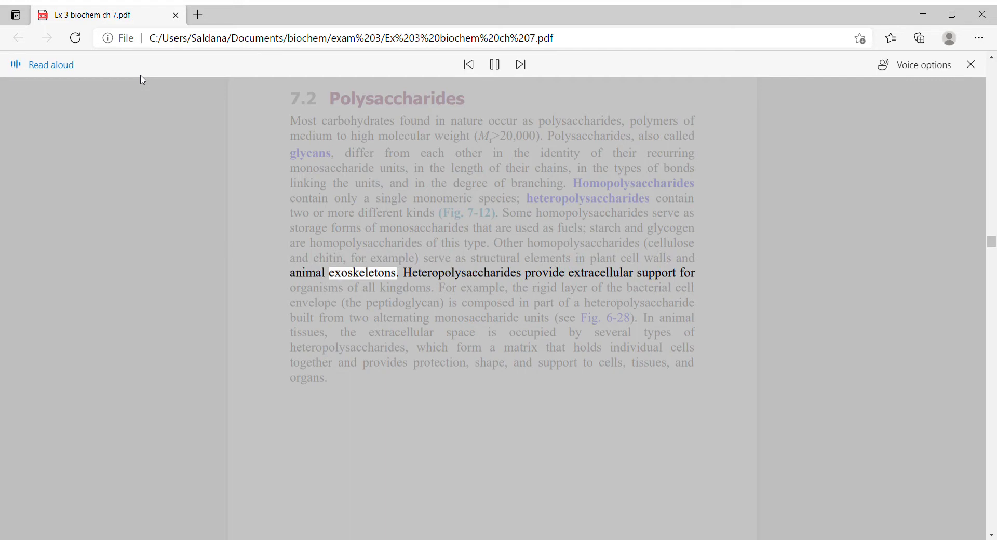
left_click(520, 63)
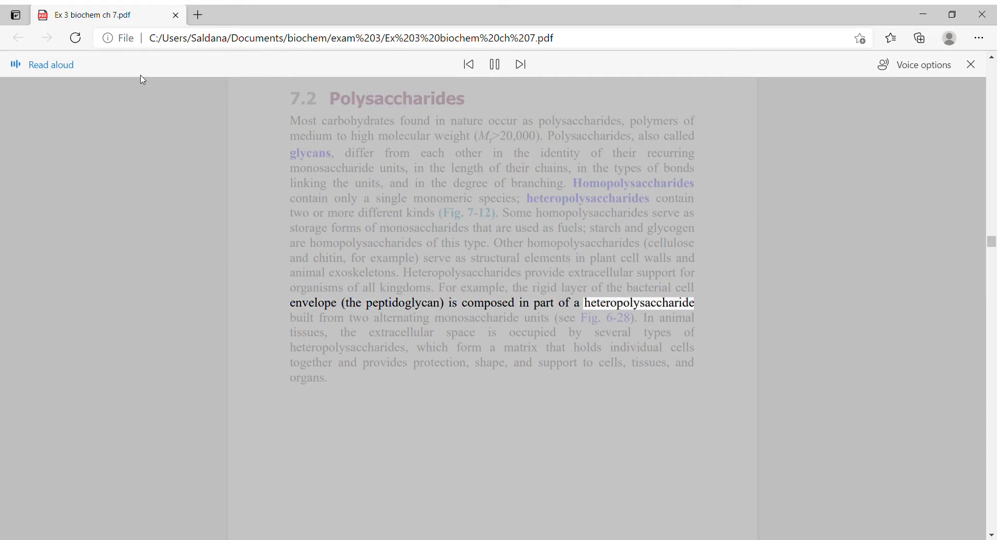
left_click(493, 63)
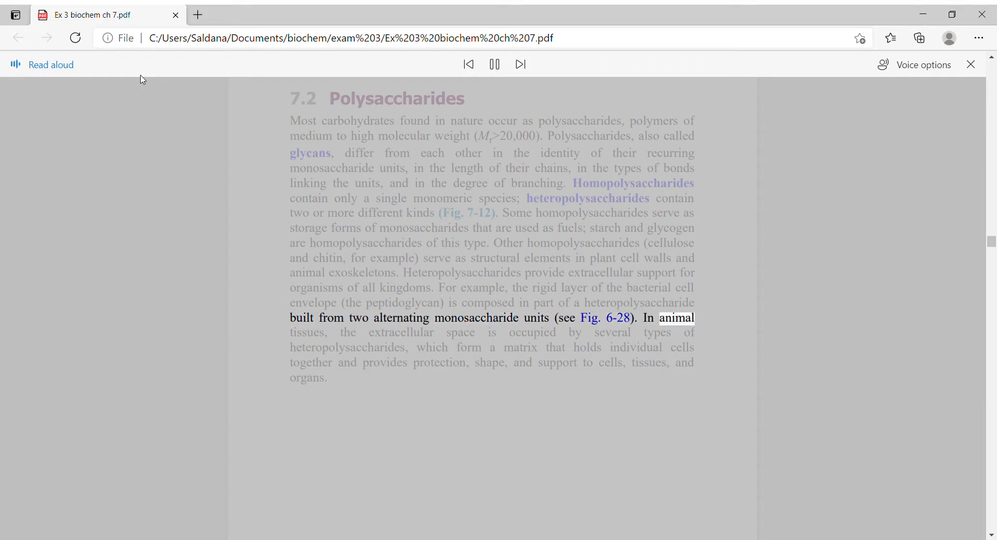
left_click(519, 63)
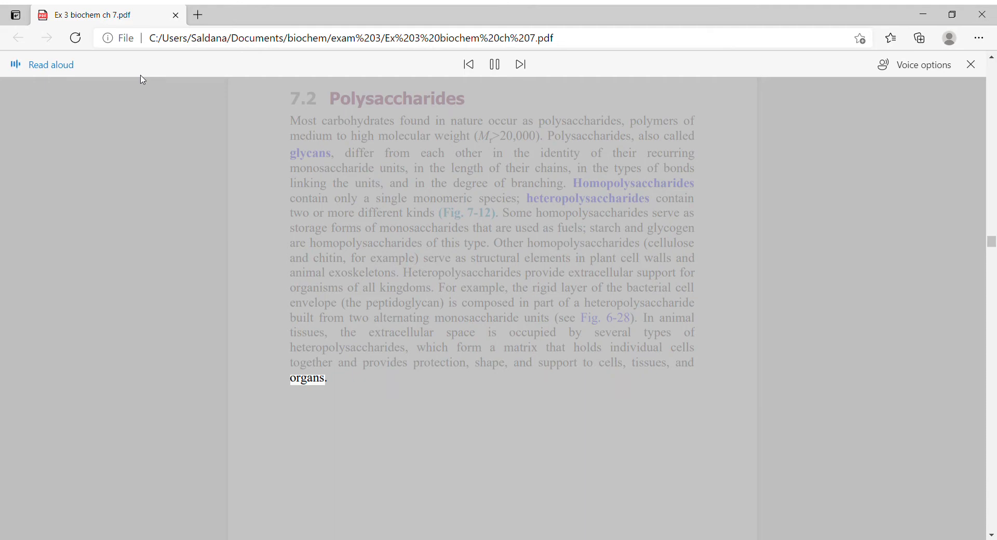
Scroll down to Figure 7-12 and have Read aloud narrate its caption.
scroll("down", 3)
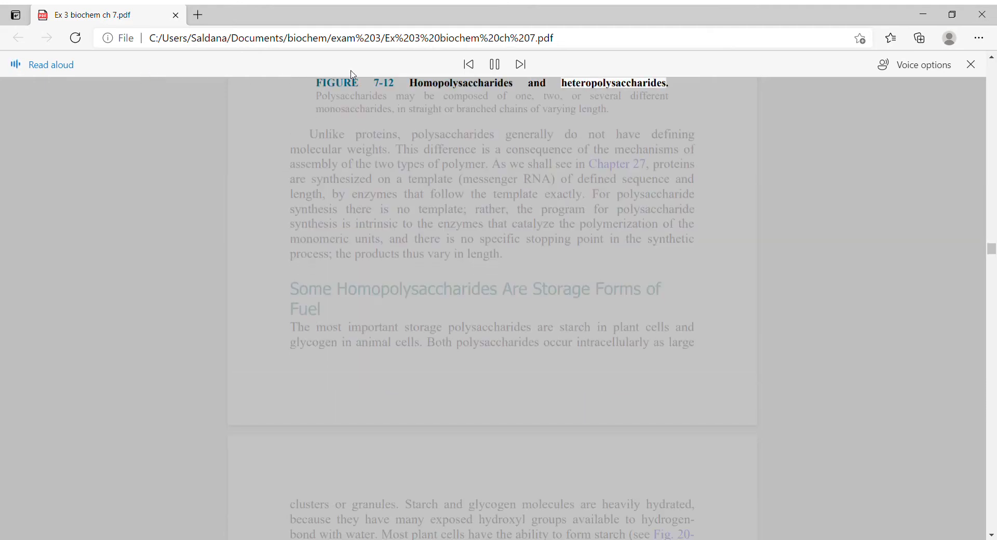
left_click(521, 63)
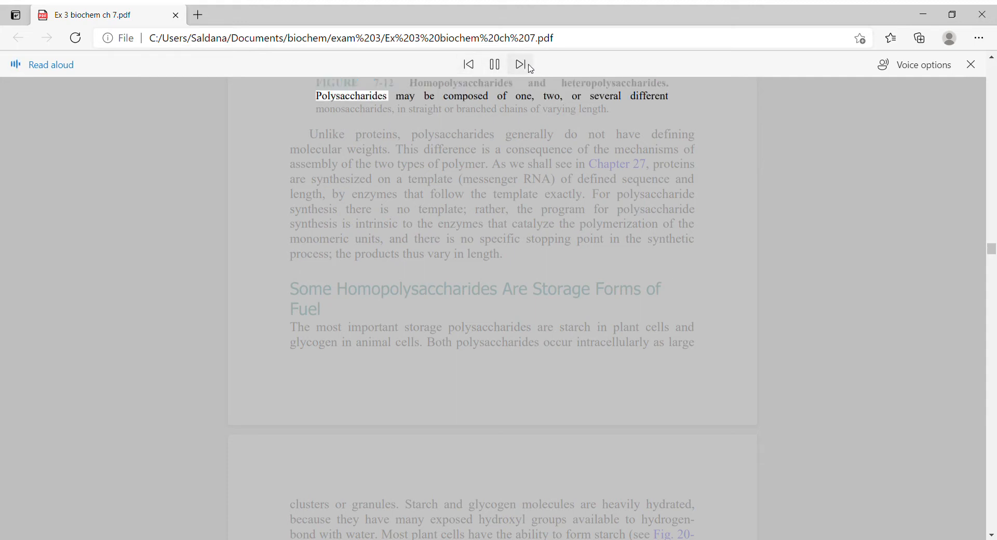
left_click(520, 65)
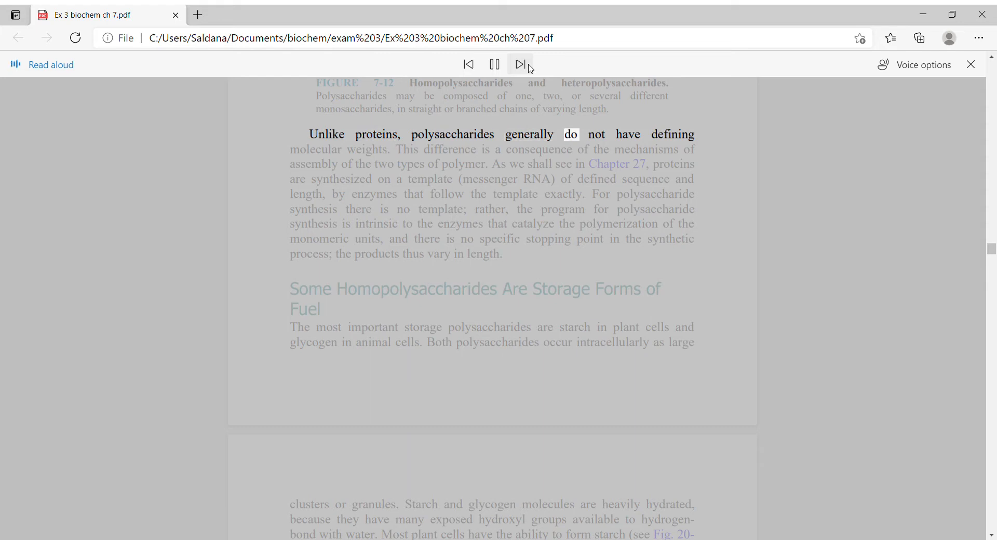
left_click(520, 63)
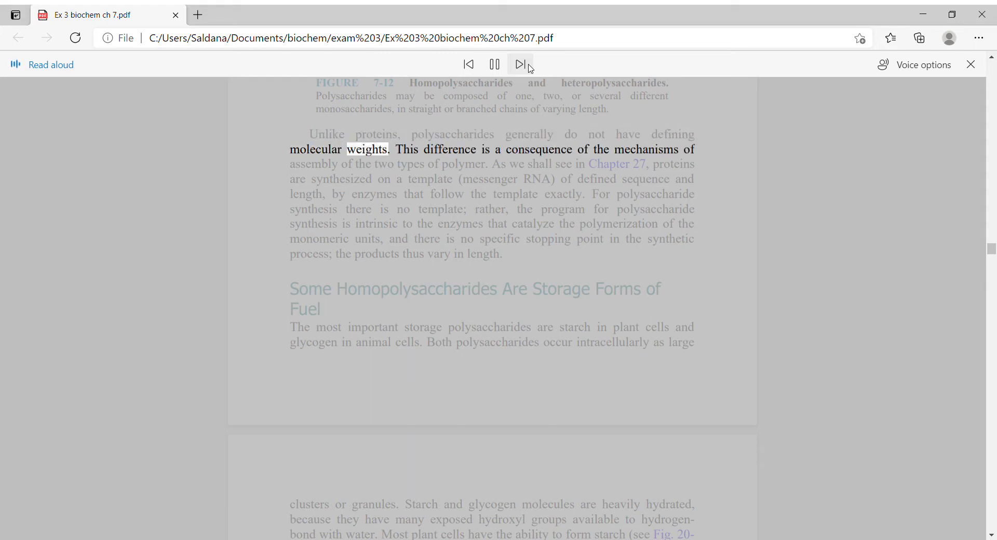
left_click(519, 64)
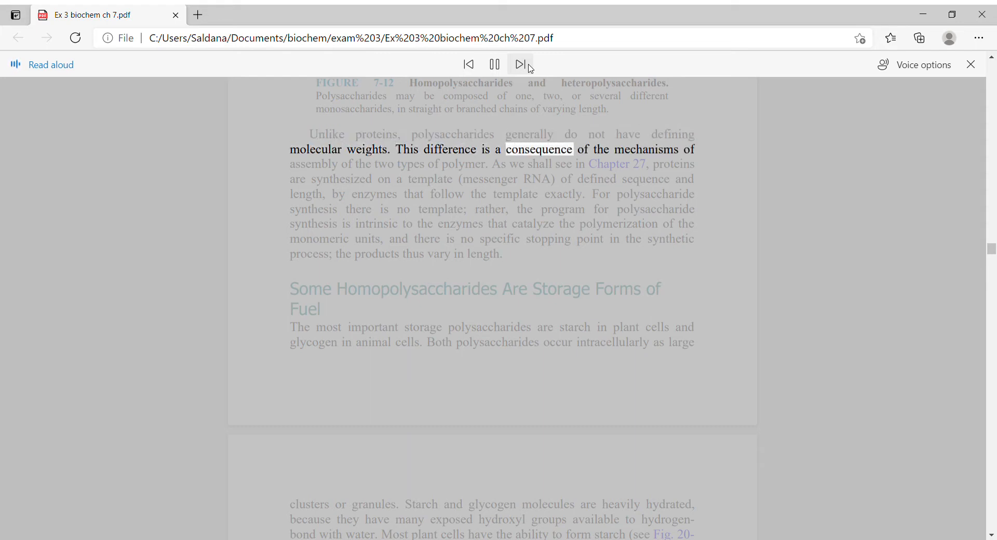
left_click(520, 64)
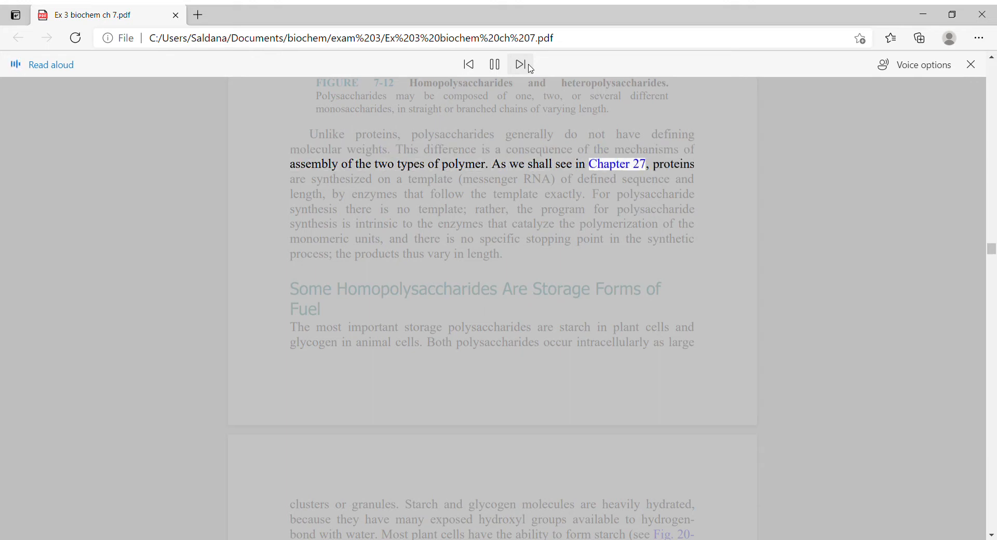
left_click(521, 63)
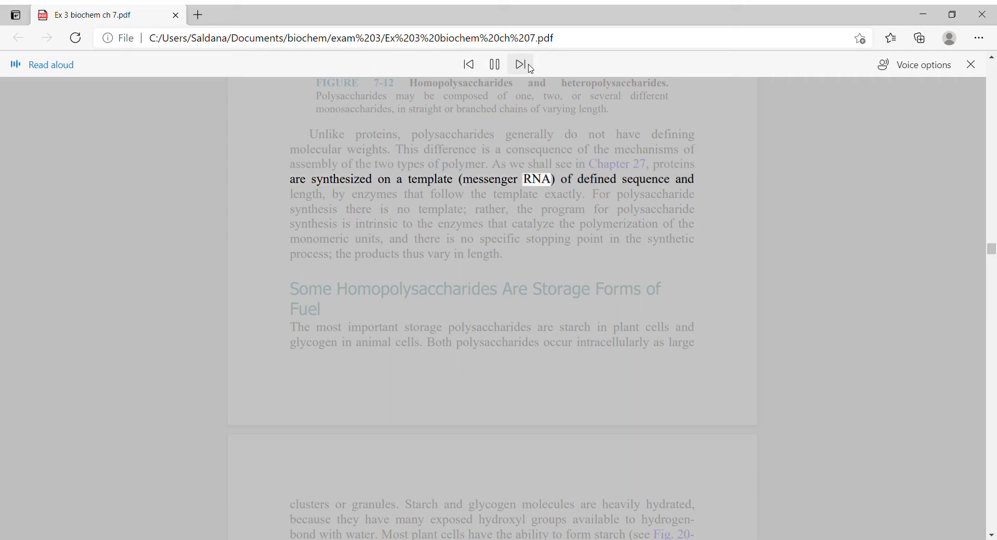
Have the 'Unlike proteins, polysaccharides' paragraph read aloud through its final word, 'length.'.
left_click(520, 64)
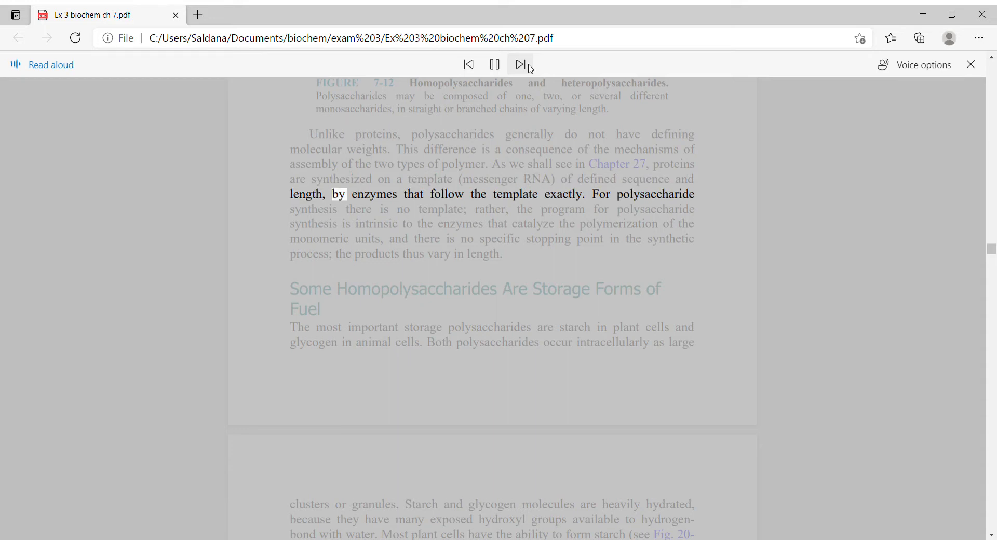
left_click(519, 65)
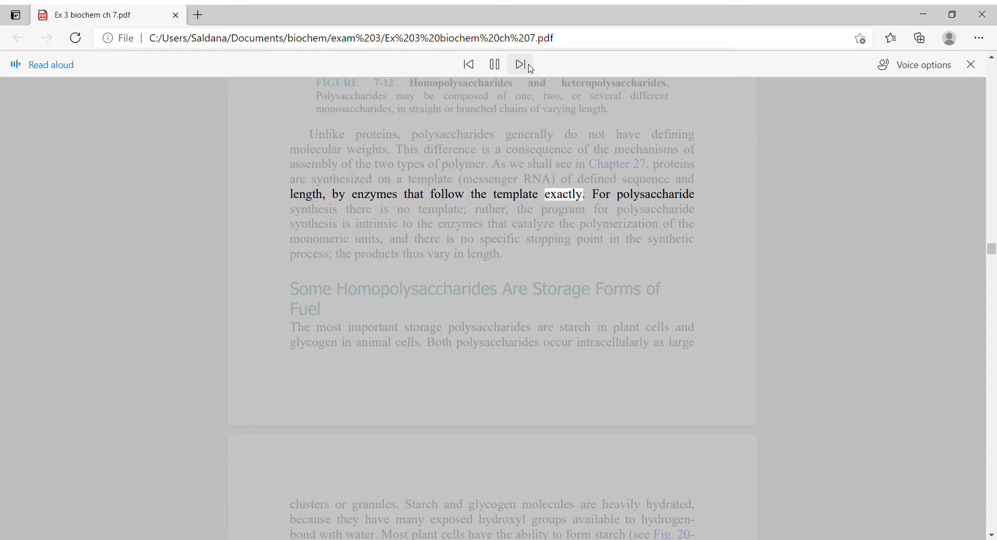
left_click(519, 64)
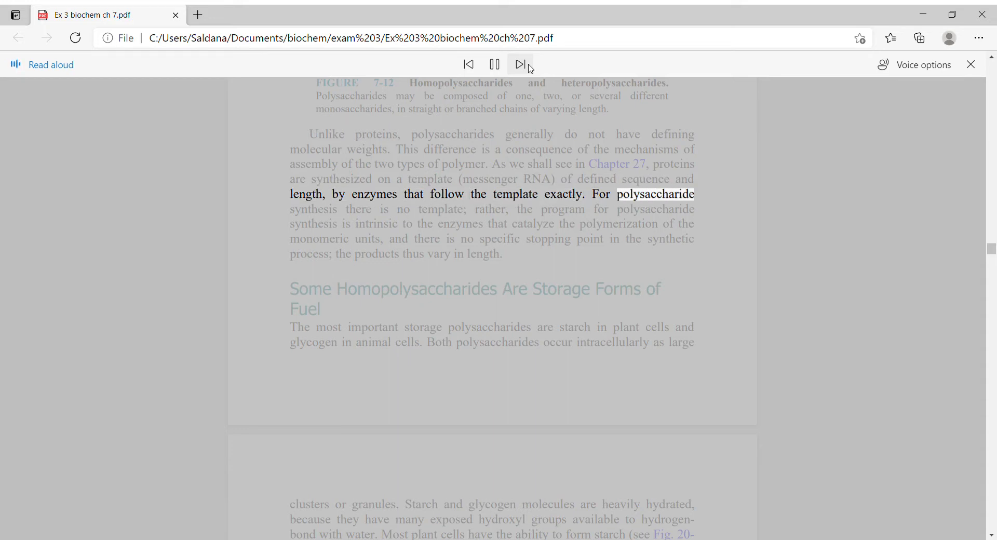
left_click(520, 64)
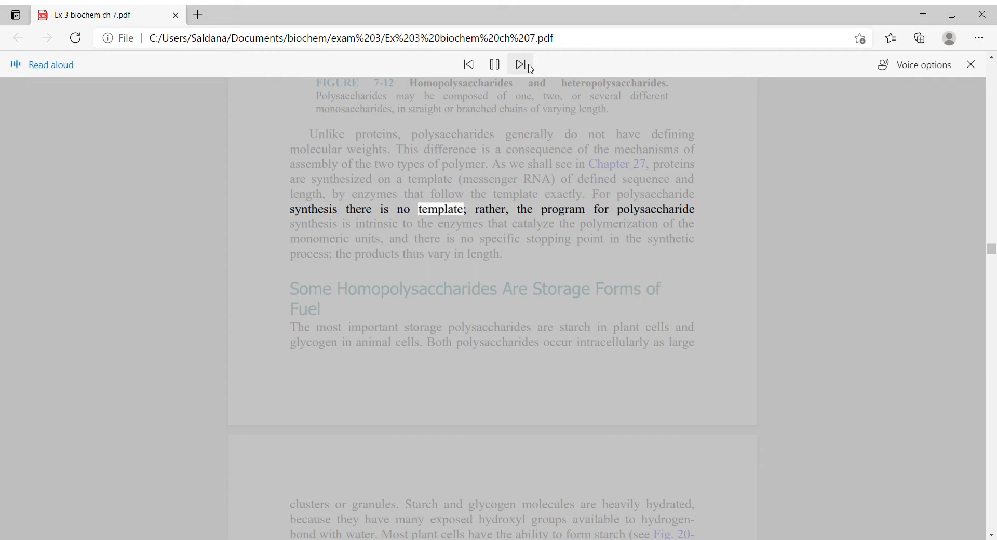
left_click(518, 63)
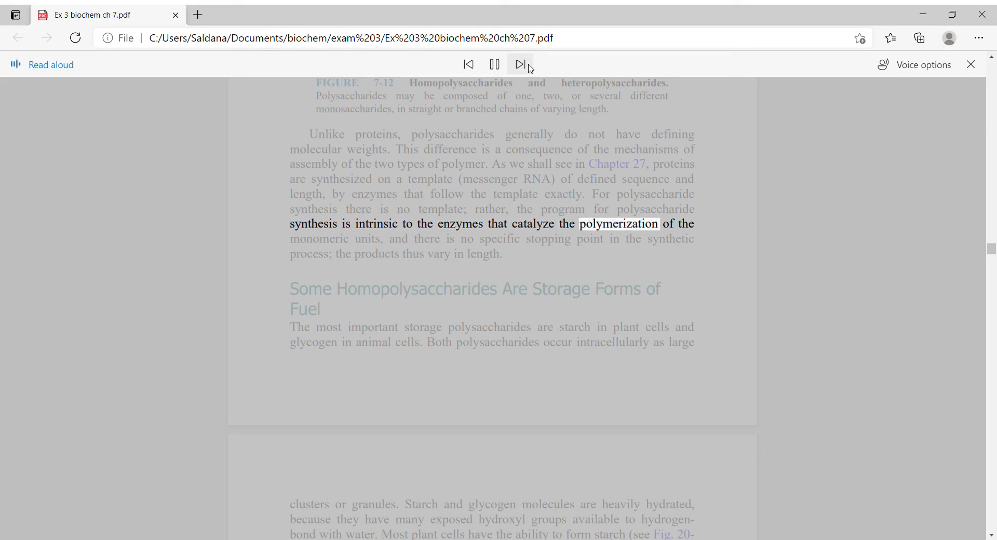
left_click(520, 64)
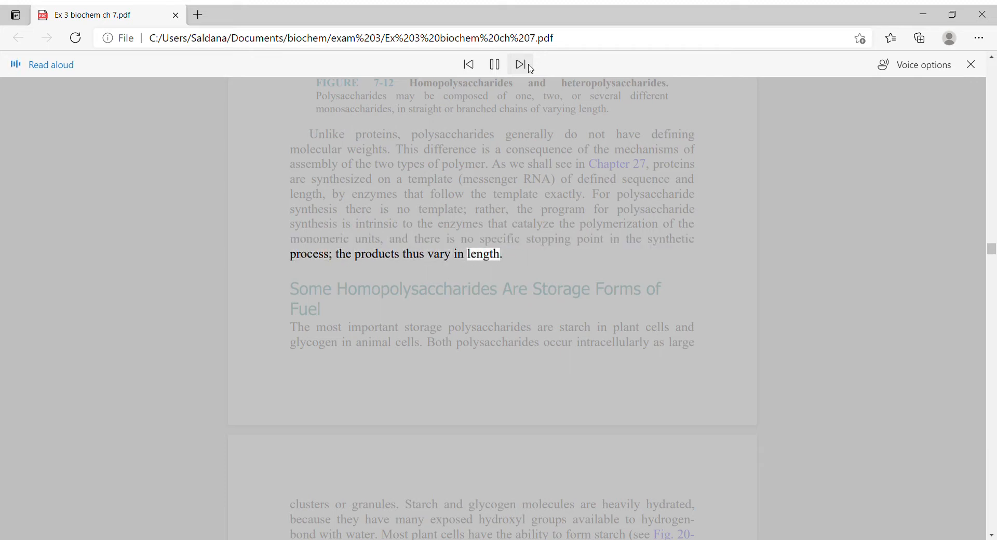
Narrate the 'Some Homopolysaccharides Are Storage Forms of Fuel' heading and text up to 'underground stems.'.
left_click(520, 64)
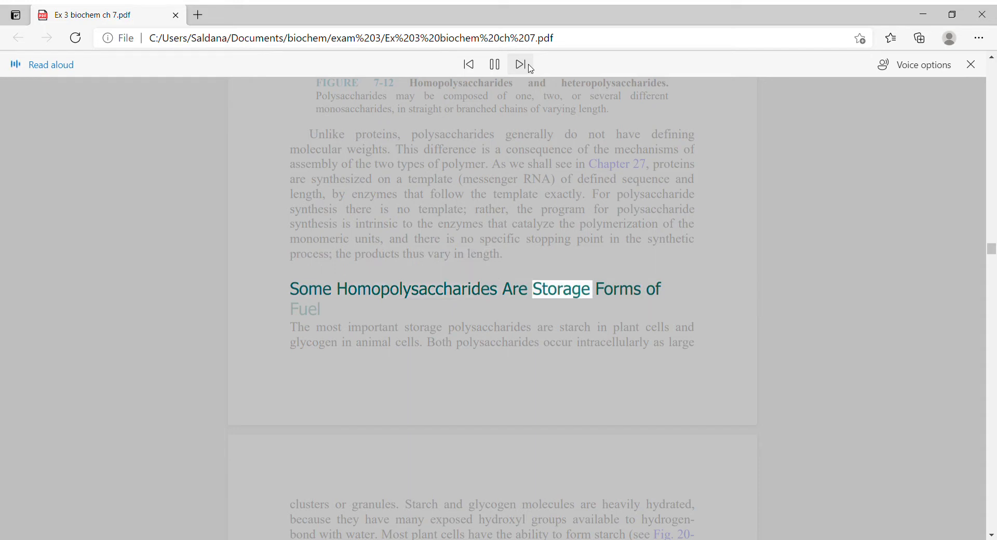
left_click(520, 63)
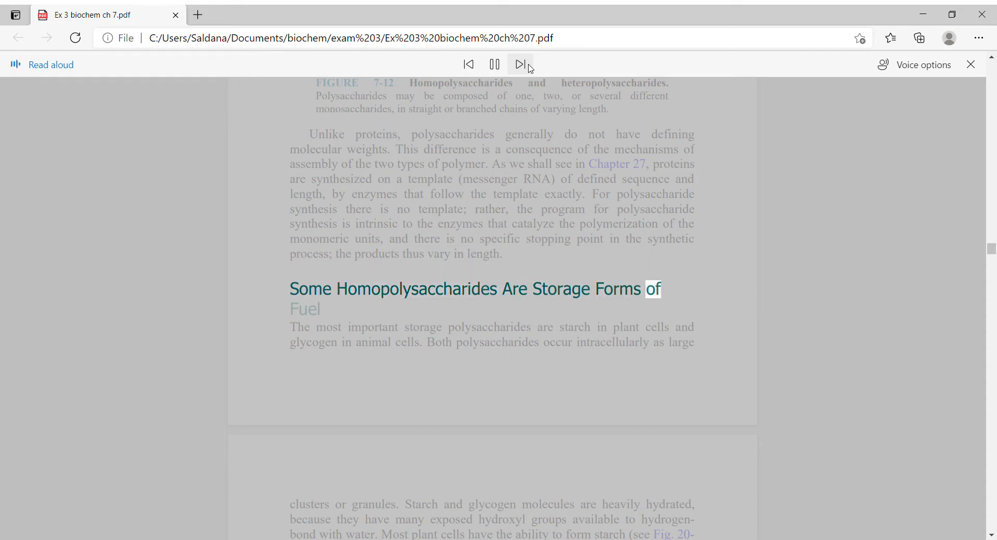
left_click(519, 63)
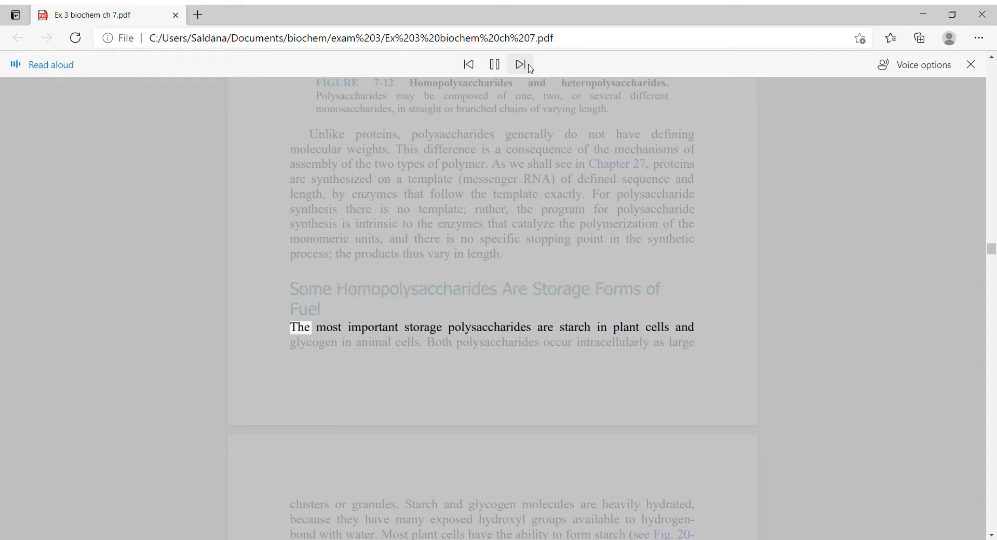
left_click(521, 63)
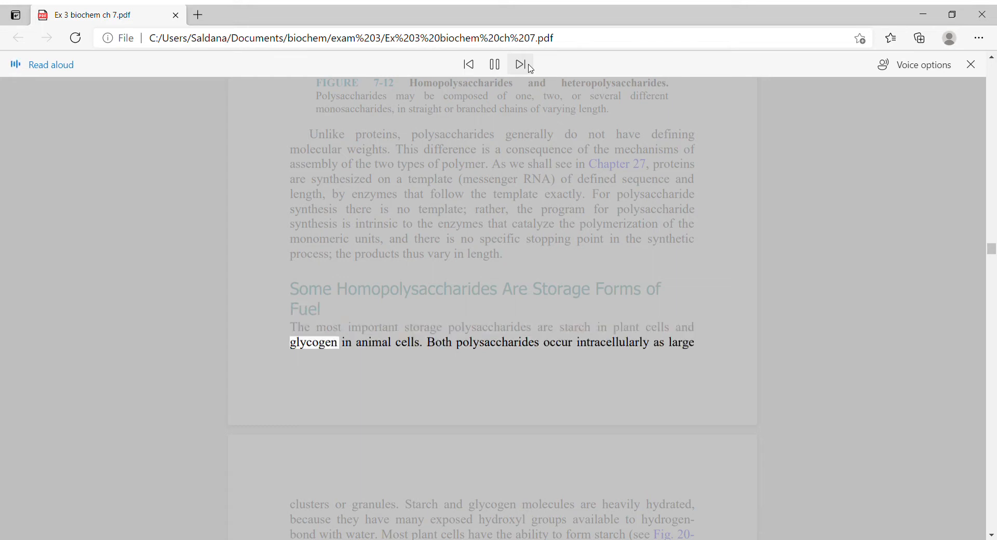
left_click(519, 63)
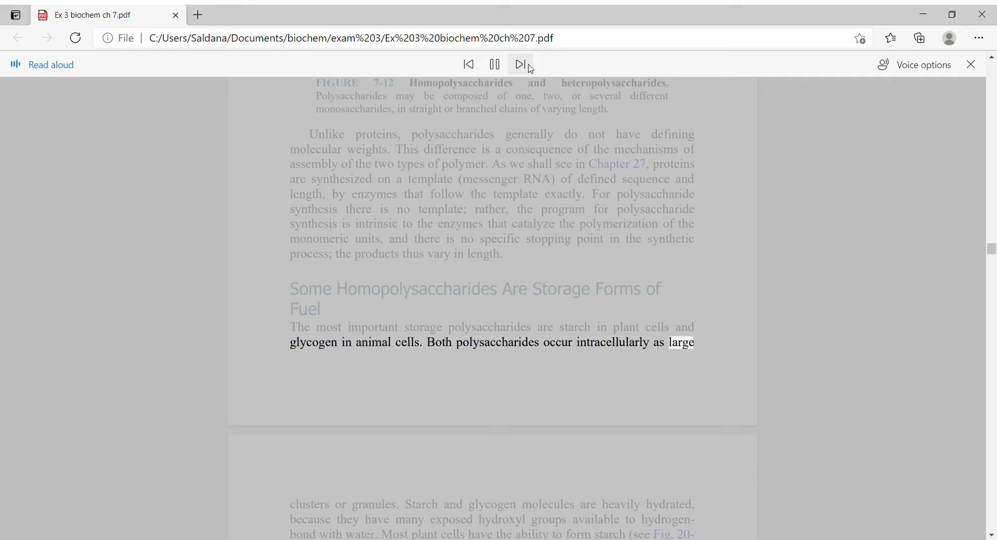
left_click(520, 64)
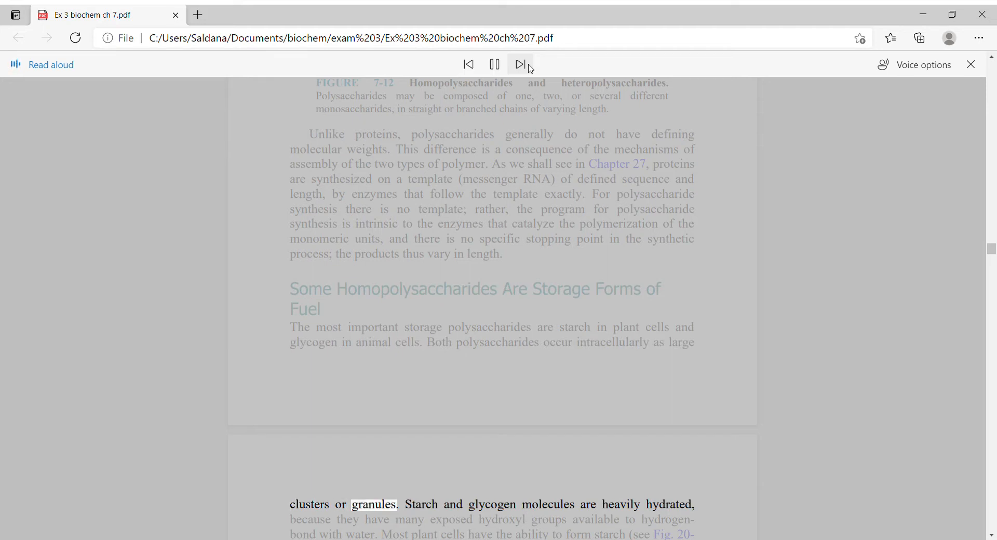
left_click(519, 64)
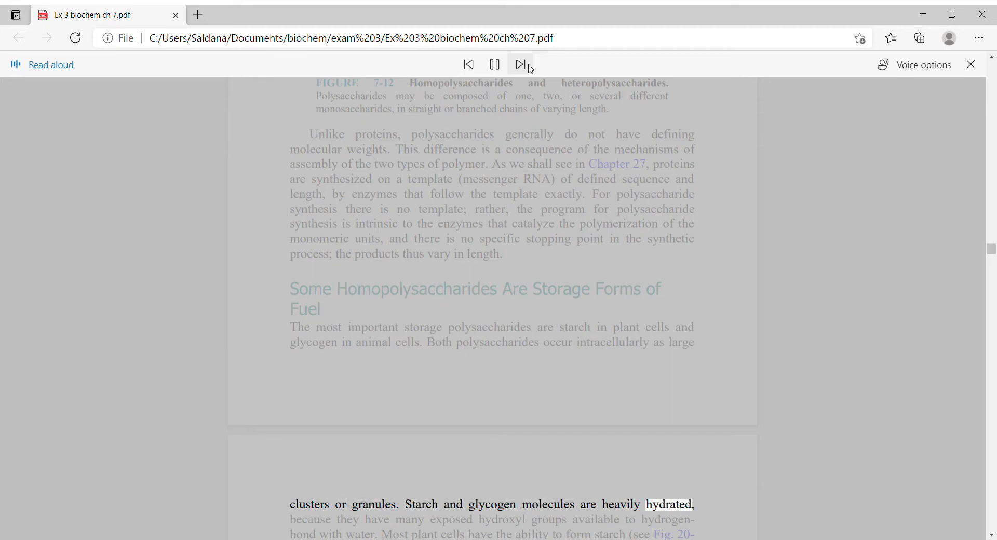
left_click(519, 63)
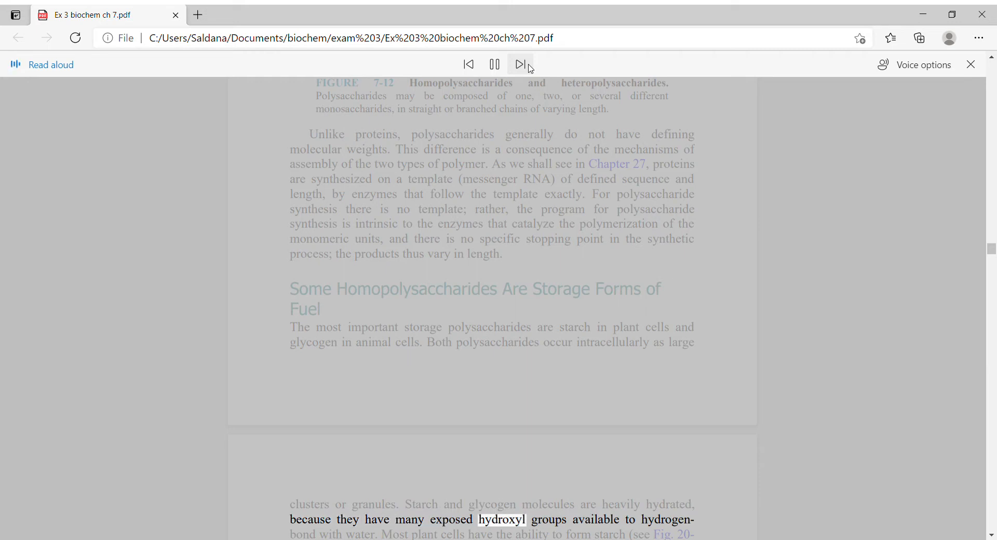
left_click(520, 64)
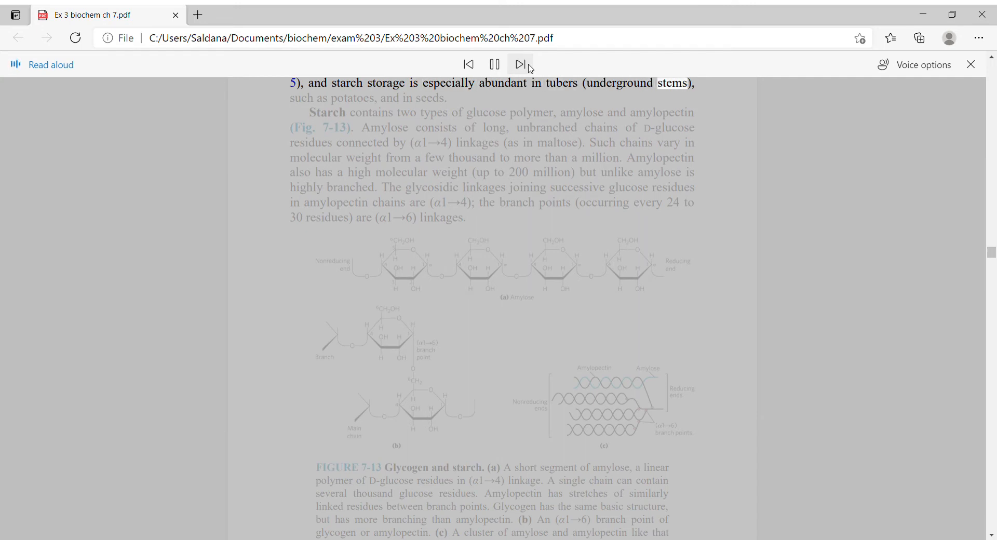
Advance Read aloud through the opening sentences of the Starch paragraph.
left_click(520, 64)
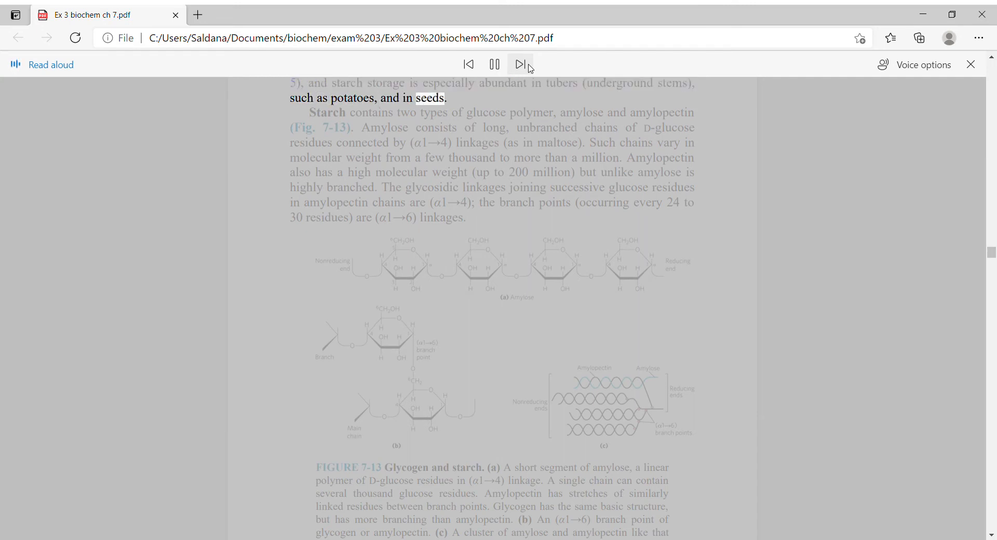
left_click(521, 64)
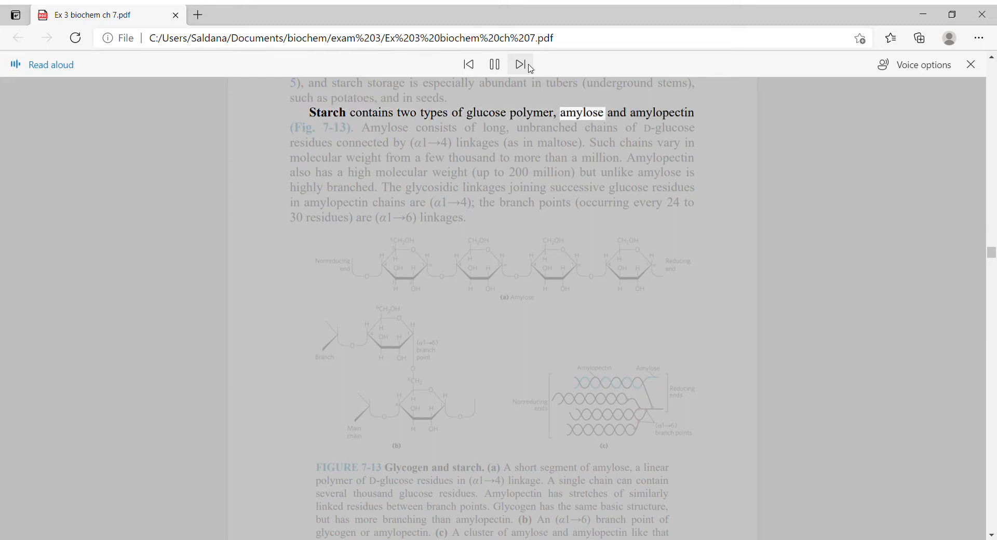
left_click(521, 64)
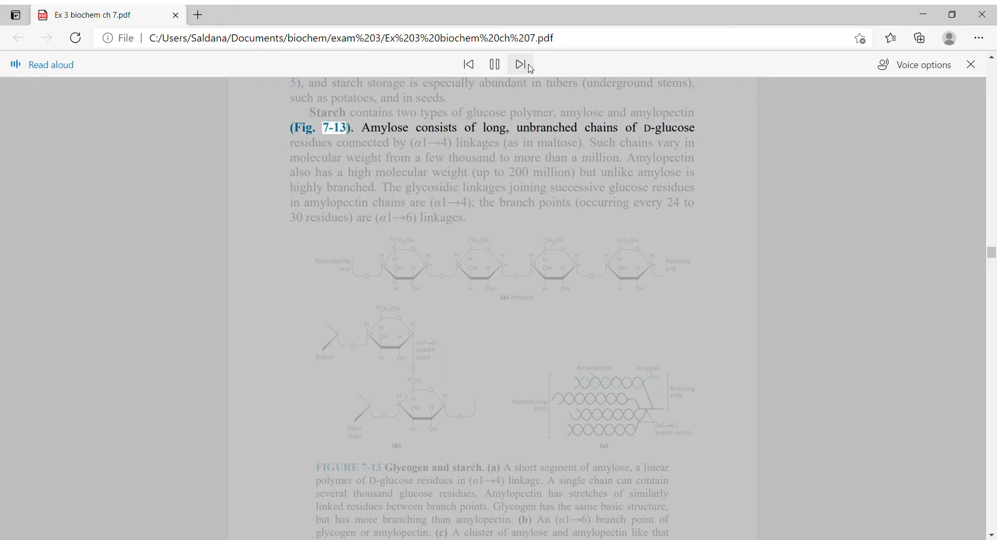
left_click(521, 63)
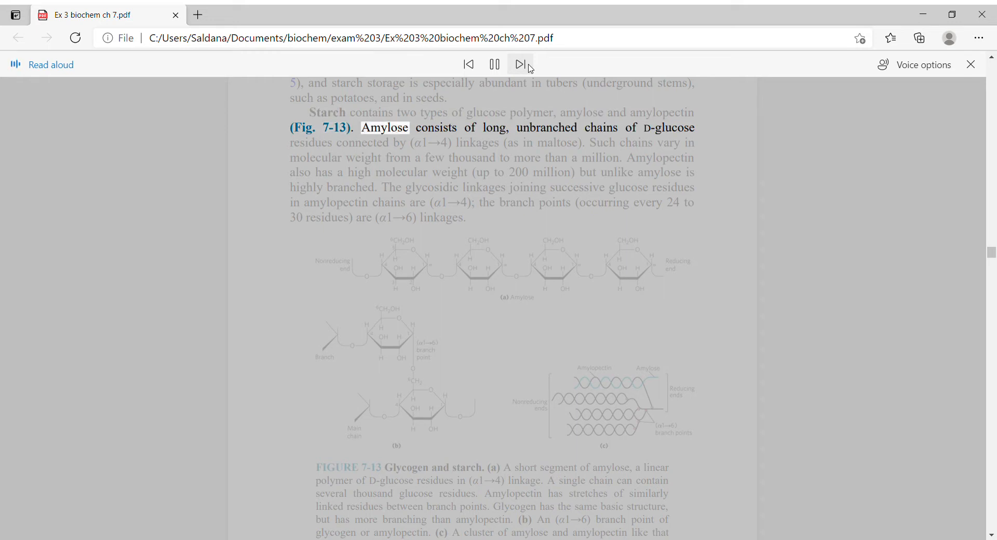
left_click(521, 64)
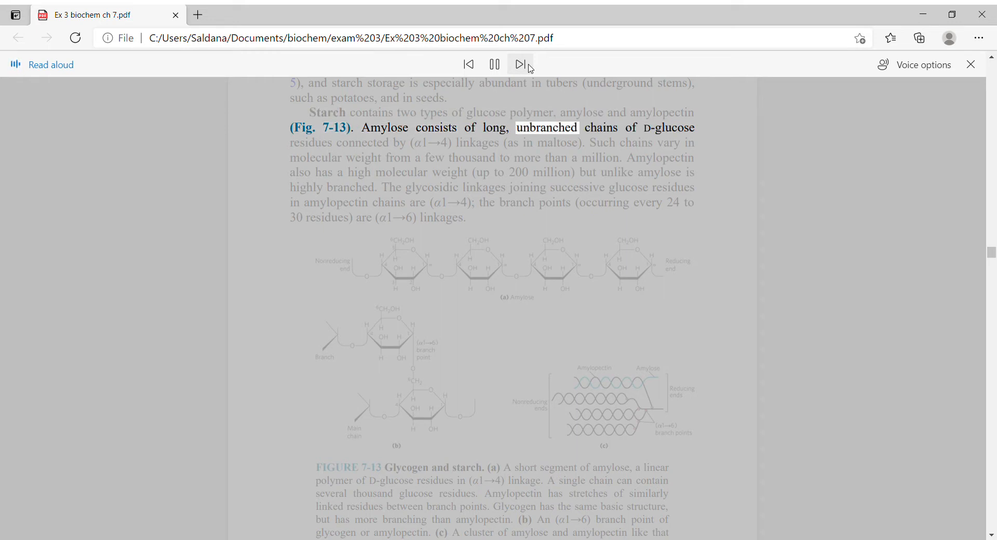
left_click(520, 63)
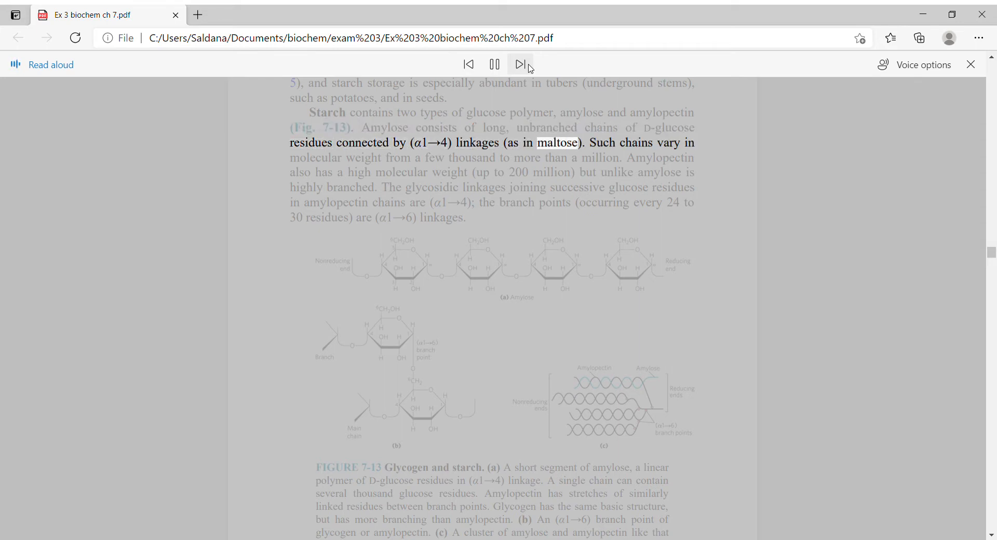
left_click(521, 65)
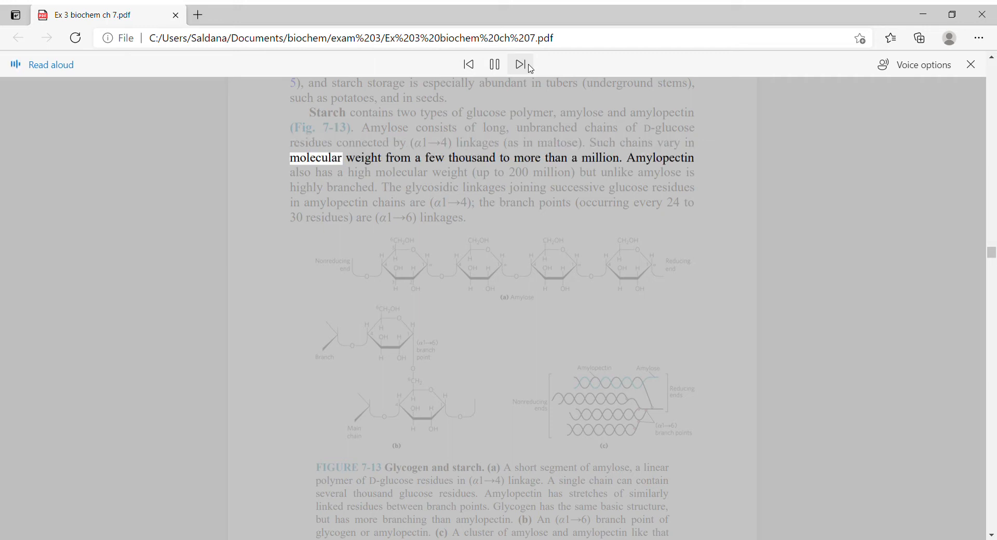
left_click(520, 64)
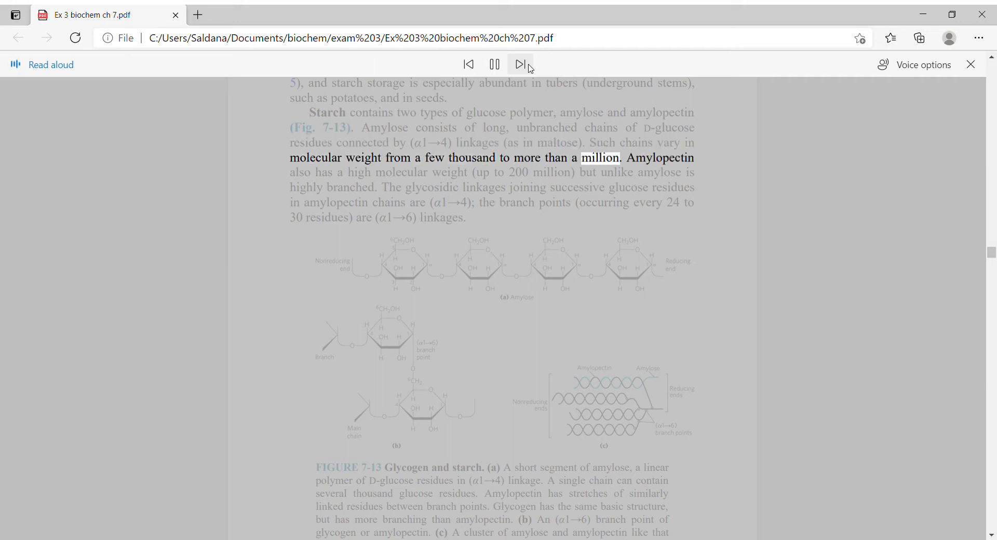
left_click(521, 63)
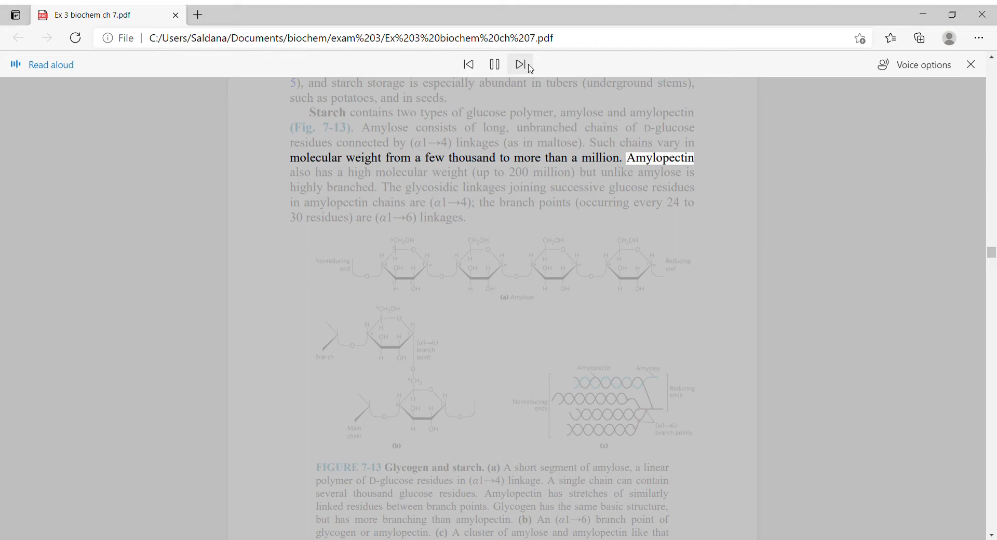
left_click(520, 64)
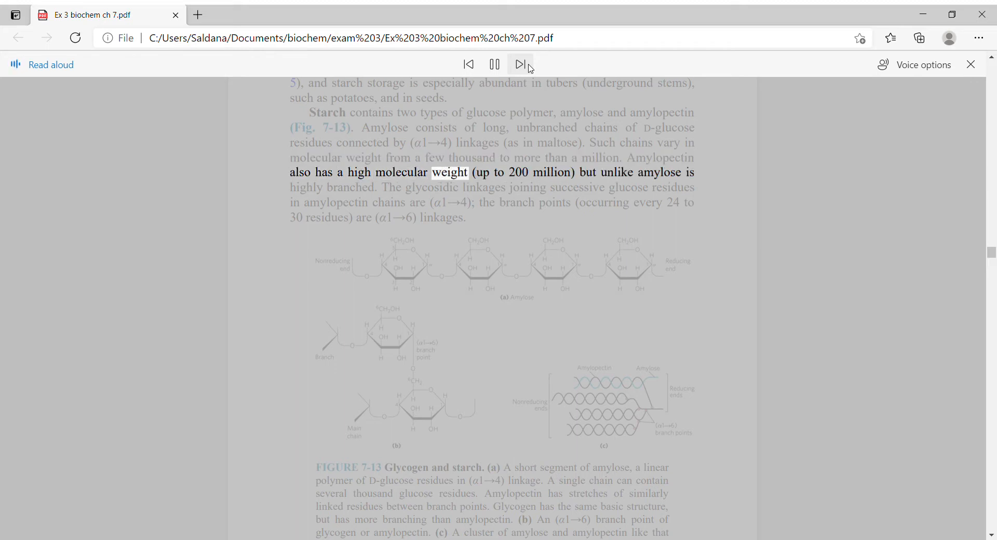
left_click(521, 64)
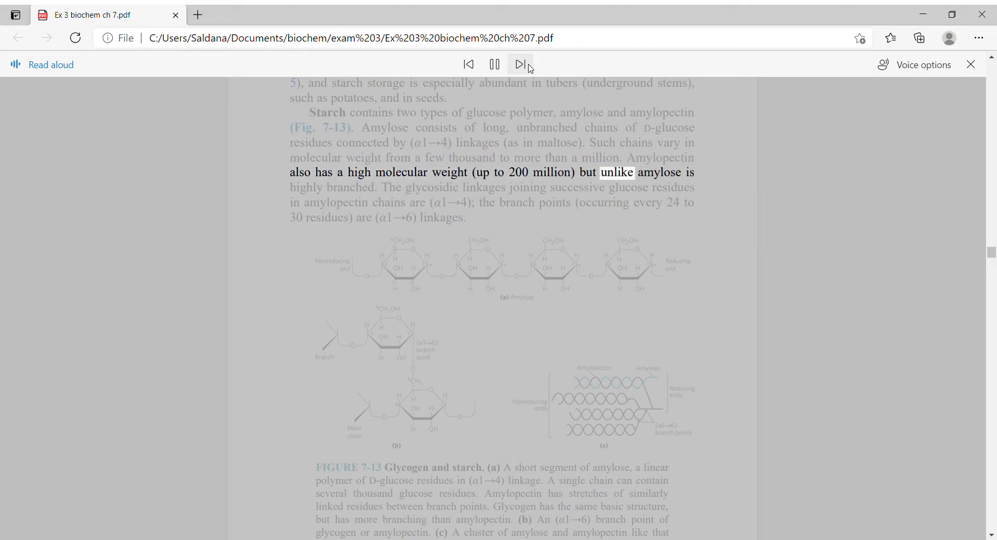
left_click(521, 64)
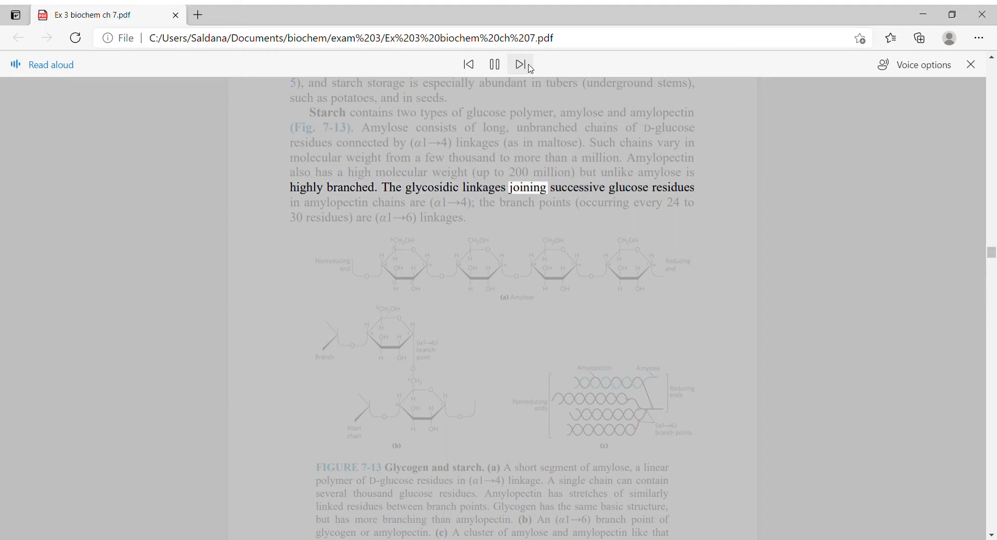
Continue reading from the rest of the Starch paragraph into the Glycogen paragraph.
left_click(521, 63)
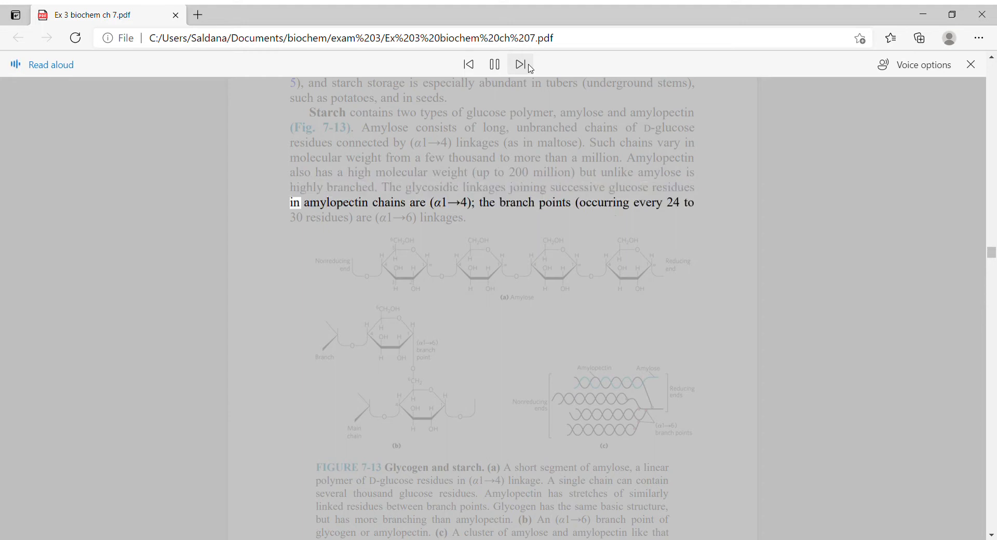
left_click(522, 63)
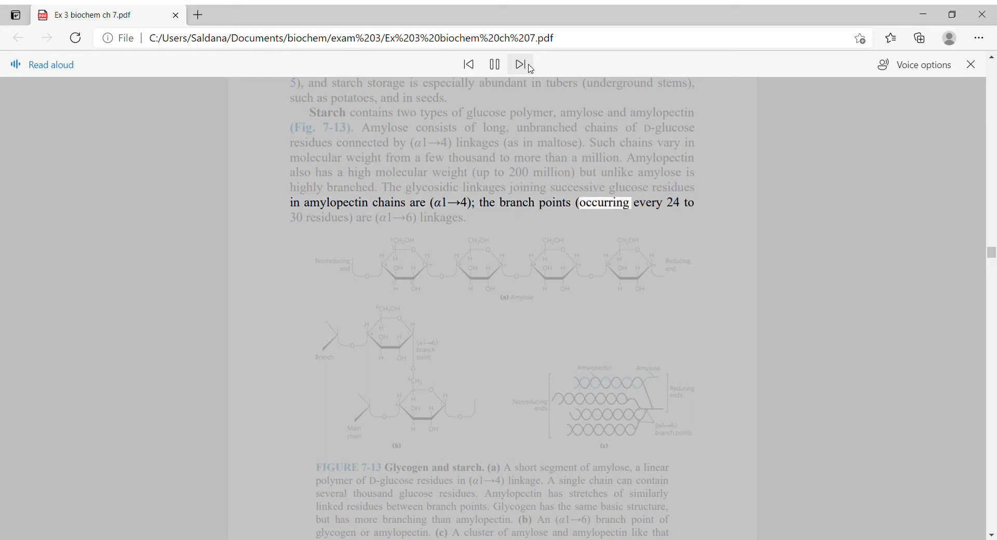
left_click(521, 63)
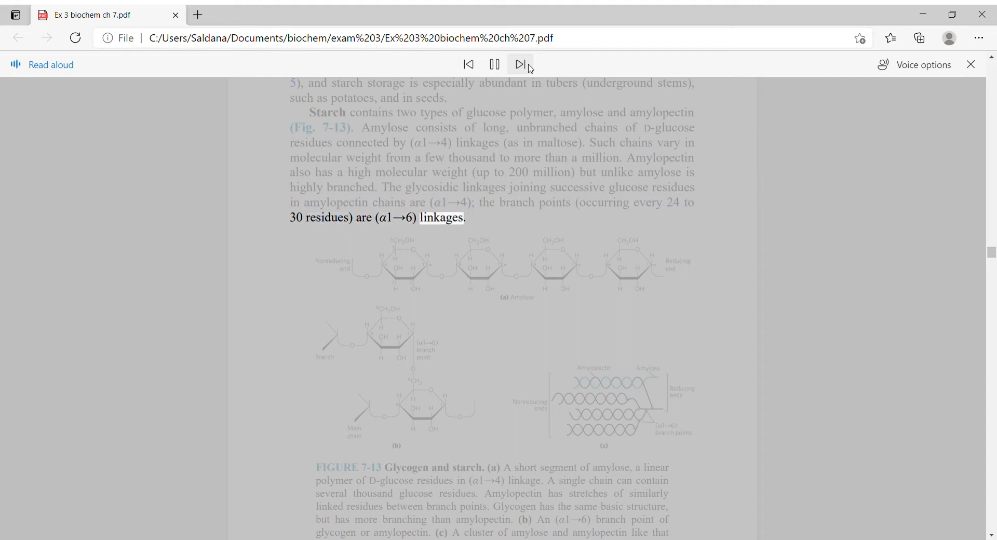
left_click(520, 64)
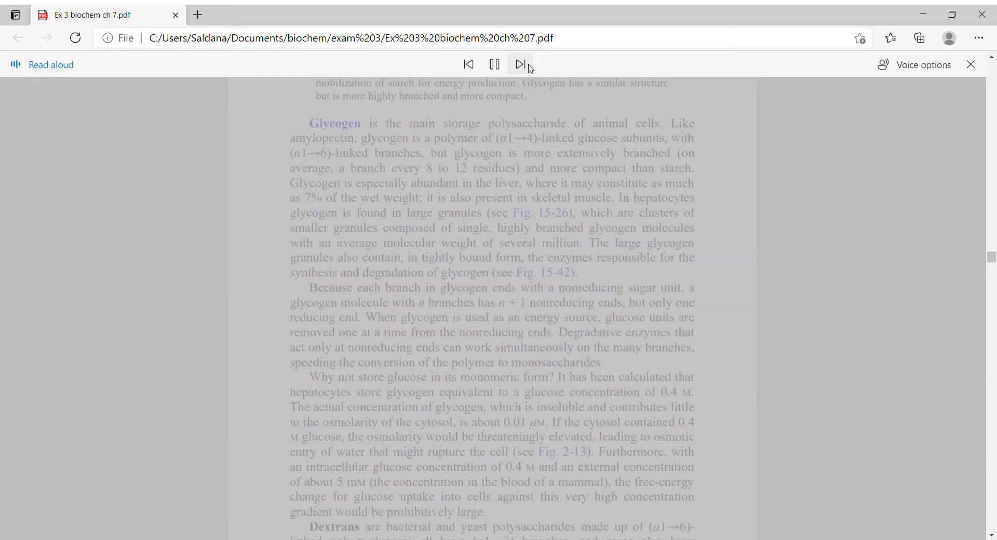
left_click(520, 64)
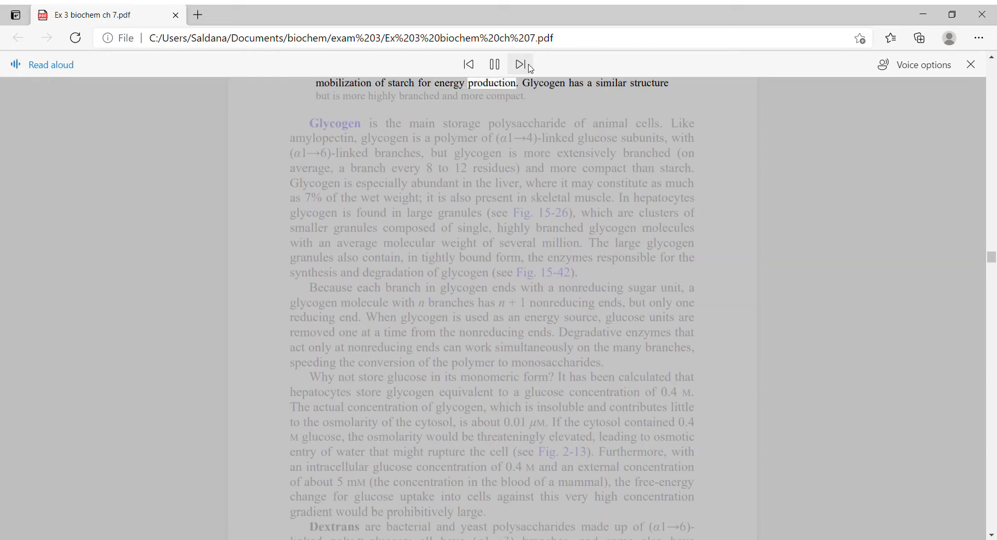
left_click(519, 64)
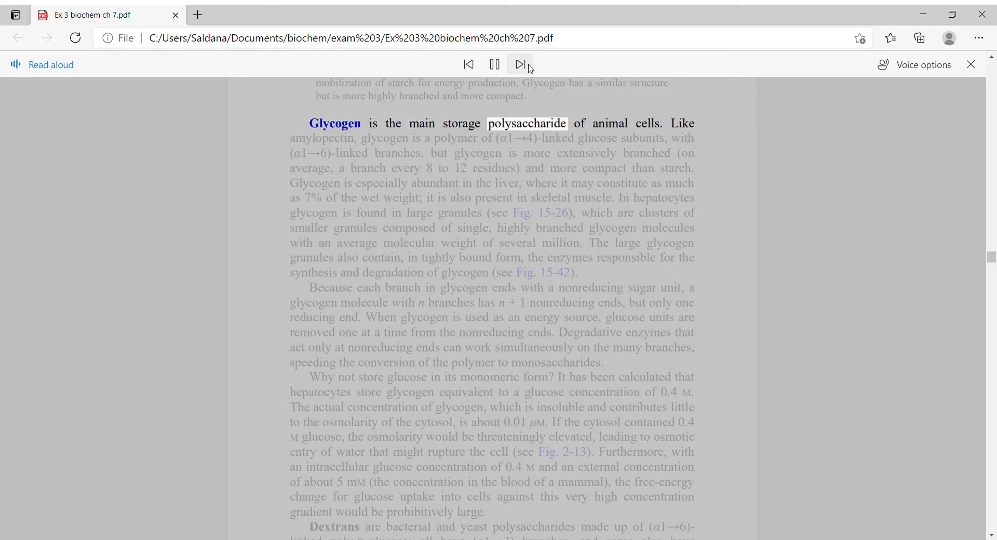
left_click(520, 64)
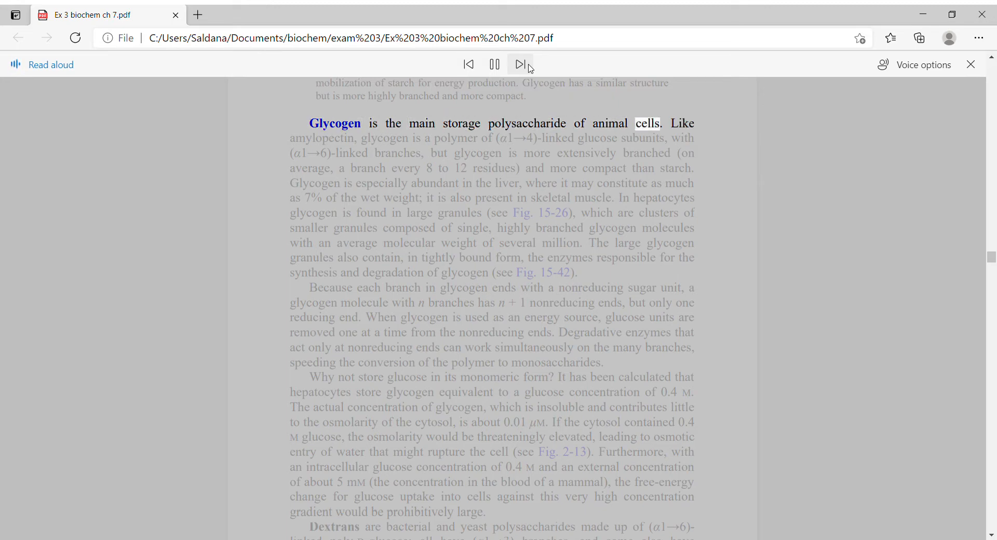
left_click(520, 64)
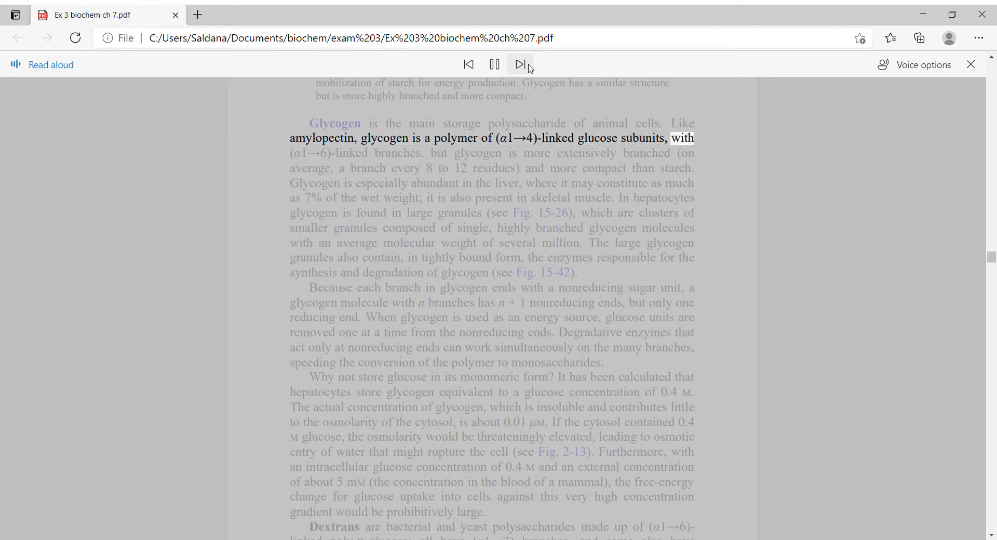
Have the Glycogen paragraph read aloud to its final words '(see Fig. 15-42).'.
left_click(521, 64)
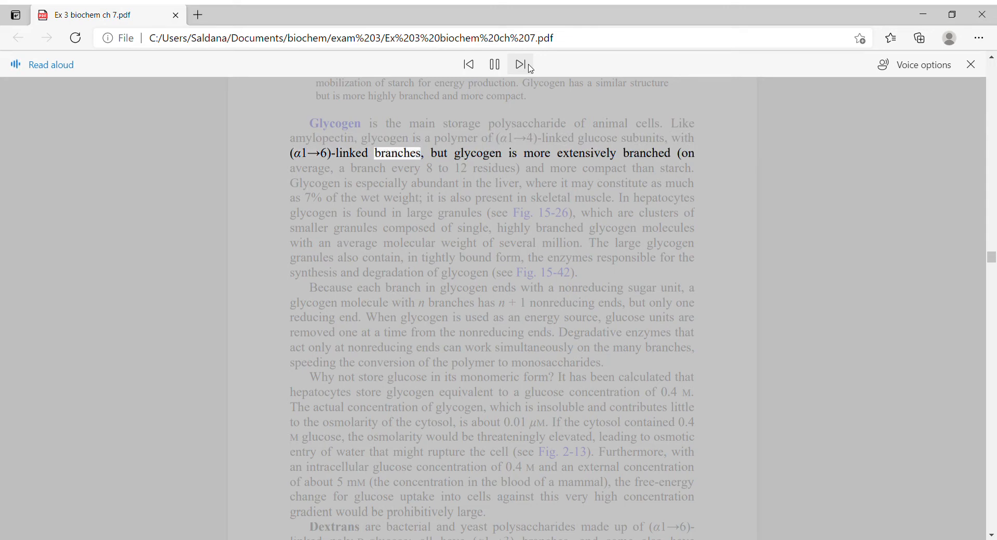
left_click(519, 64)
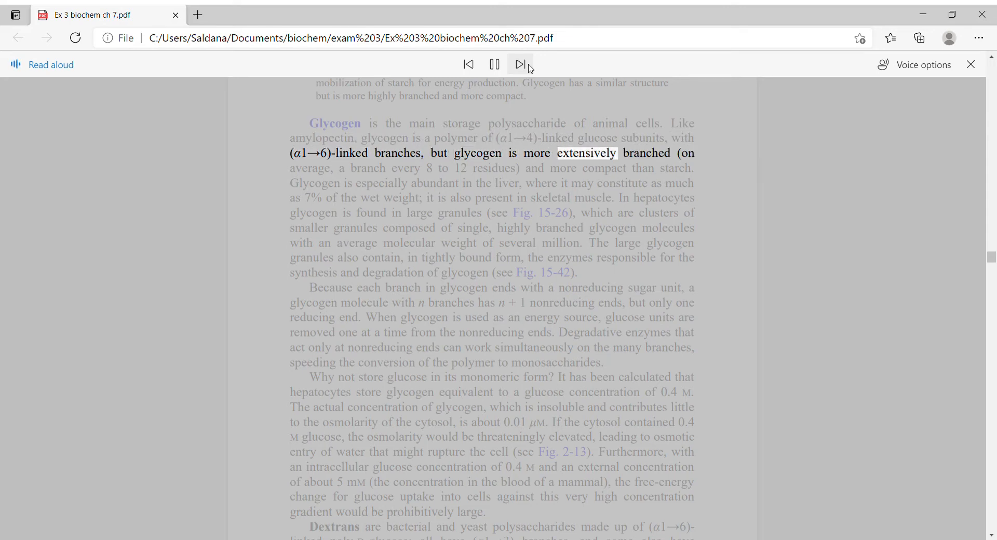
left_click(520, 65)
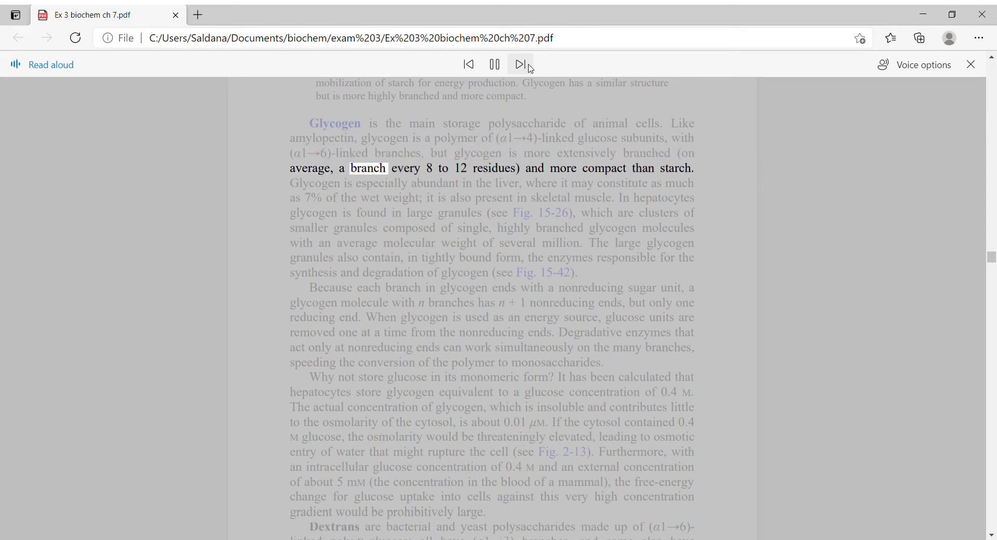
left_click(520, 64)
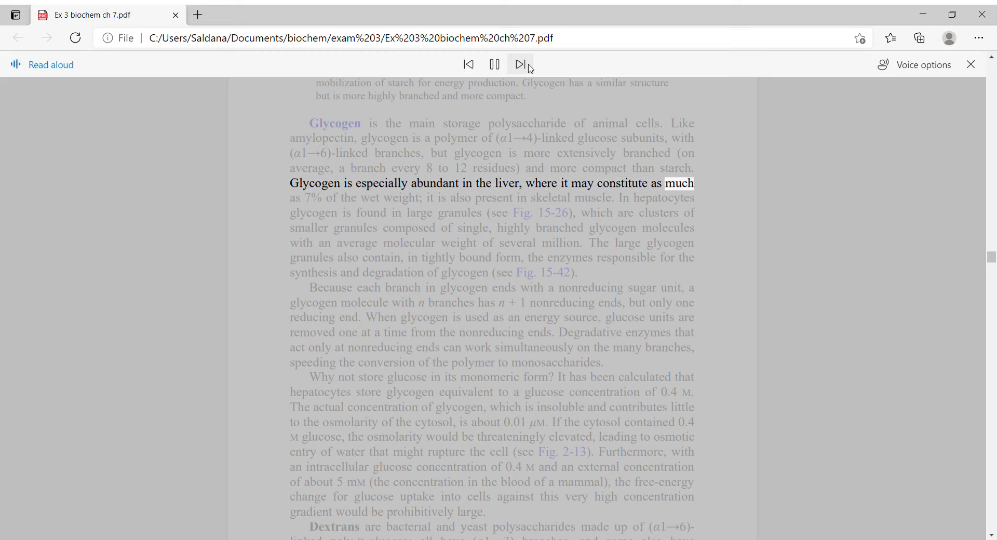
left_click(519, 64)
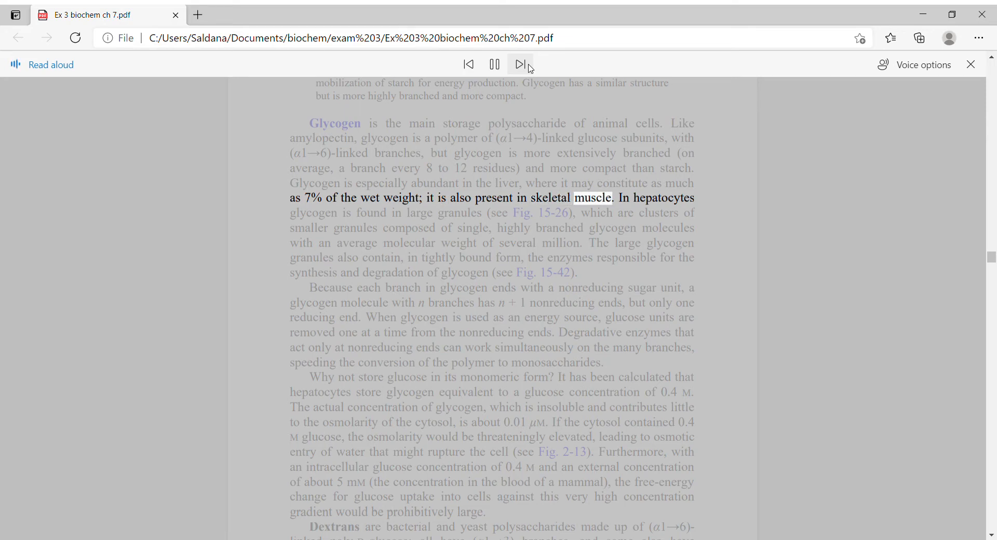
left_click(519, 63)
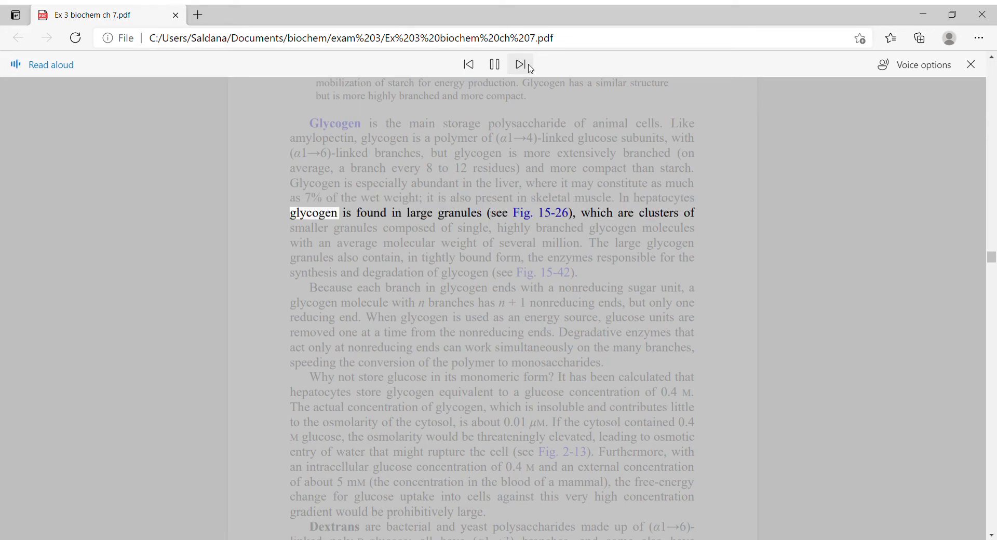
left_click(520, 63)
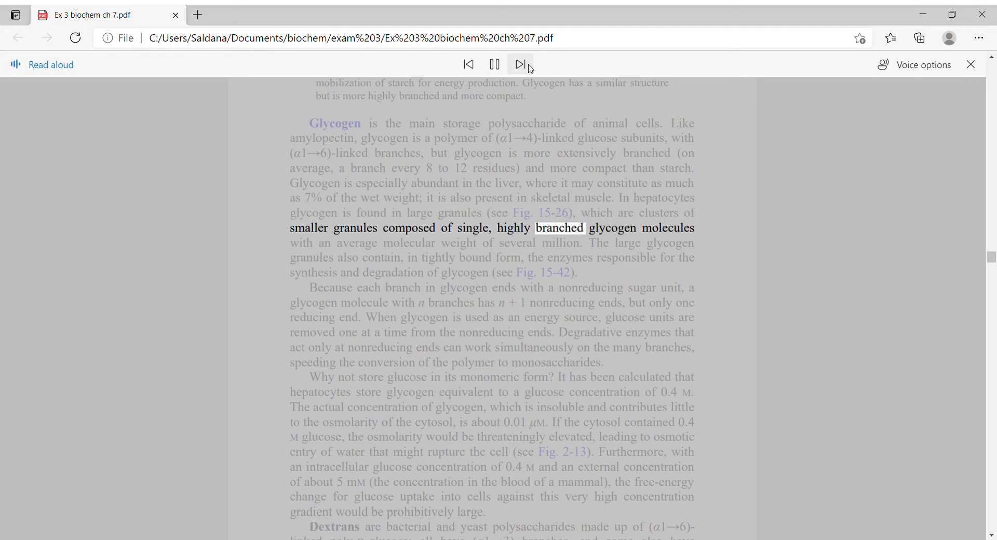
left_click(520, 65)
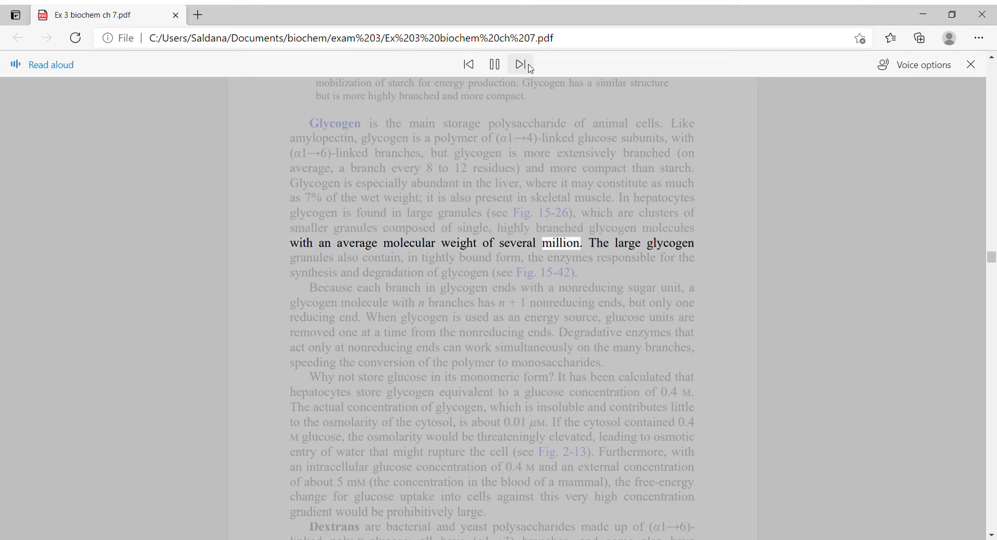
left_click(521, 64)
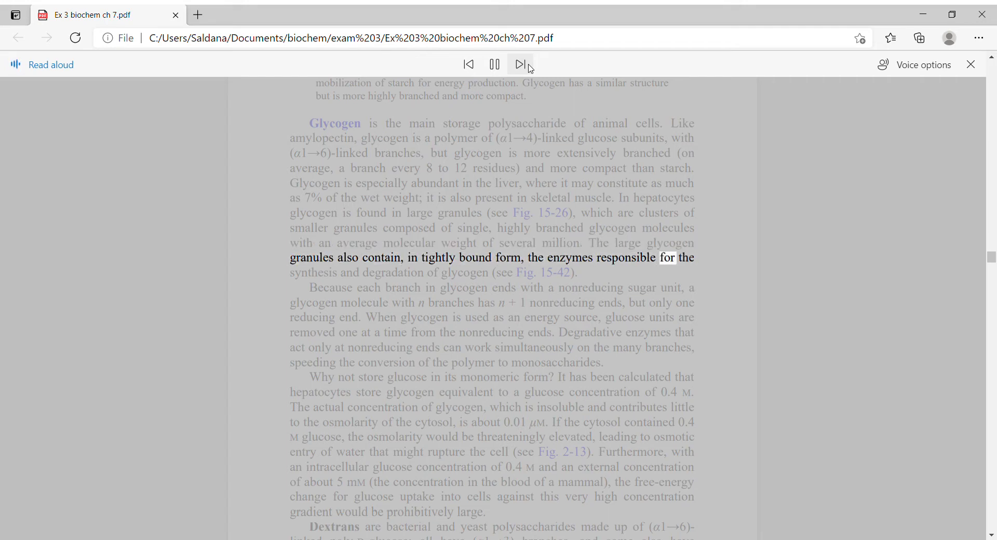
left_click(520, 64)
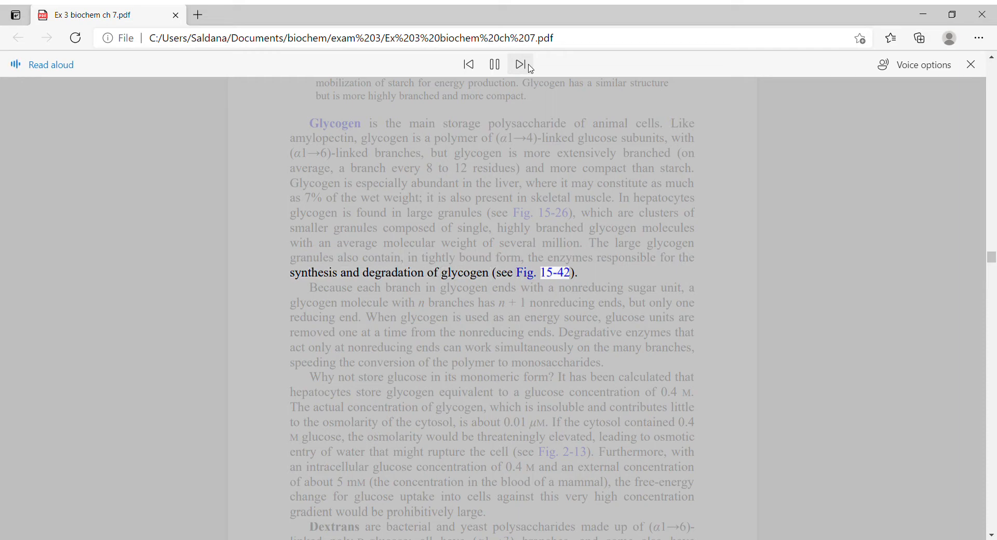
Advance Read aloud through the glycogen branching and nonreducing-ends text to 'monosaccharides.'.
left_click(519, 65)
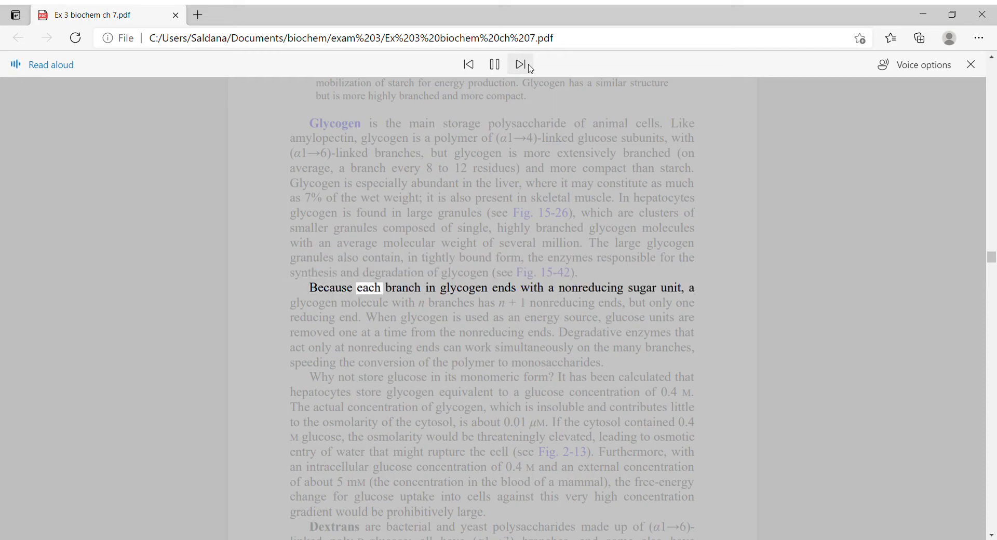
left_click(520, 64)
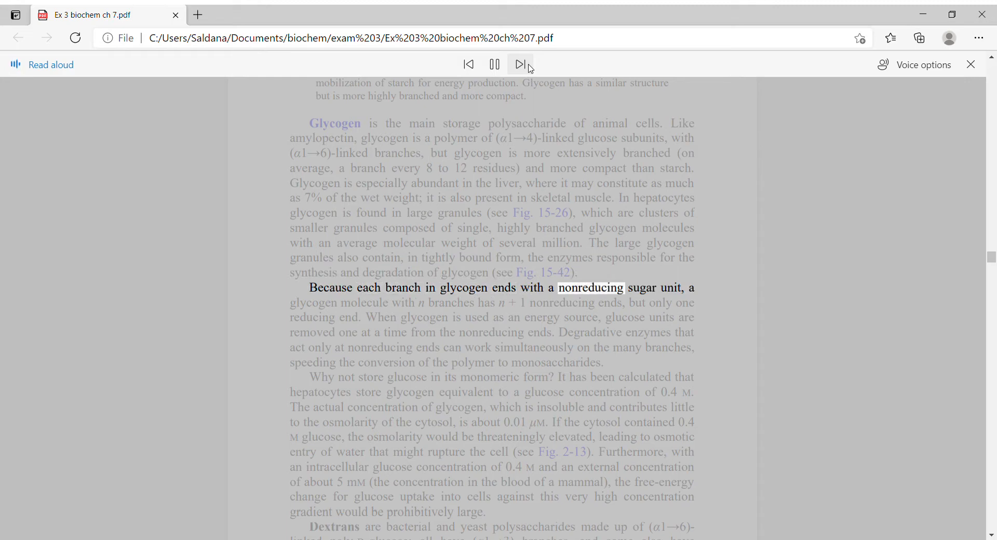
left_click(520, 64)
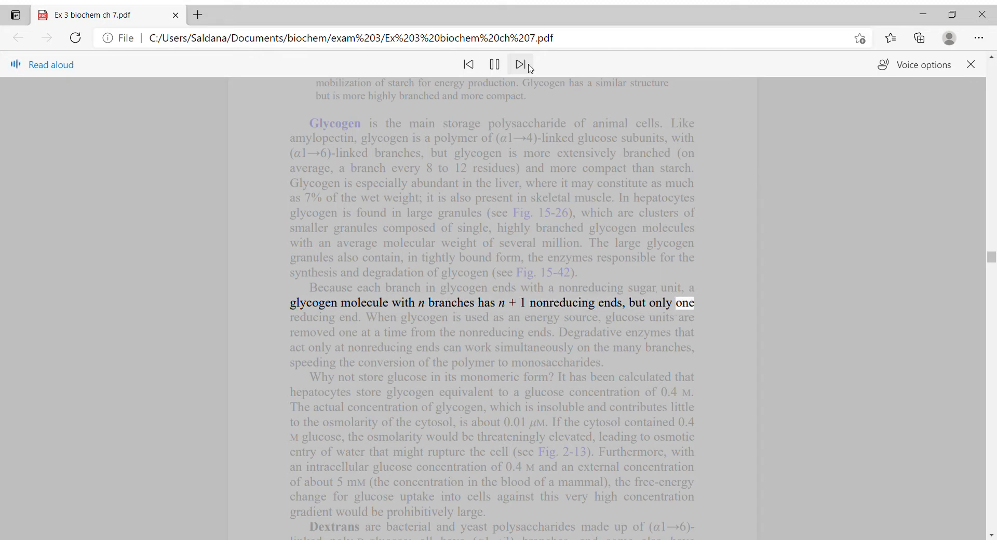
left_click(520, 65)
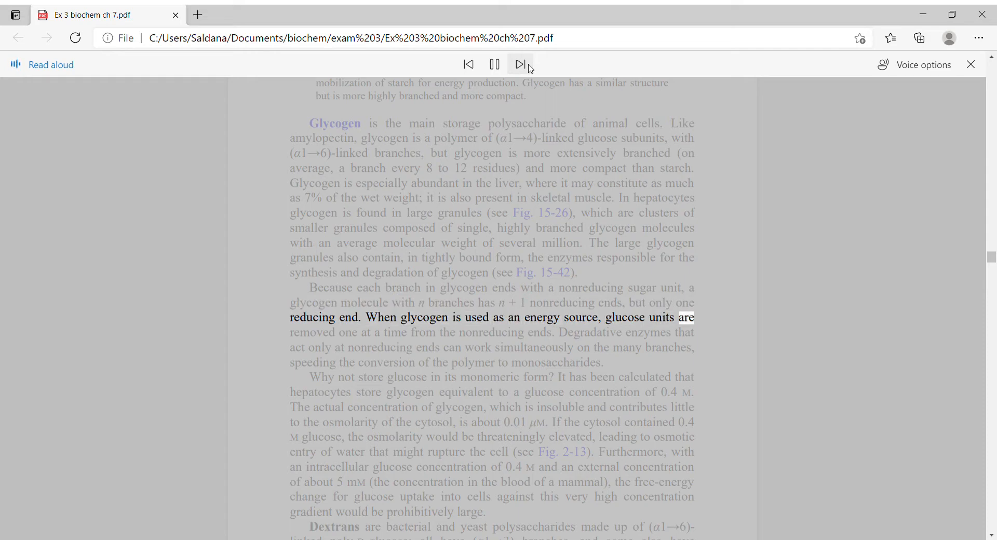
left_click(519, 64)
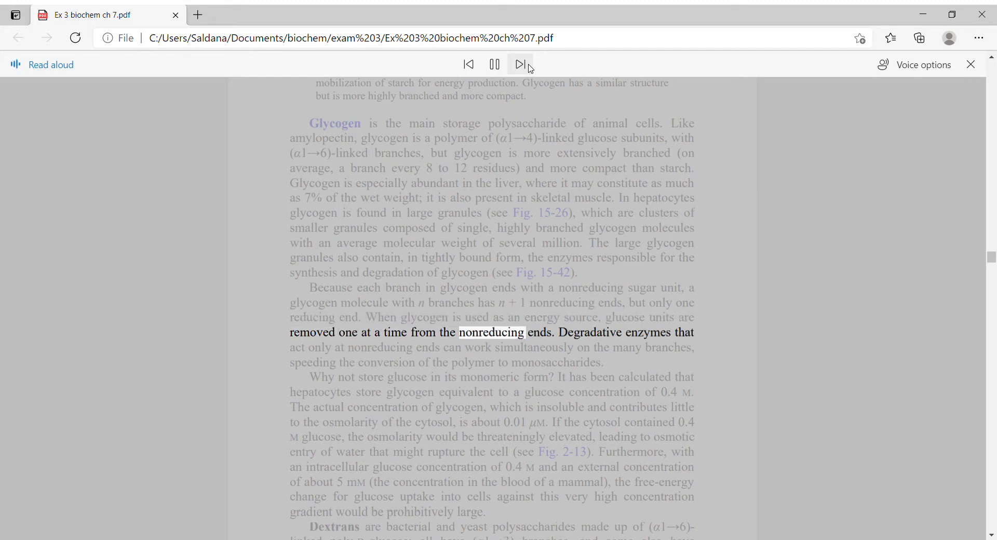
left_click(521, 63)
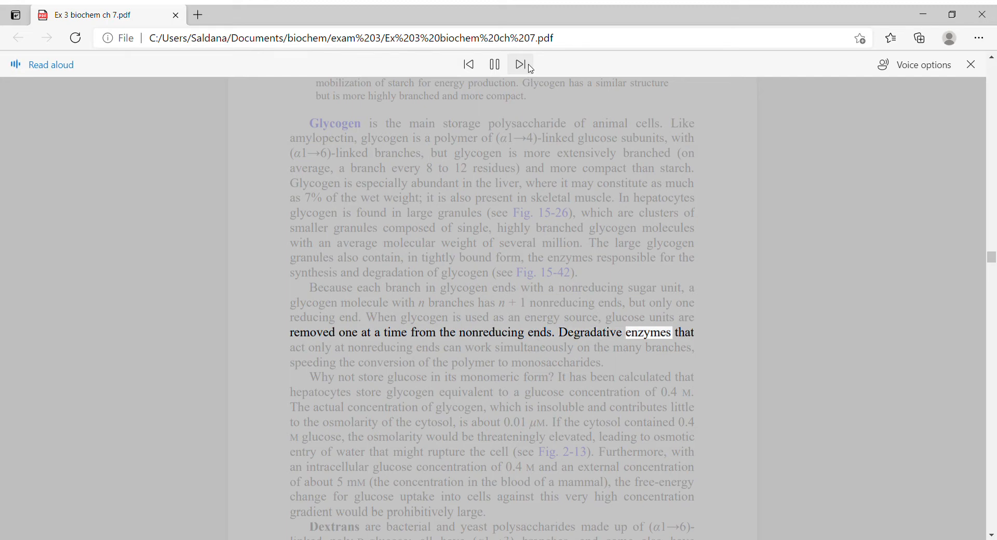
left_click(521, 65)
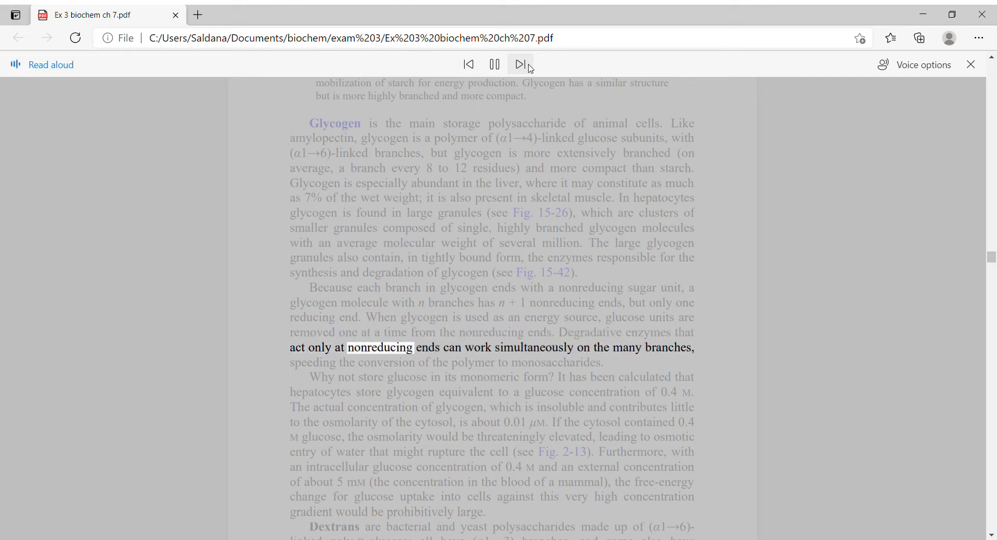
left_click(520, 65)
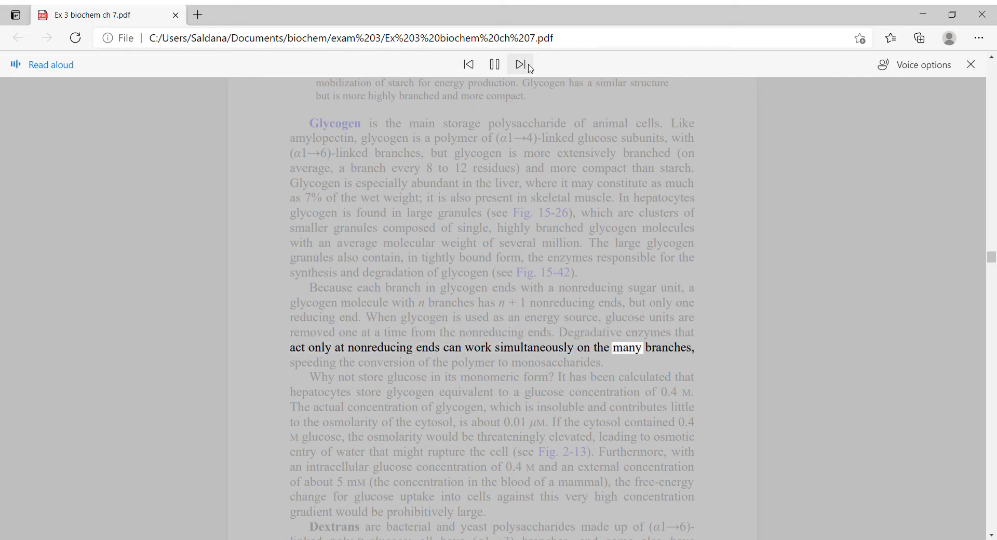
left_click(519, 65)
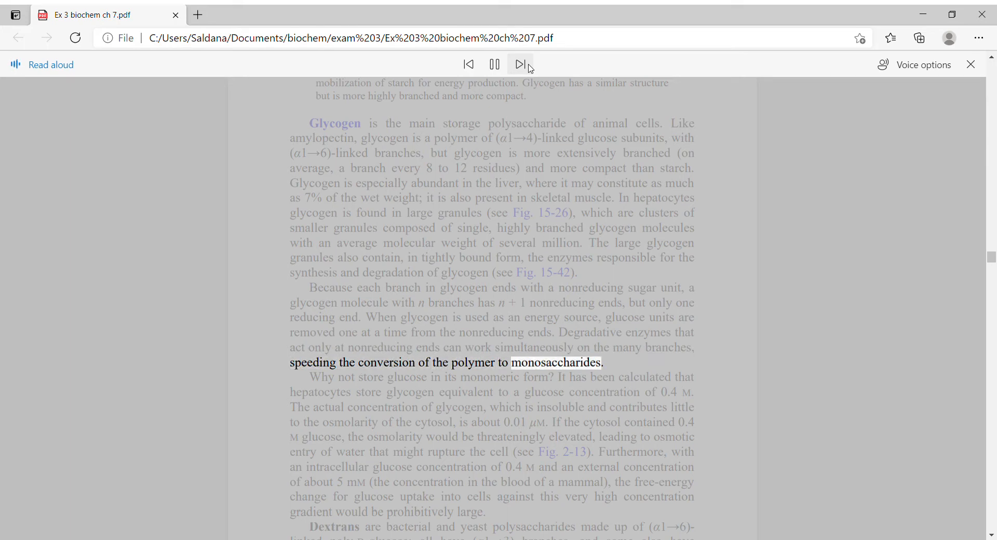
Have Read aloud begin the 'Why not store glucose in its monomeric form?' paragraph.
left_click(521, 65)
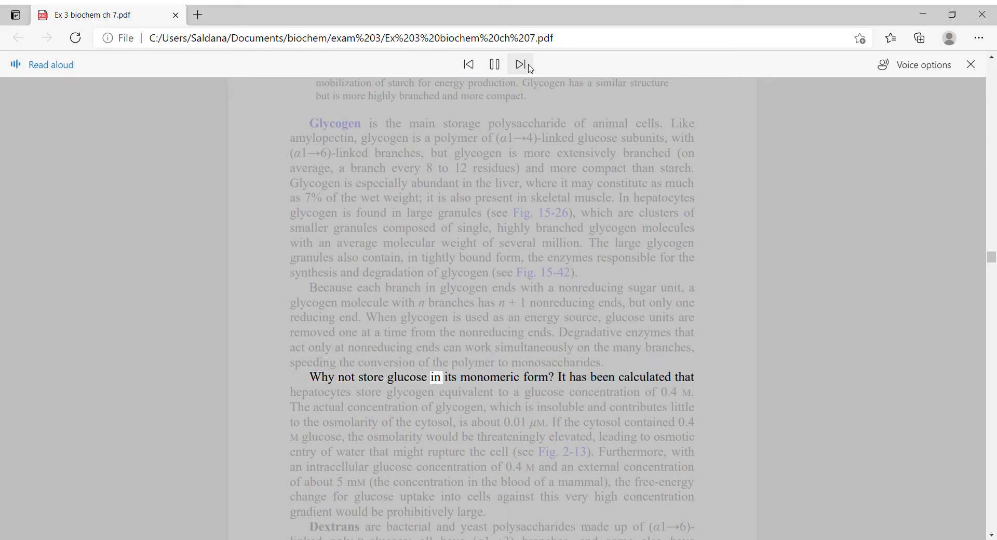
left_click(519, 64)
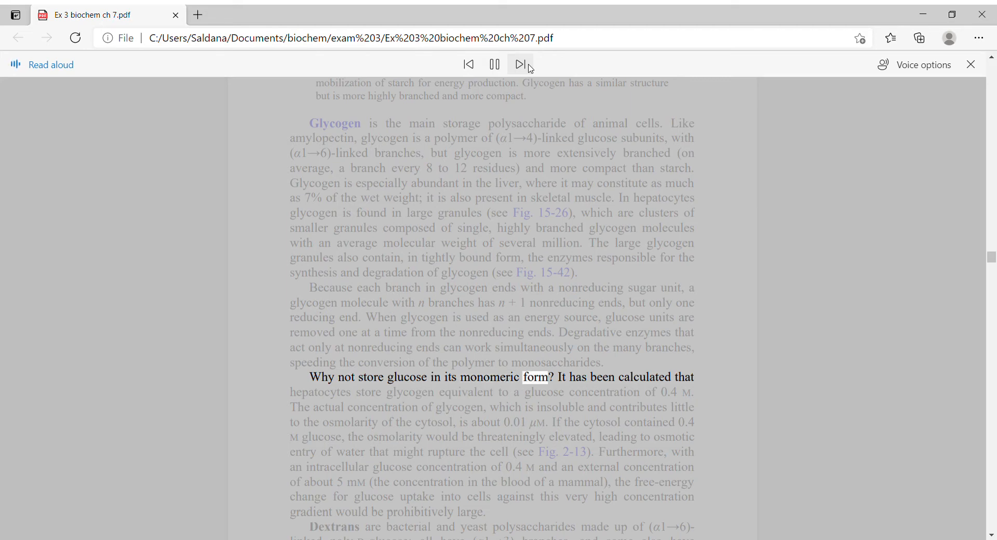
left_click(521, 64)
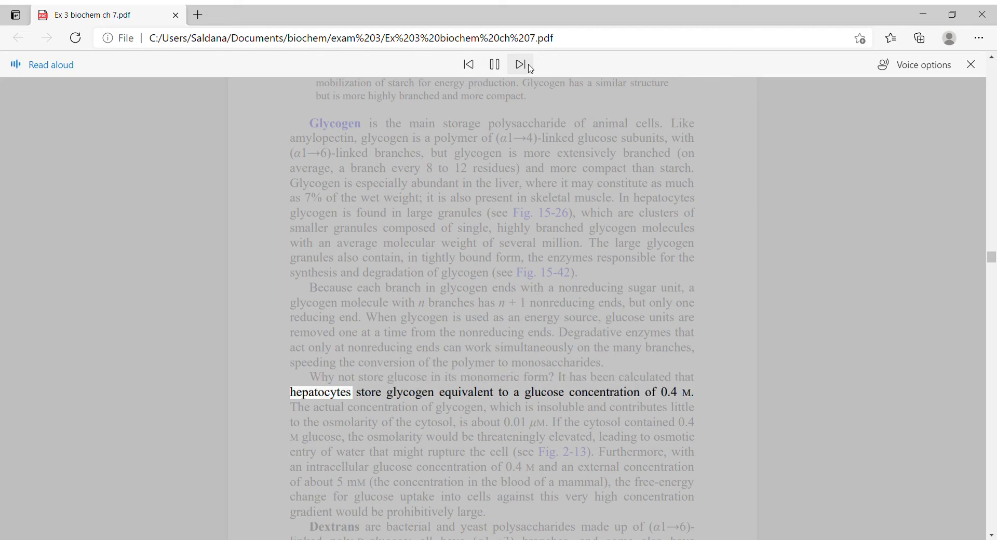
left_click(520, 64)
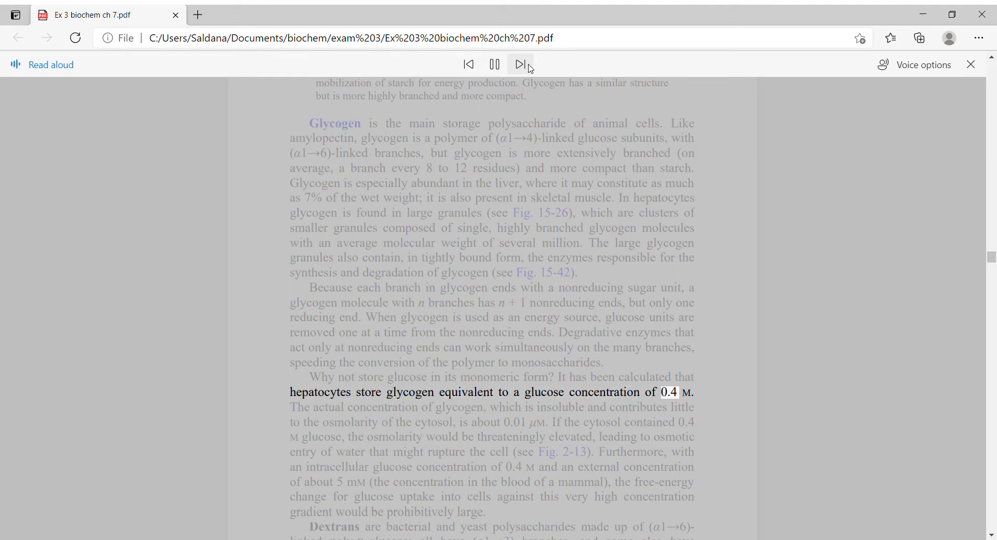
left_click(521, 63)
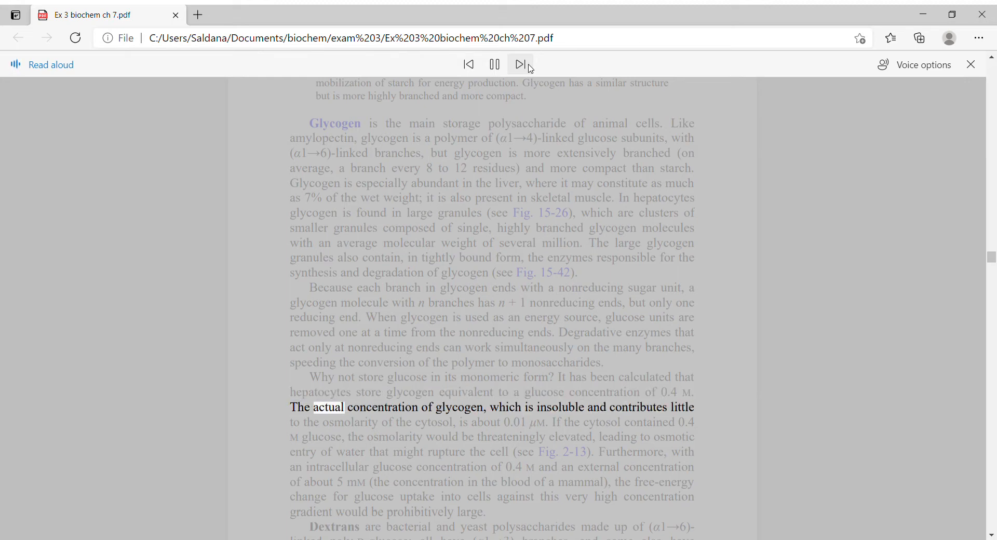
left_click(521, 63)
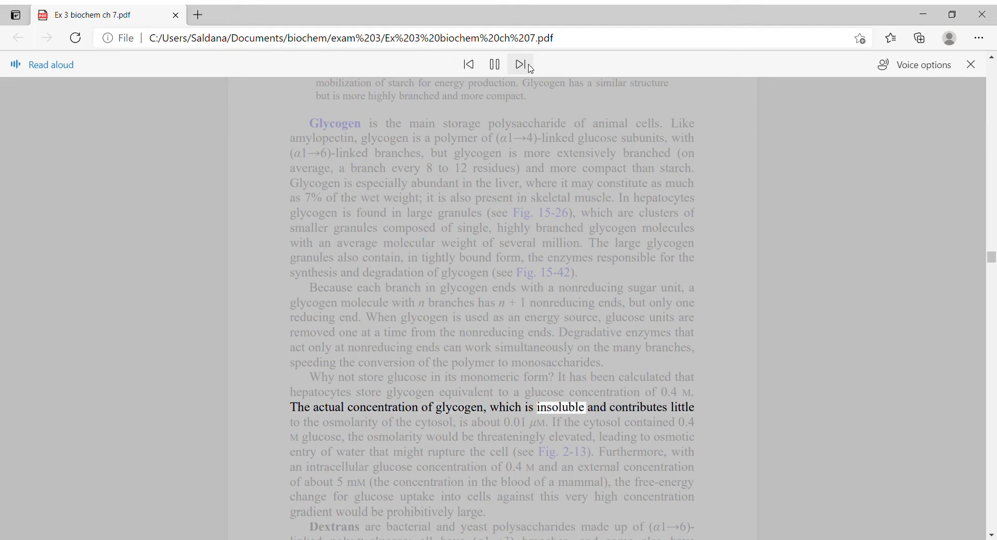
left_click(521, 65)
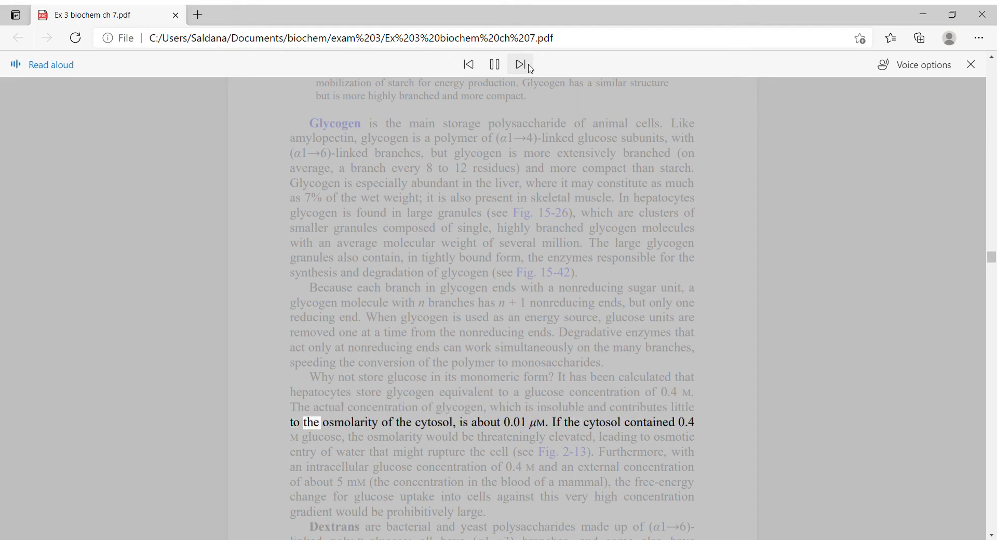
left_click(518, 64)
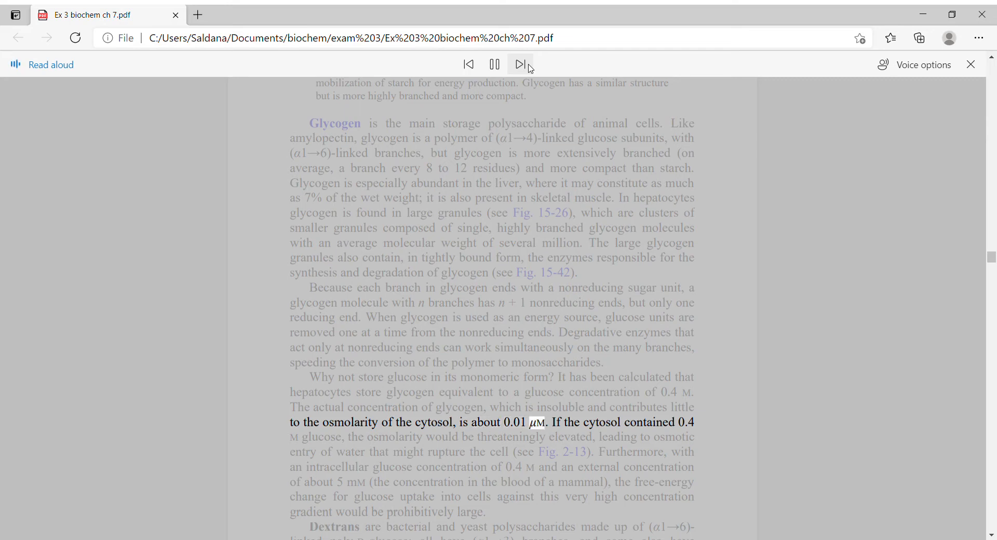
Finish the 'Why not store glucose' paragraph and start the Dextrans paragraph's opening line.
left_click(518, 63)
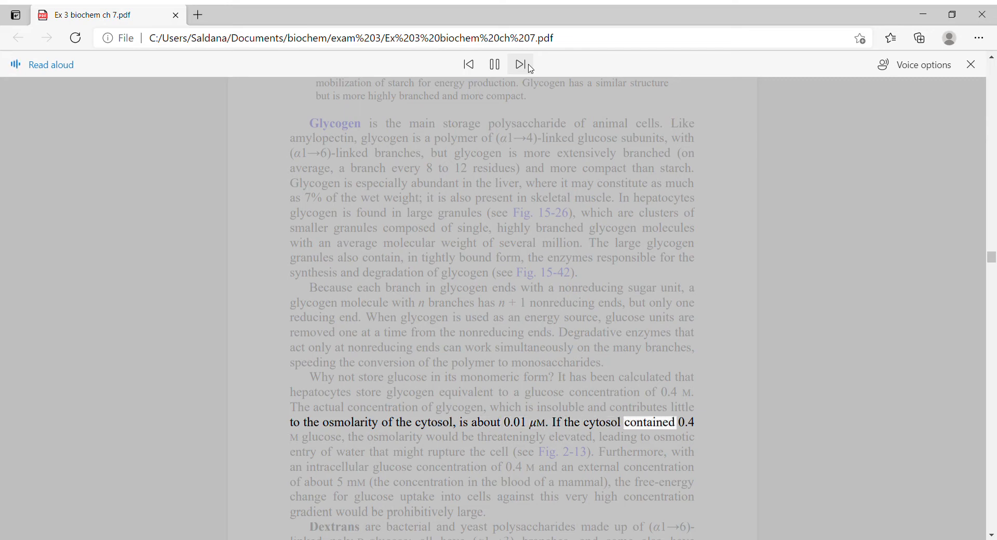
left_click(519, 65)
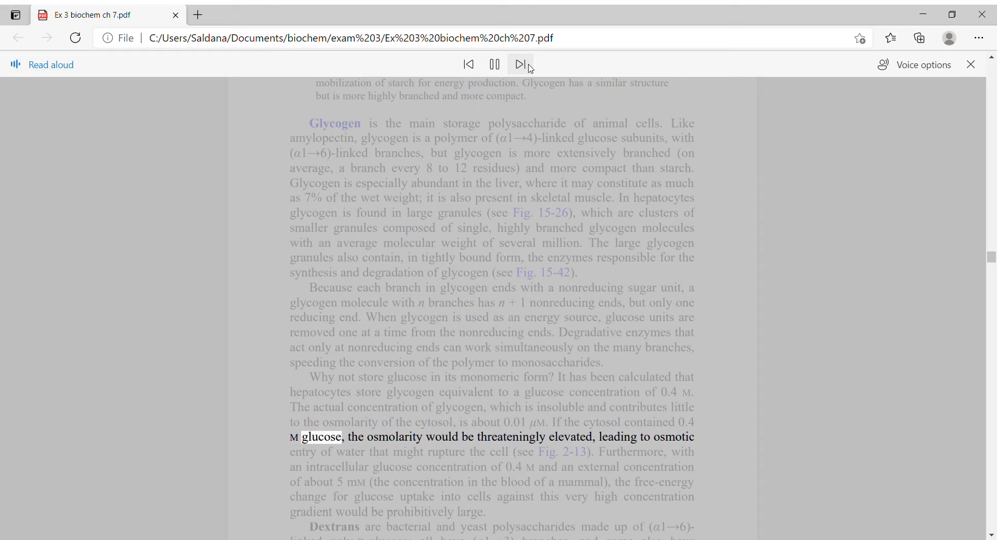
left_click(520, 63)
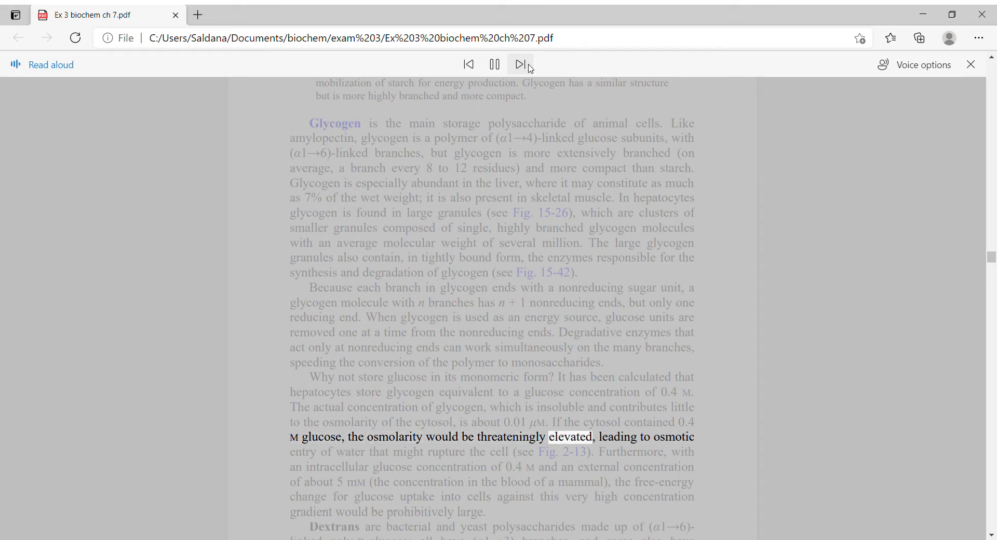
left_click(520, 63)
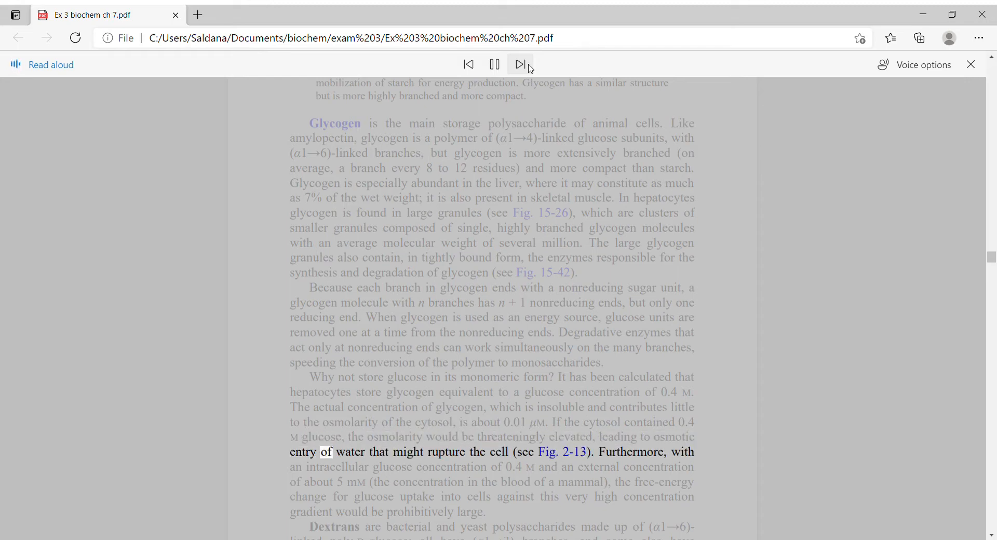
mouse_move(520, 64)
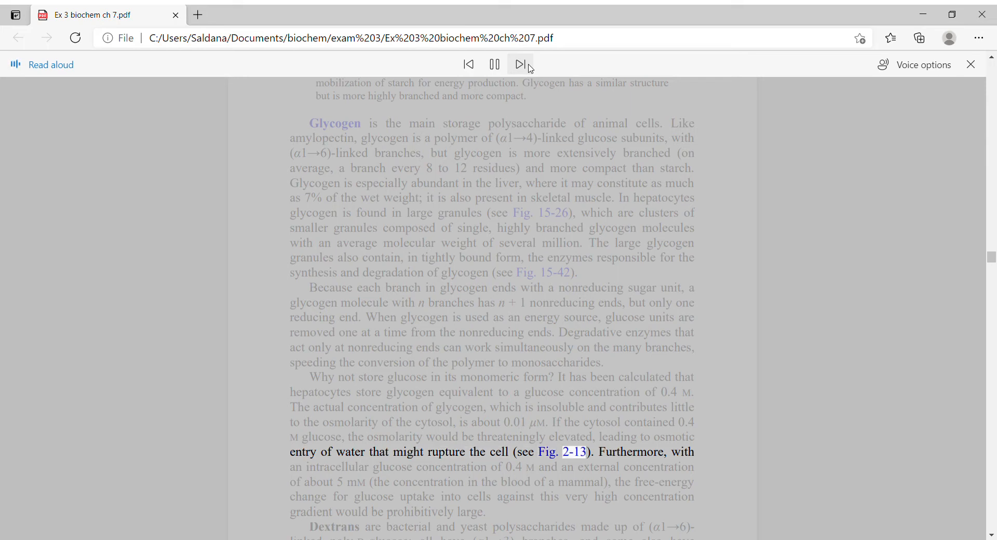
left_click(519, 63)
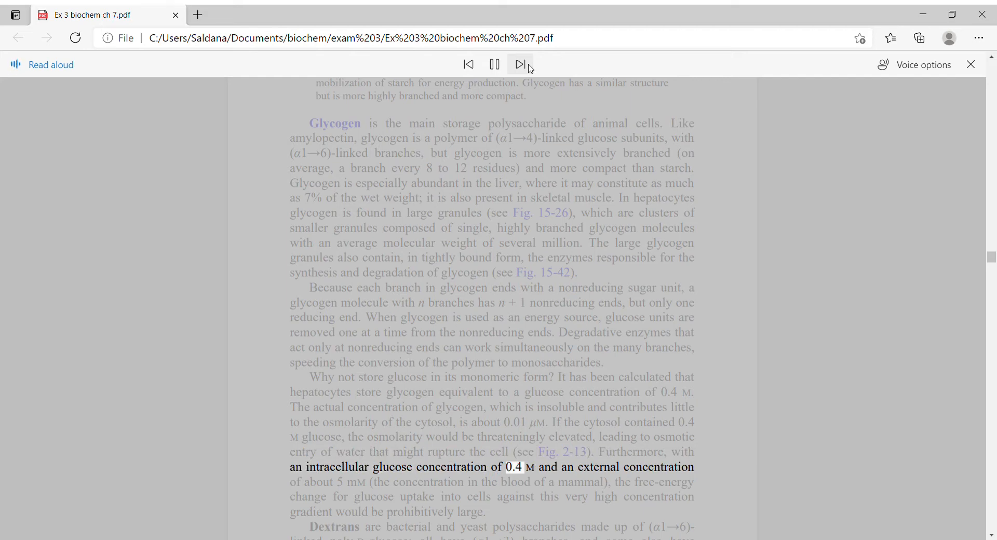
left_click(519, 65)
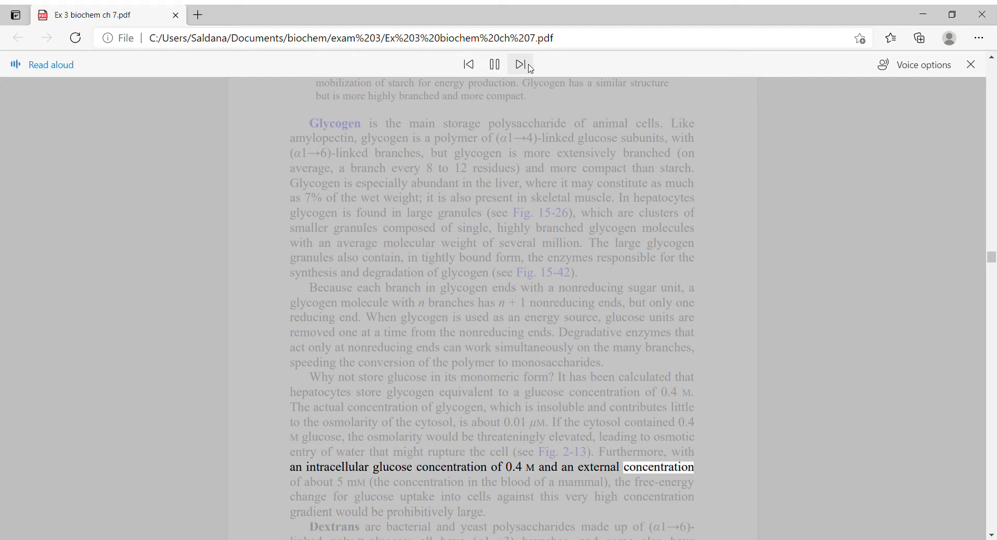
left_click(519, 64)
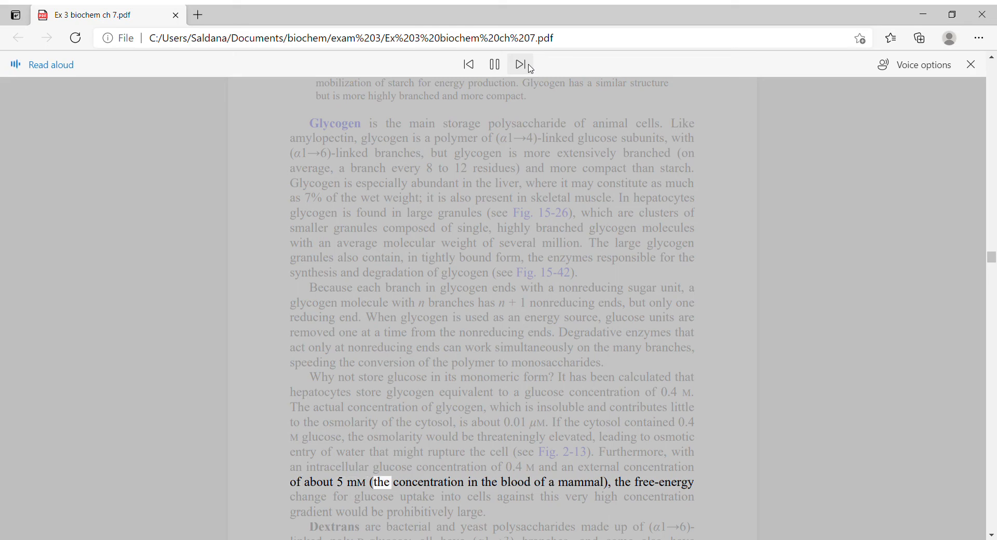
left_click(520, 64)
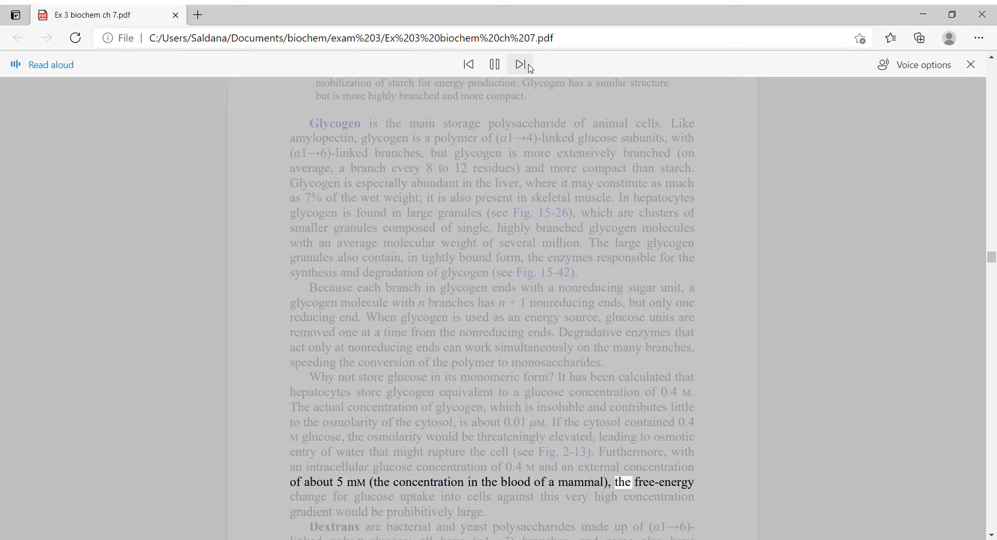
left_click(520, 63)
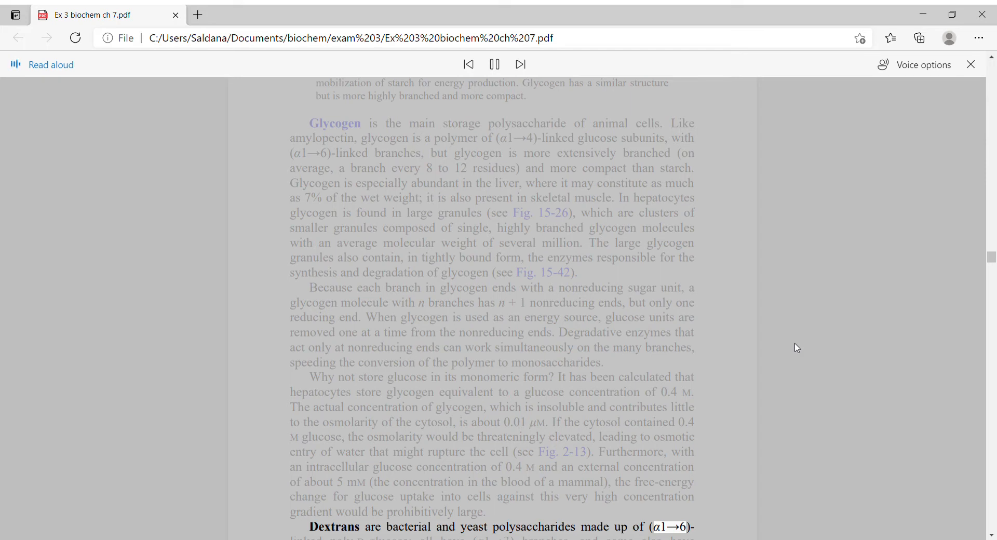
Scroll down and carry Read aloud past Dextrans into the cellulose paragraph, reaching 'bonds of amylose.'.
scroll("down", 3)
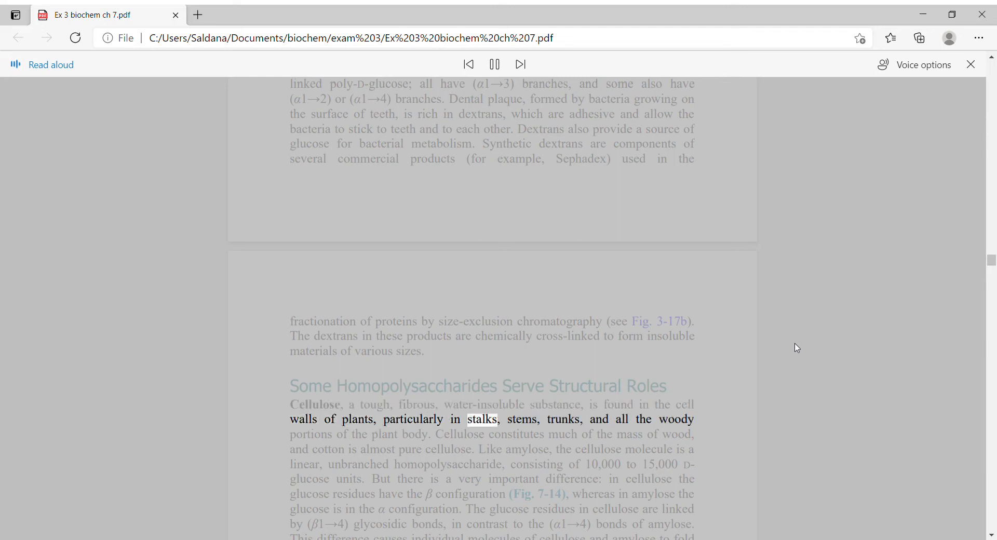
left_click(493, 63)
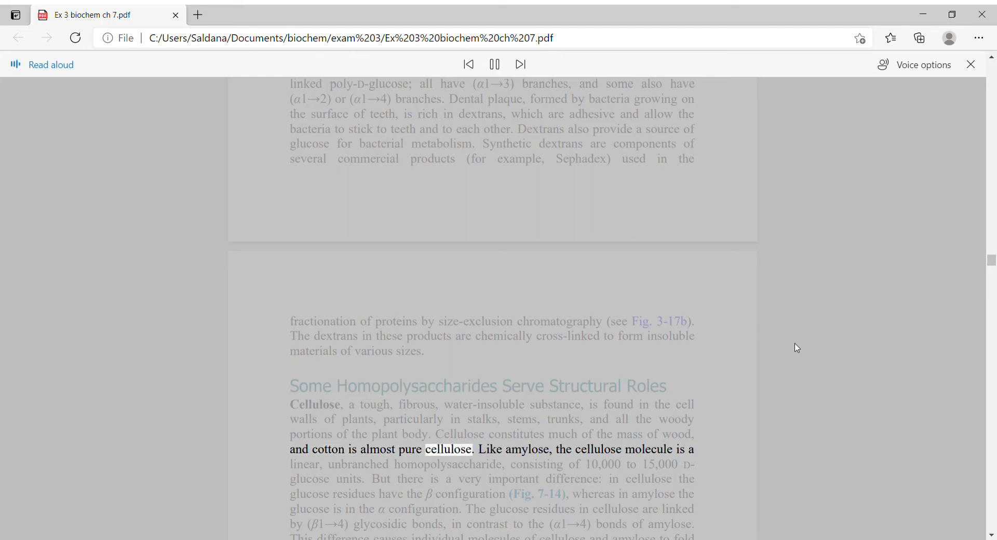
left_click(519, 63)
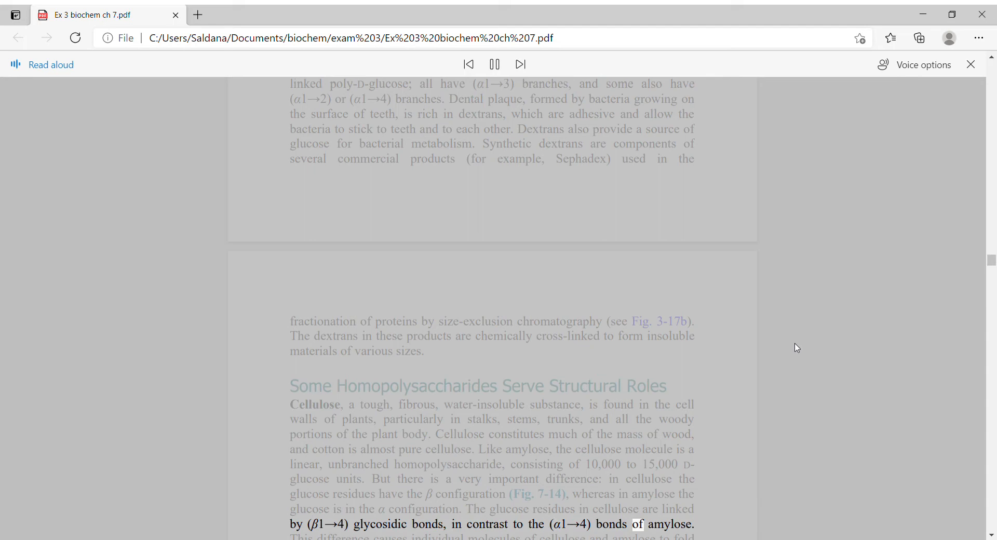
Scroll past Figure 7-14 and advance Read aloud into the cellulose digestion passage.
scroll("down", 3)
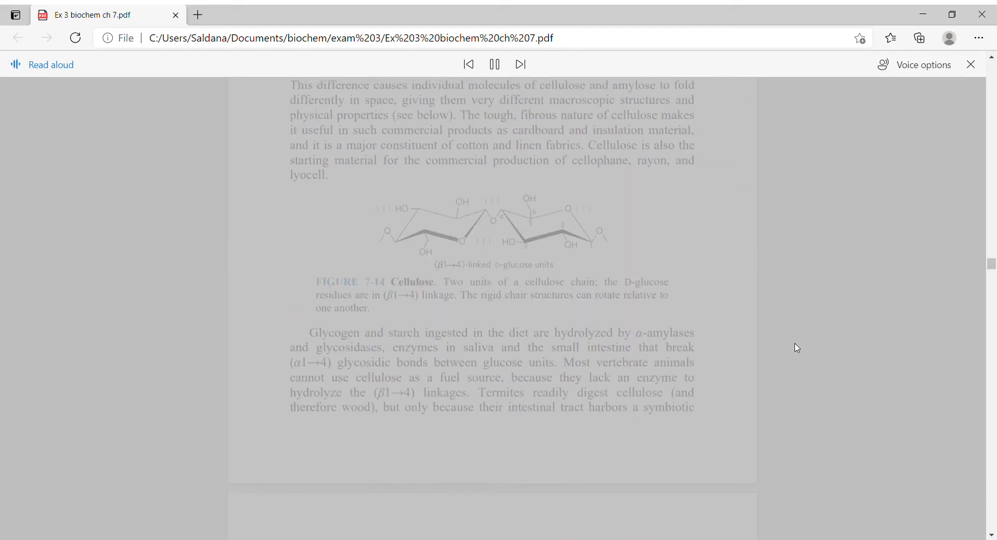
left_click(493, 63)
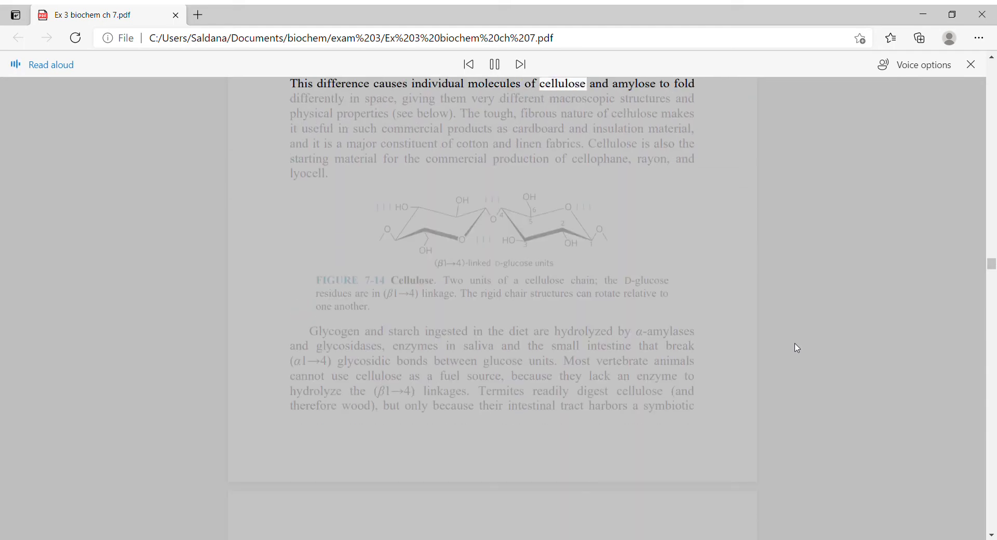
left_click(493, 63)
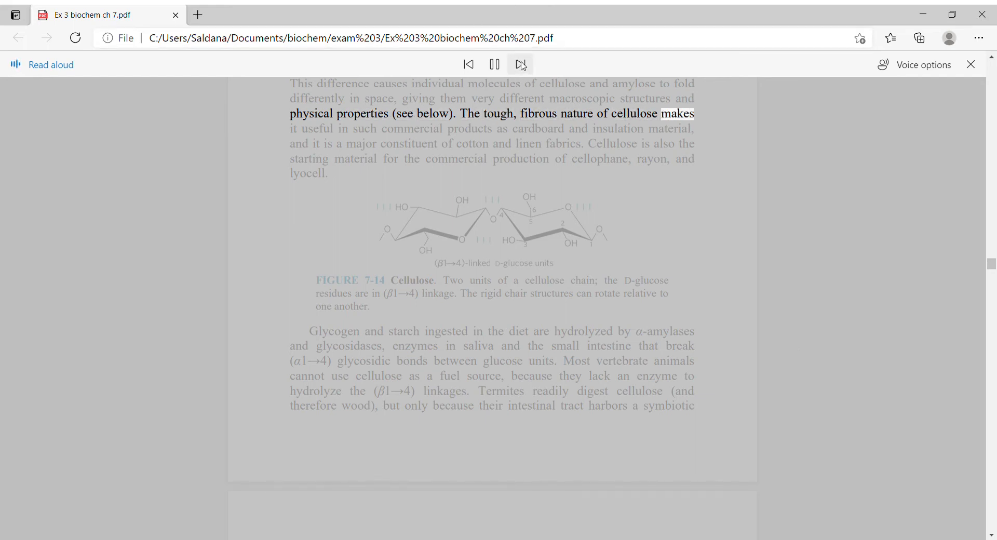
left_click(520, 64)
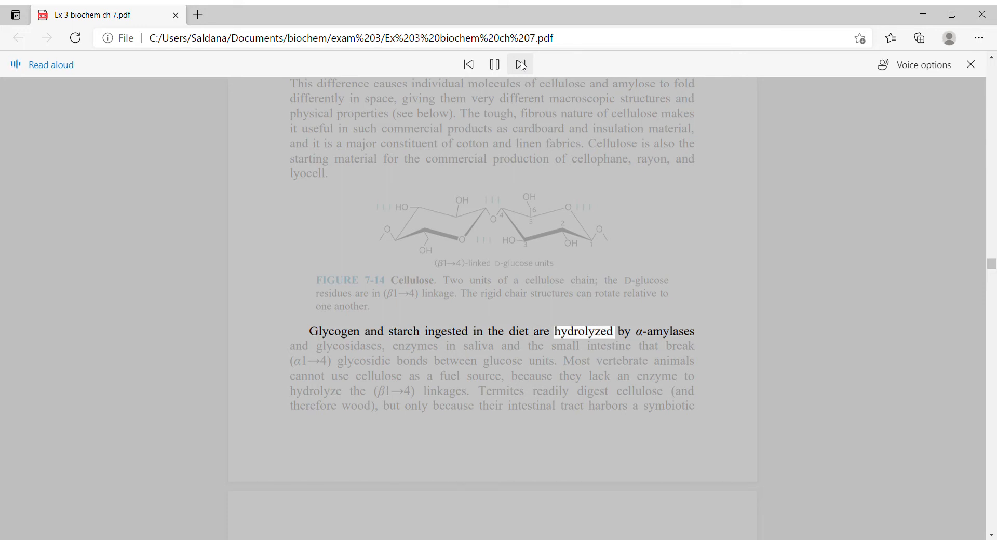
left_click(493, 63)
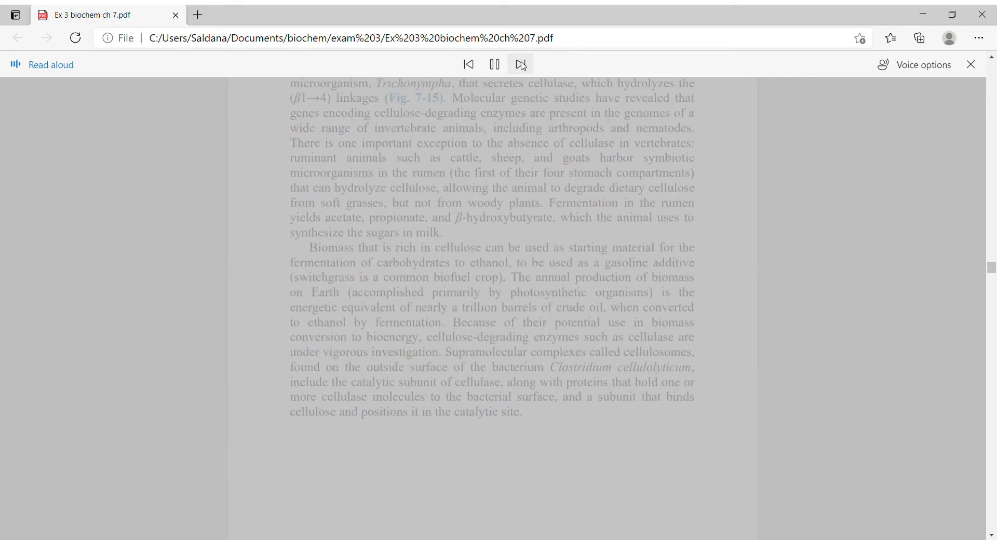
Keep Read aloud narrating the cellulose digestion and biomass text.
left_click(520, 64)
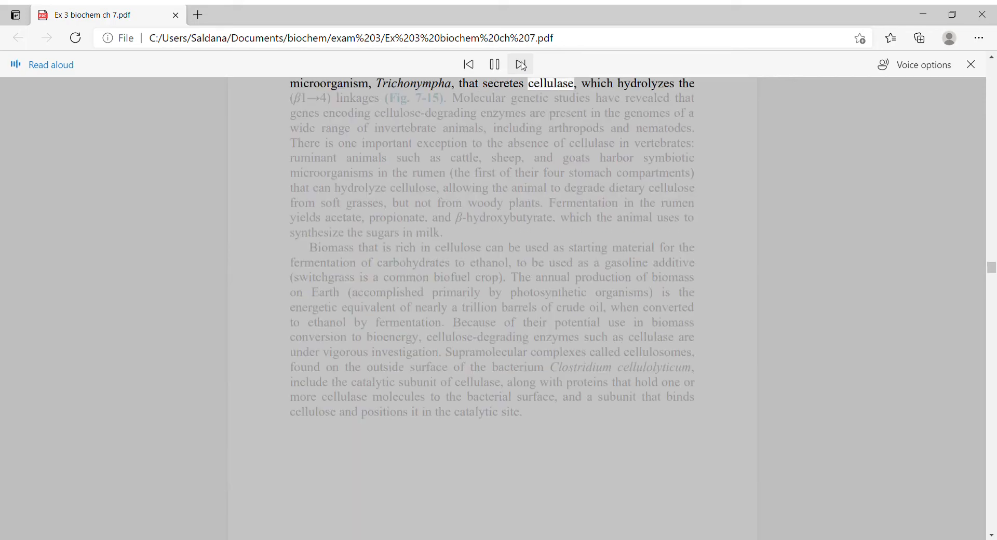
left_click(520, 65)
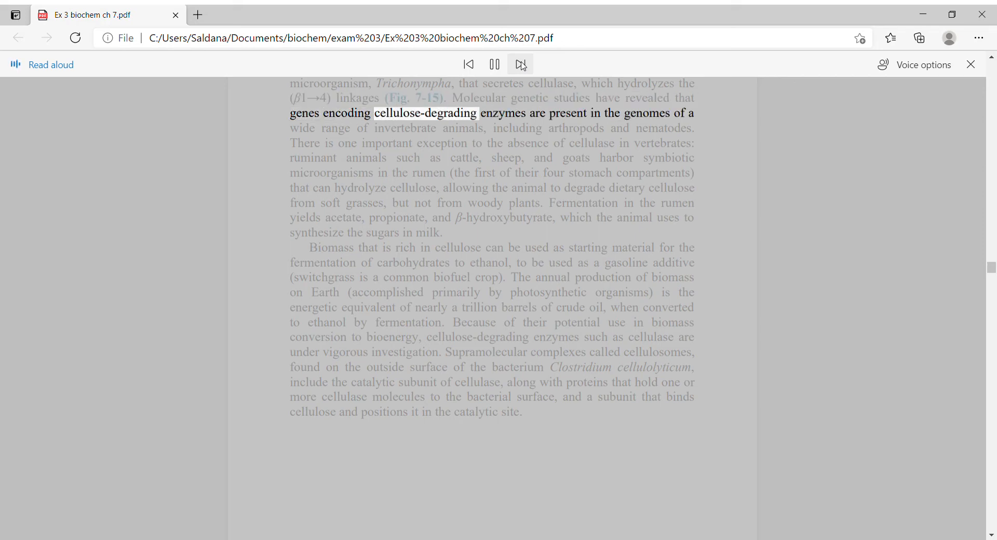
left_click(519, 63)
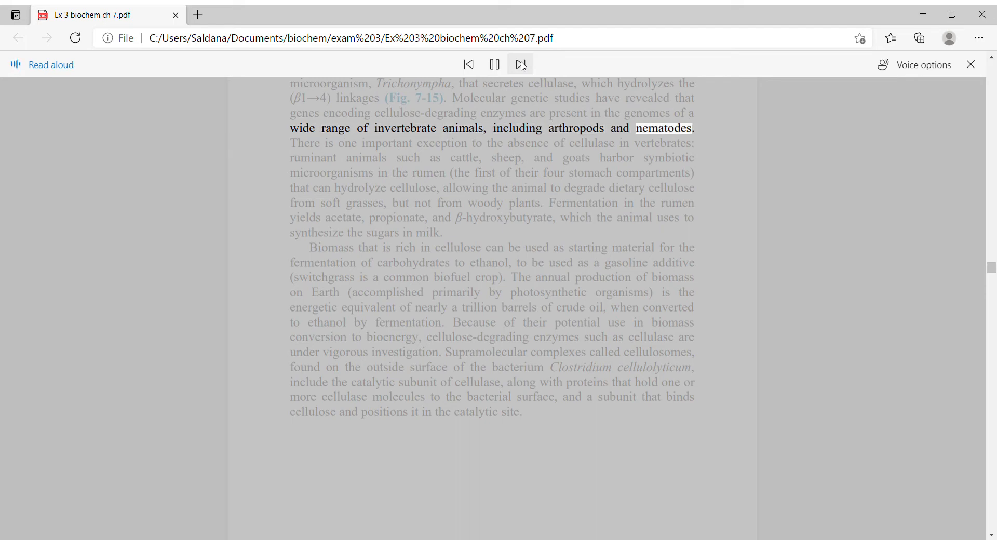
left_click(520, 65)
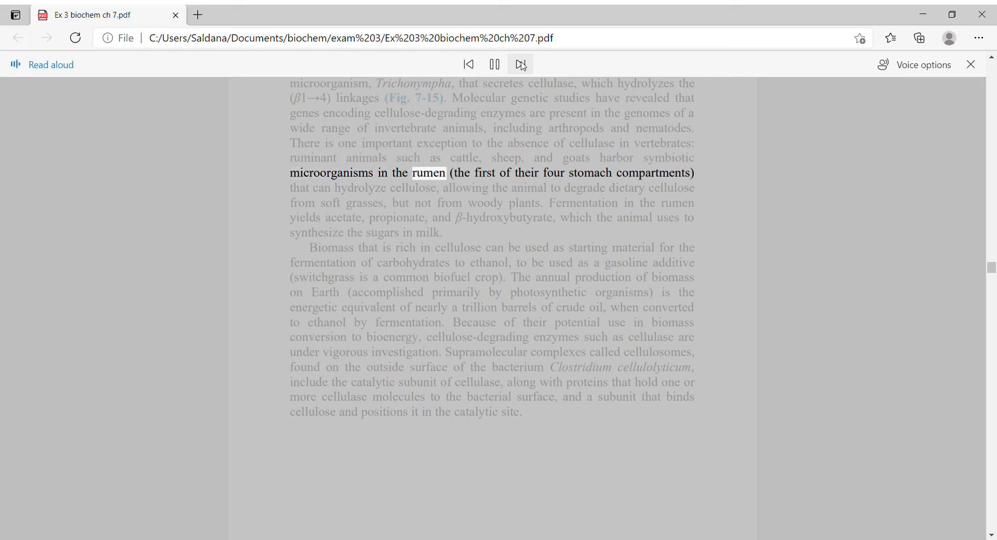
left_click(521, 65)
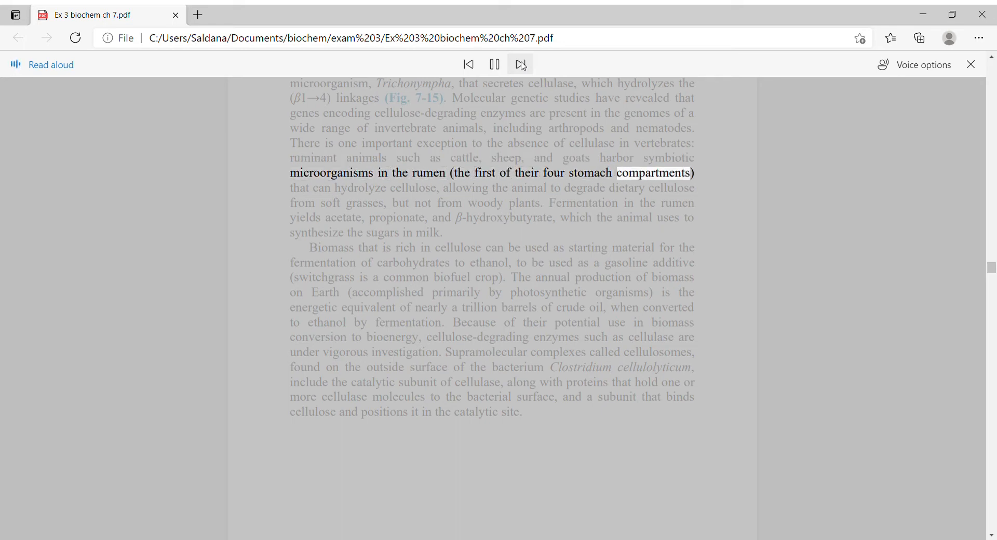
left_click(521, 64)
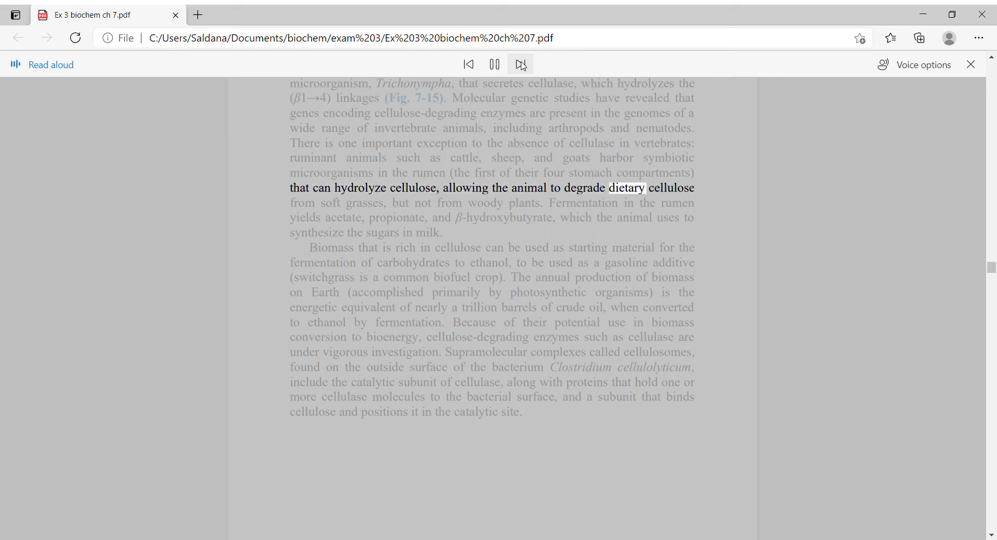
left_click(521, 63)
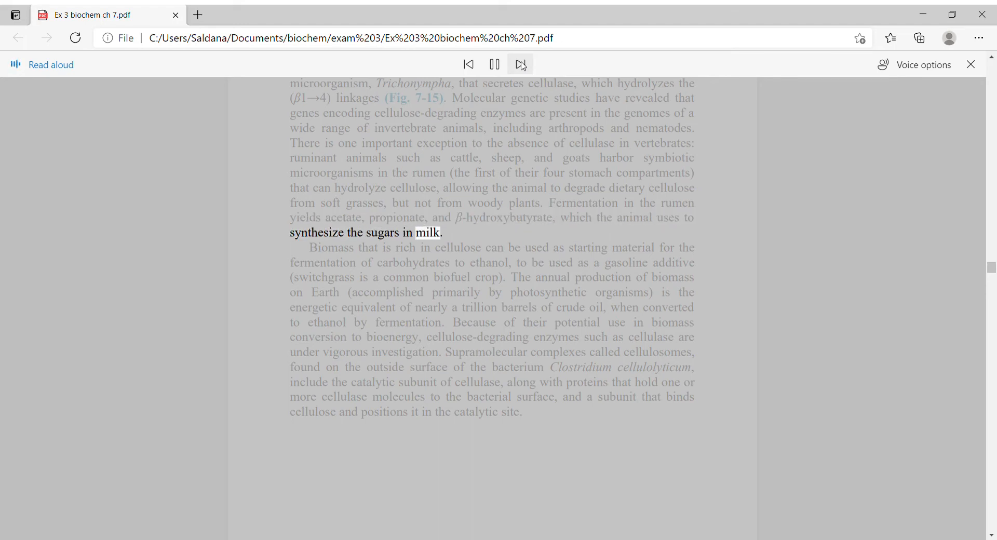
left_click(520, 64)
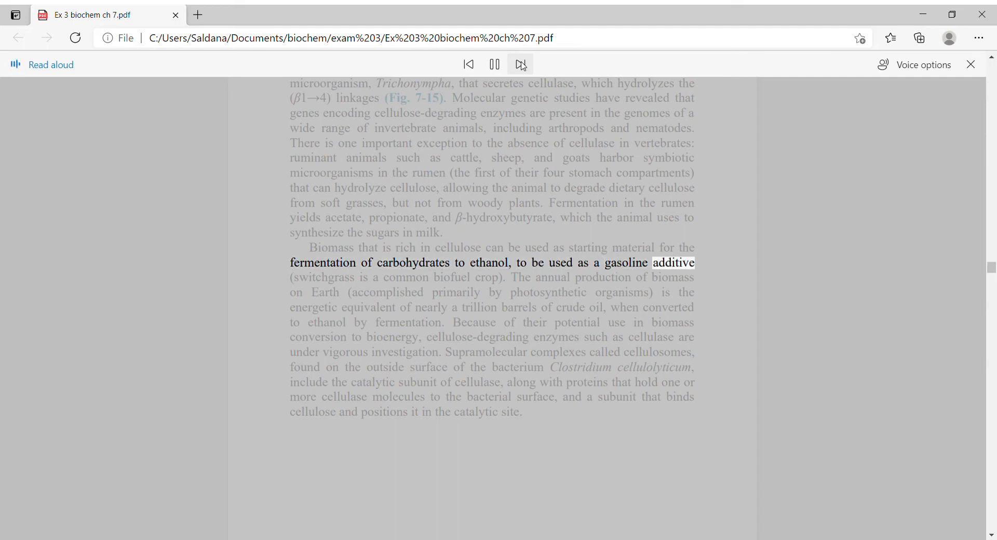
Have the biomass paragraph read through 'positions it in the catalytic site.'.
left_click(520, 63)
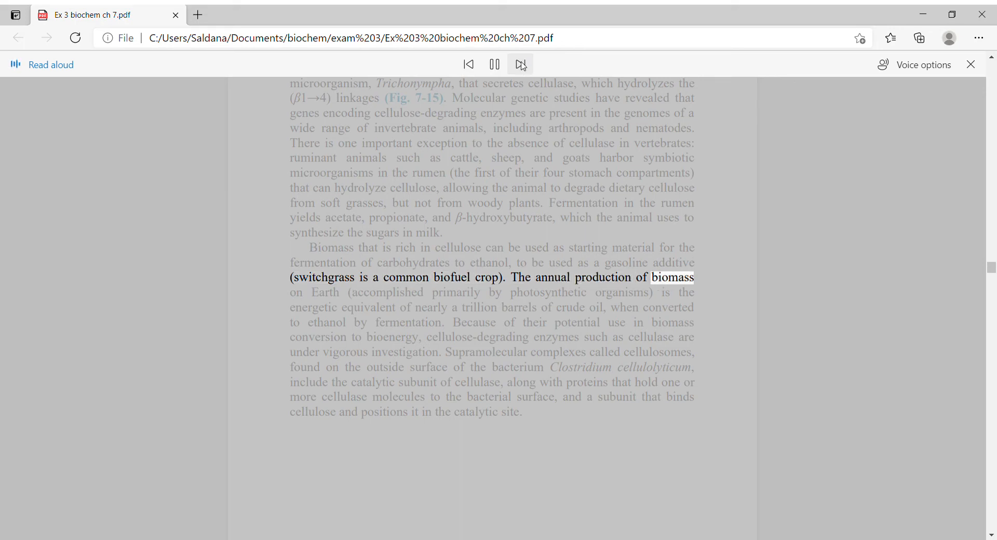
left_click(521, 65)
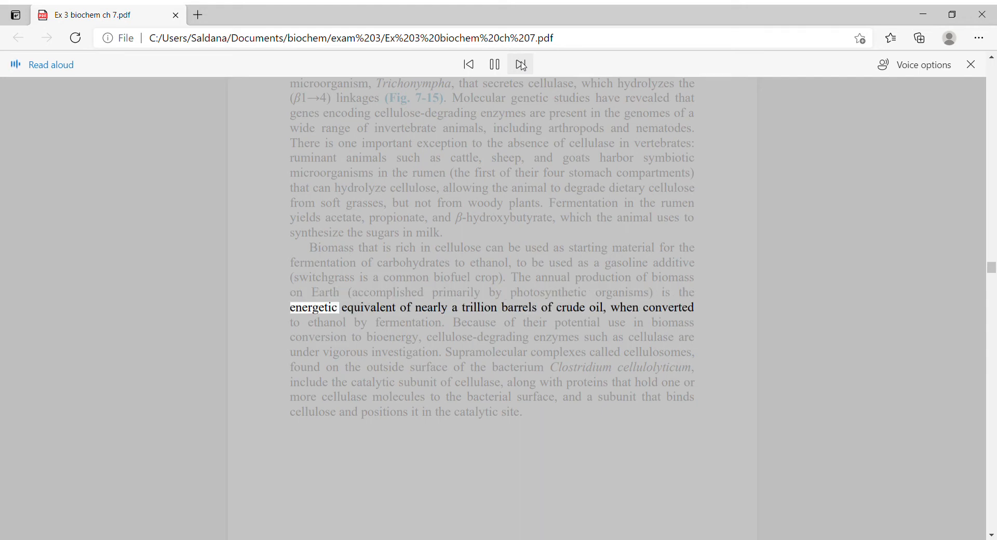
left_click(520, 64)
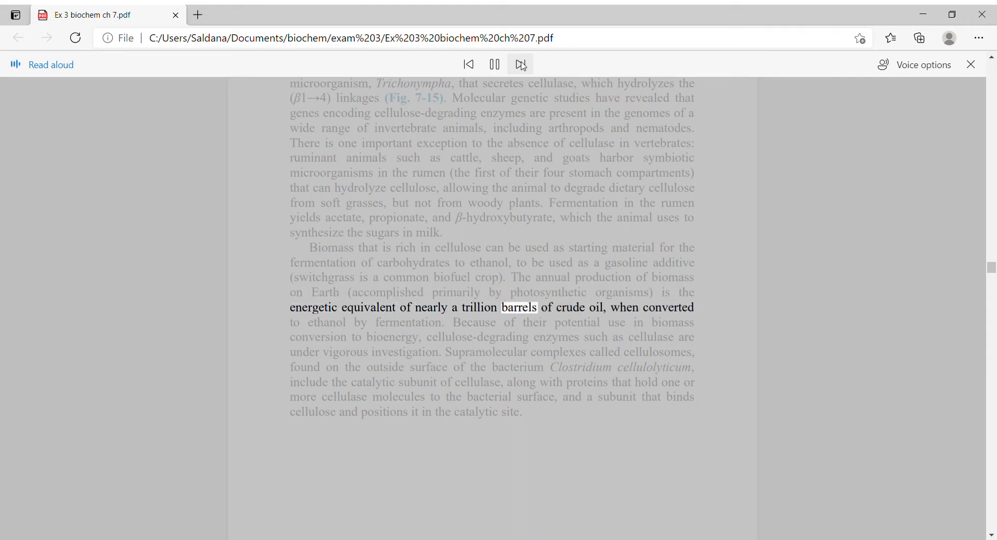
left_click(520, 63)
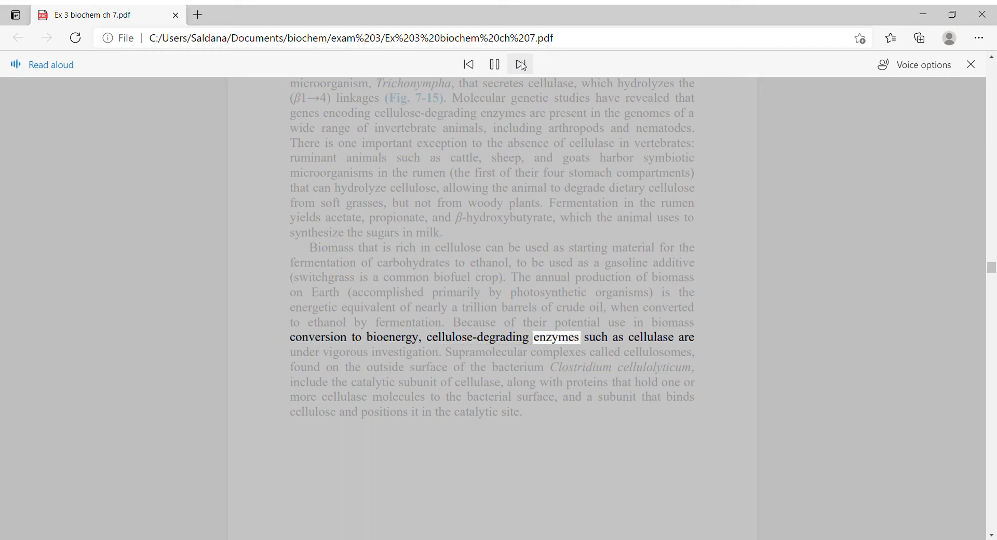
left_click(519, 64)
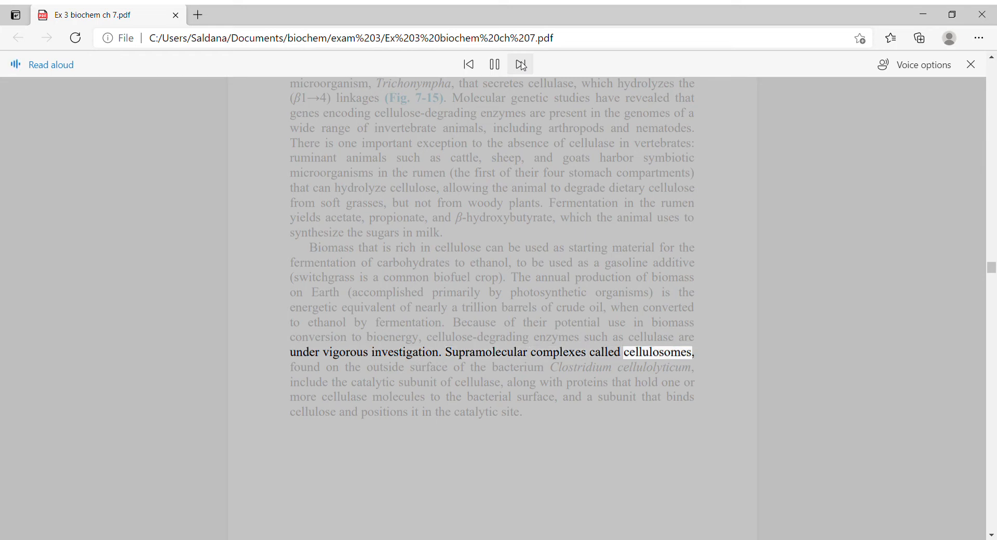
left_click(493, 65)
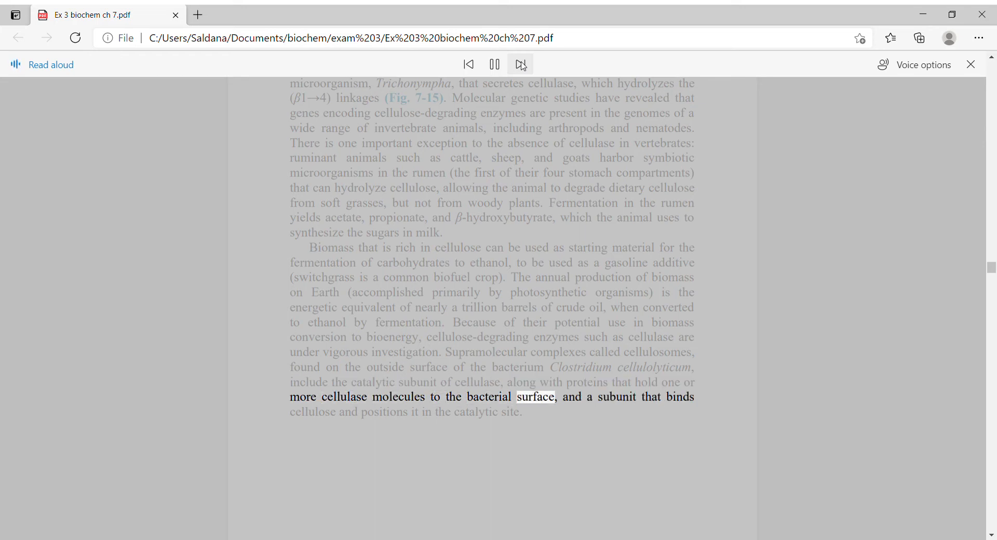
left_click(519, 64)
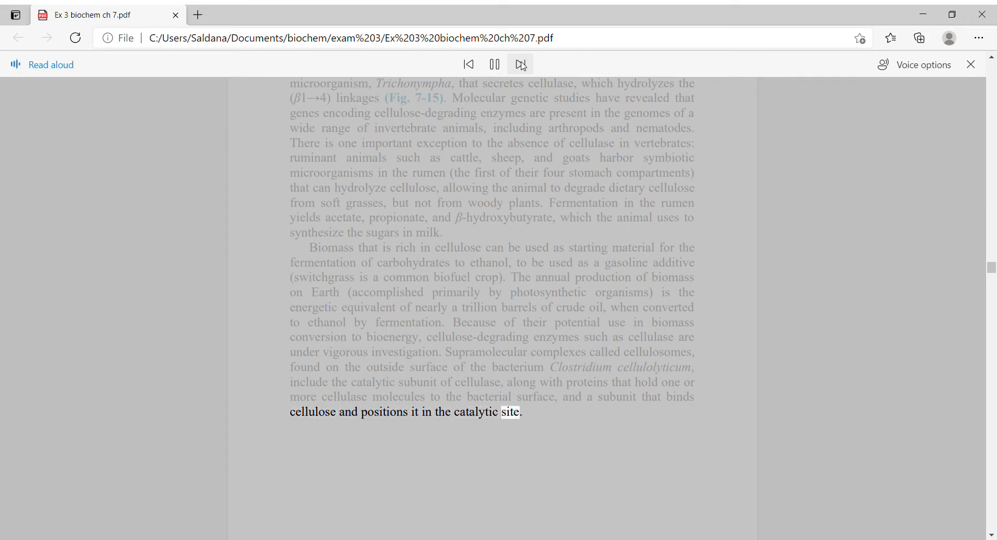
Scroll past Figure 7-15; Read aloud finishes the lignin paragraph and reaches Chitin's 'an acetylated.'.
scroll("down", 3)
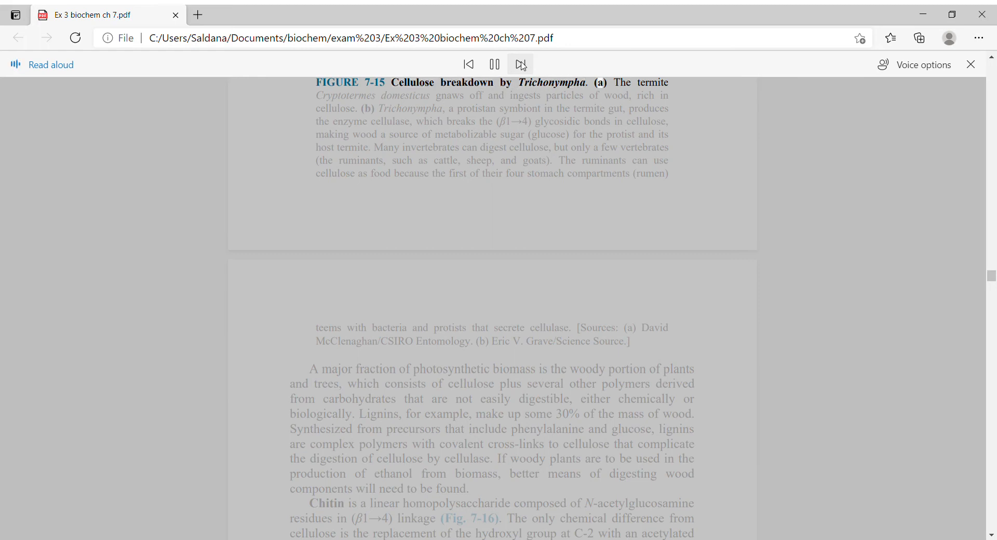
left_click(521, 63)
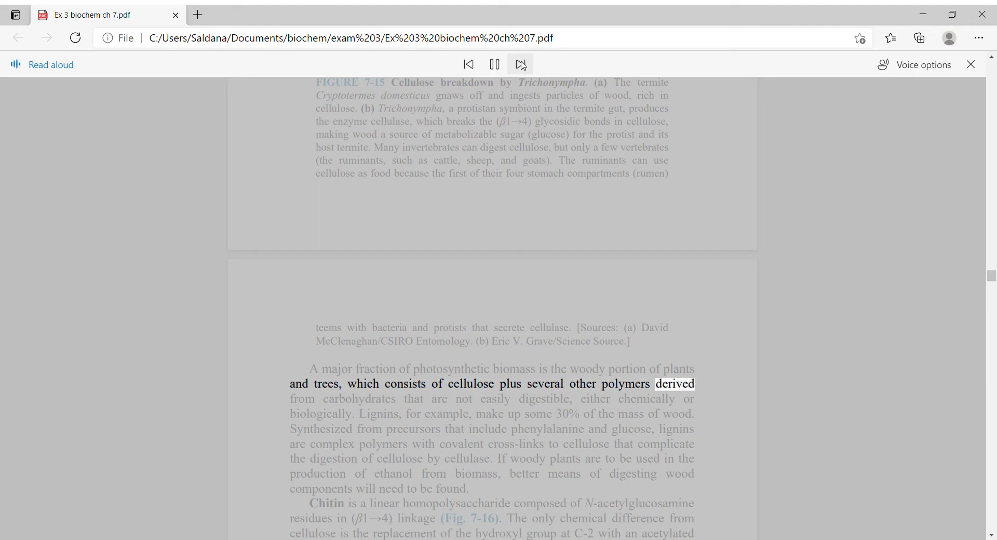
left_click(521, 64)
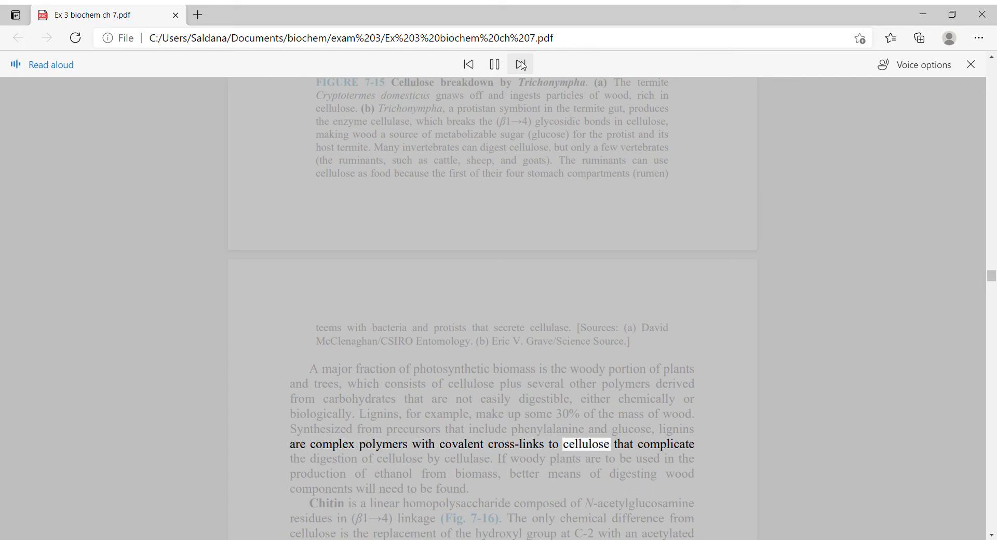
left_click(521, 63)
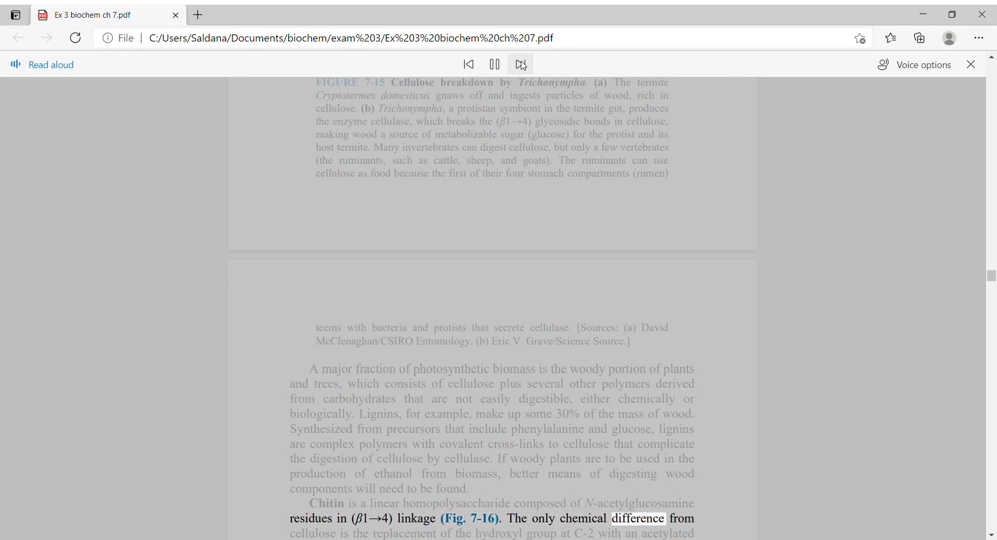
left_click(520, 64)
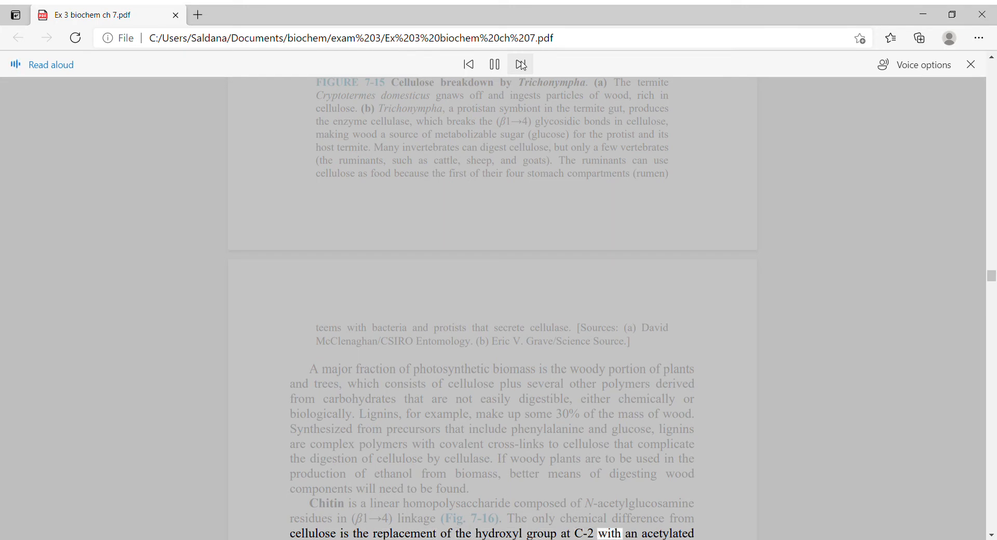
Scroll past the Figure 7-16 chitin figure while Read Aloud reaches the 'Steric Factors and Hydrogen Bonding Influence' heading.
scroll("down", 3)
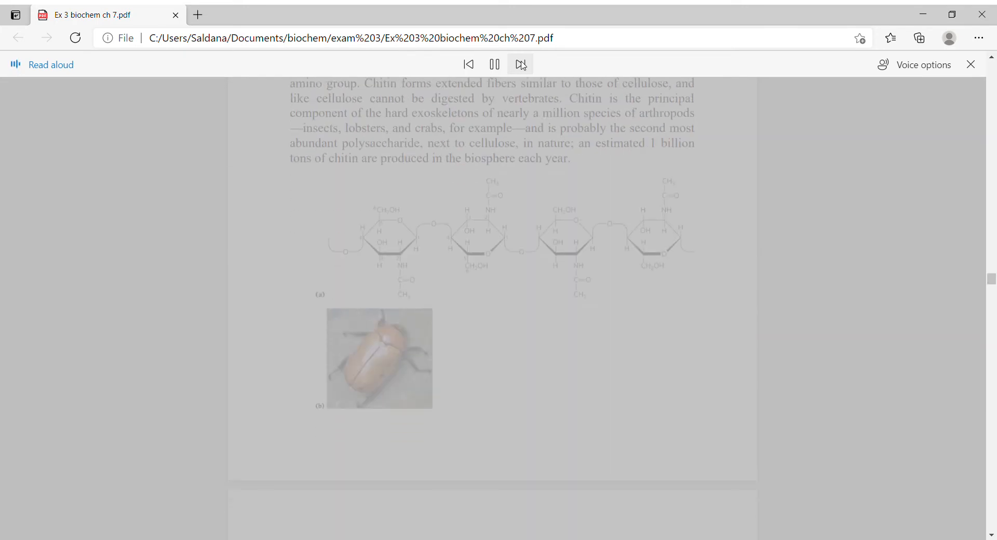
left_click(519, 63)
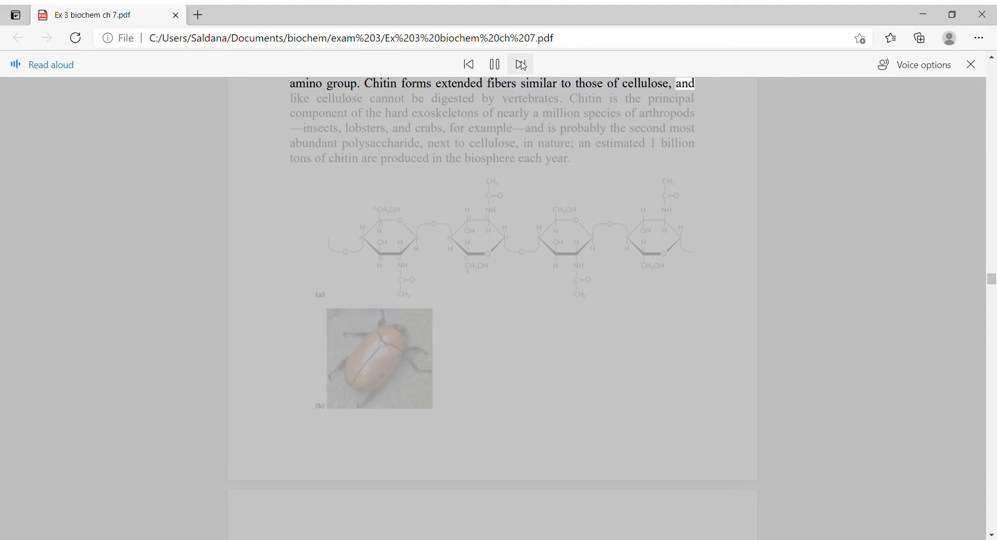
left_click(521, 64)
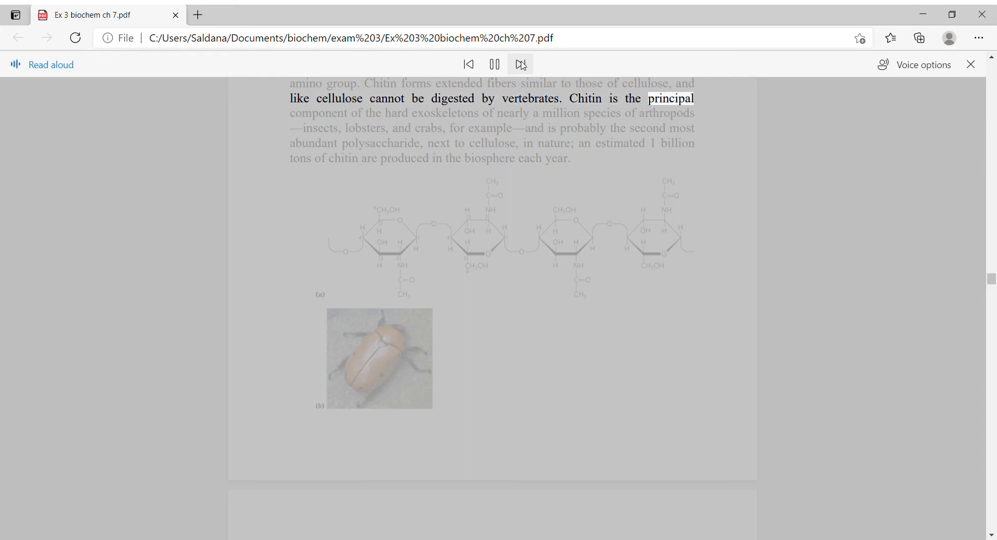
left_click(521, 63)
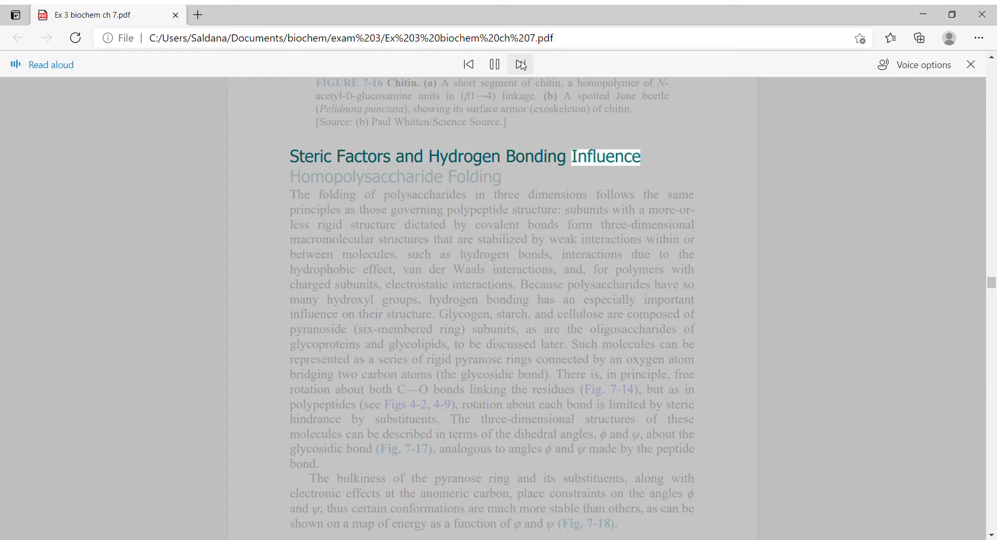
Keep Read Aloud narrating the Homopolysaccharide Folding paragraph until it reaches '(Fig. 7-18)'.
left_click(521, 65)
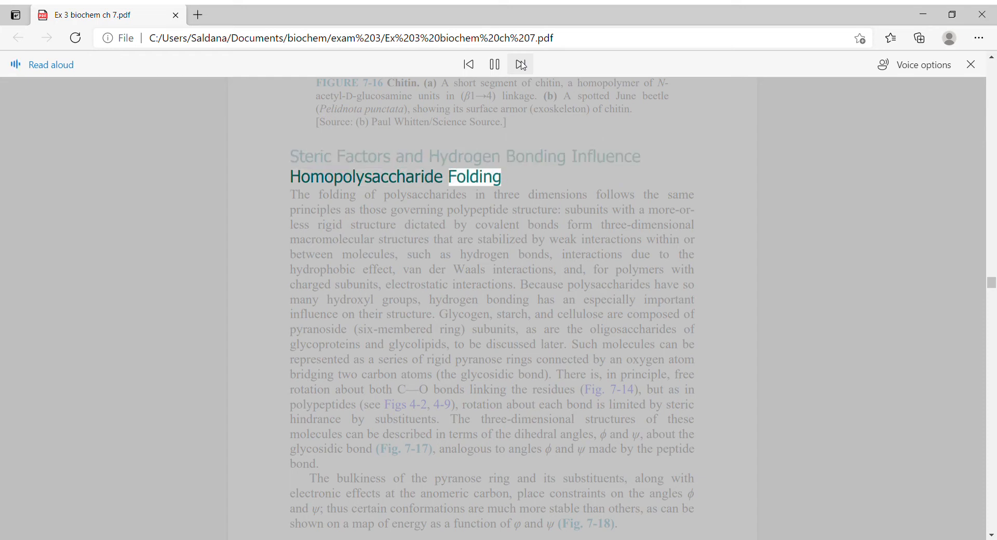
left_click(520, 63)
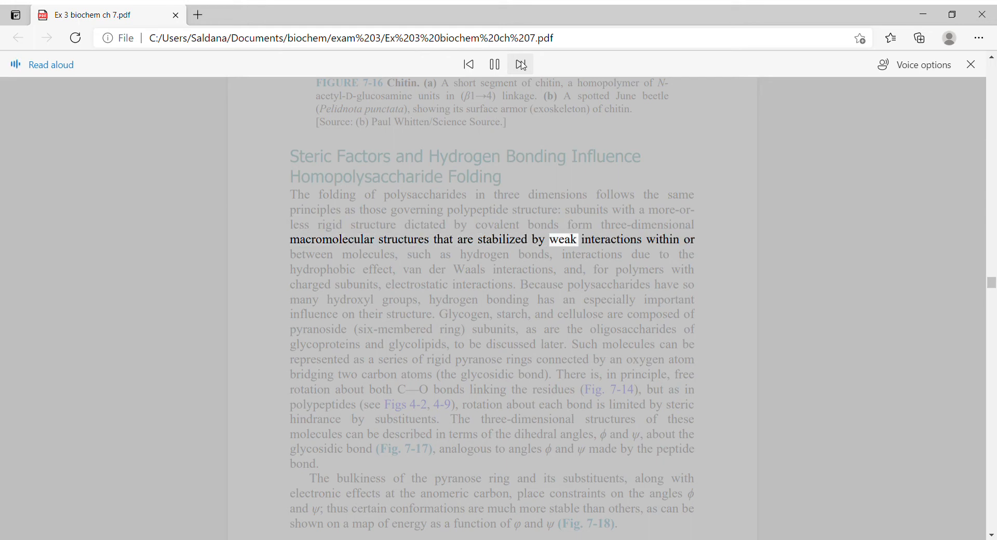
left_click(521, 64)
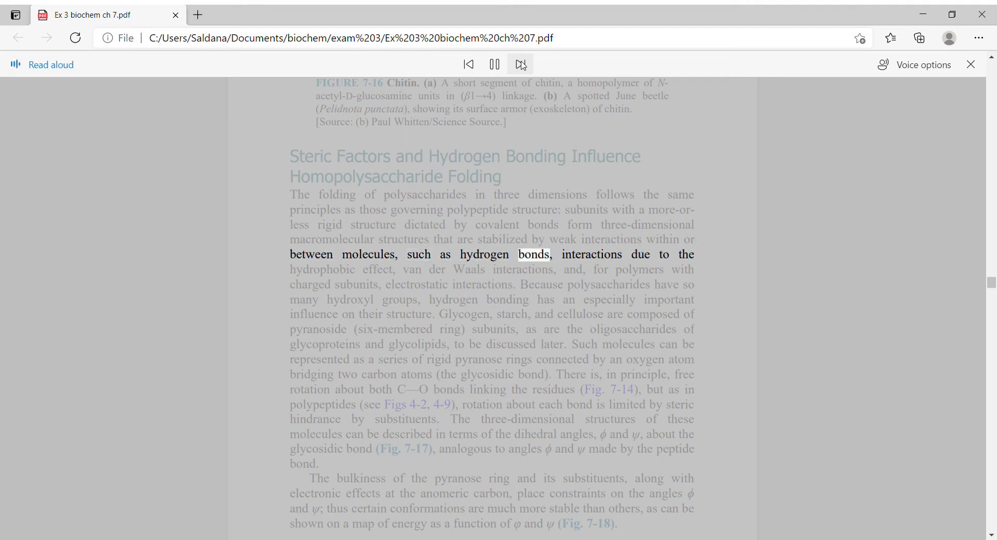
left_click(520, 65)
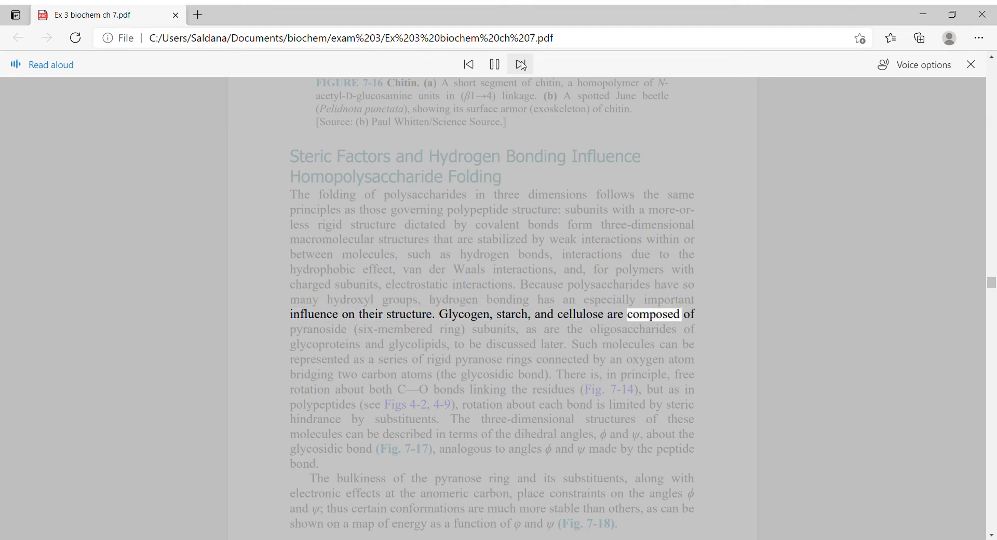
left_click(520, 64)
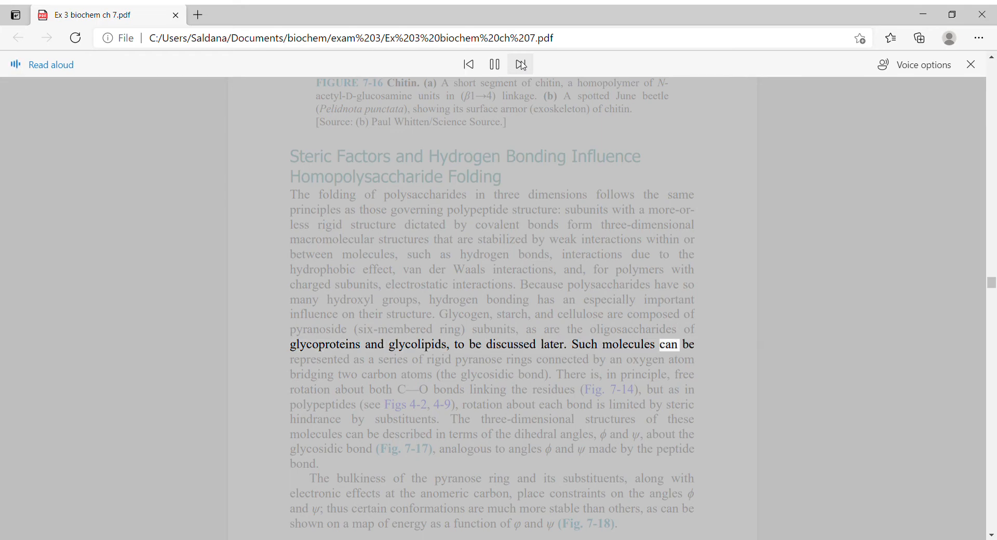
left_click(519, 65)
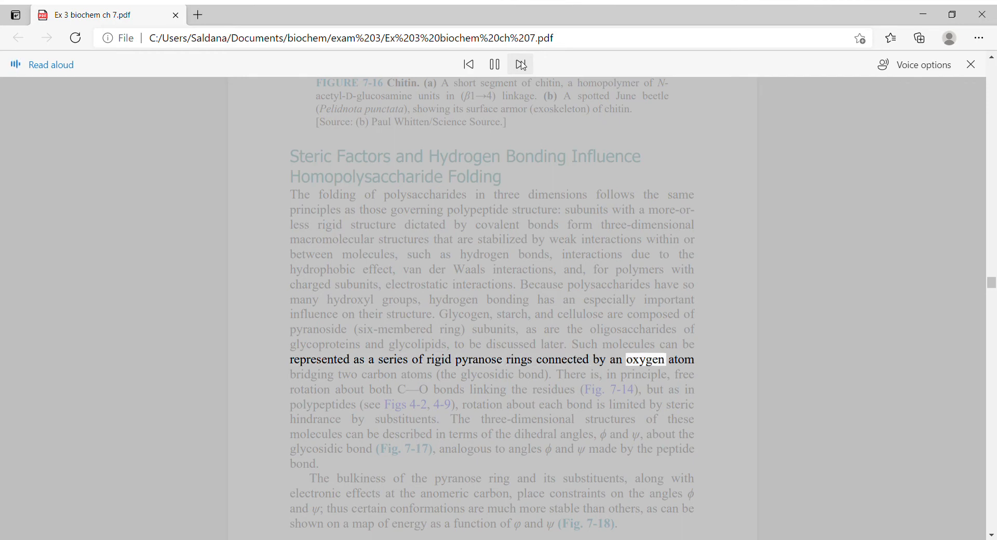
left_click(521, 65)
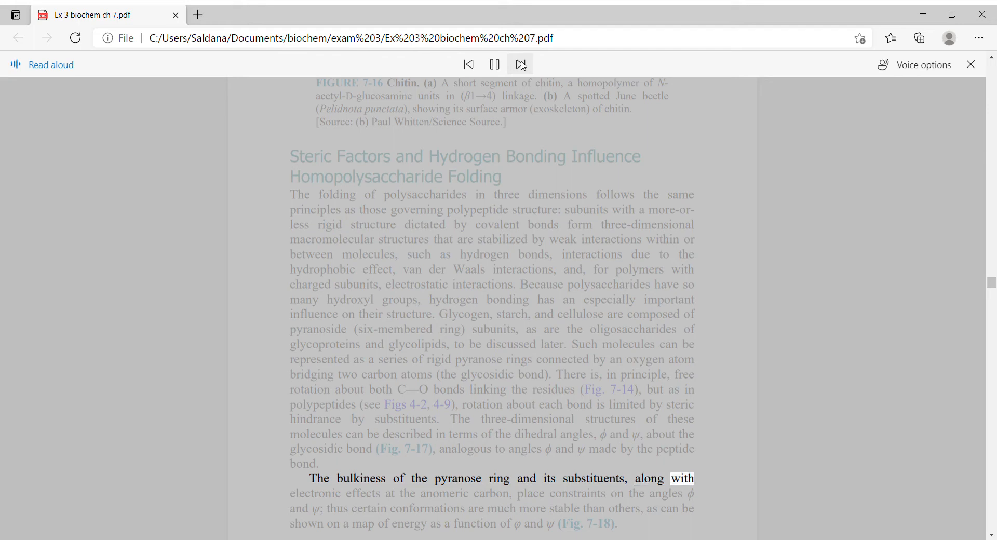
left_click(521, 64)
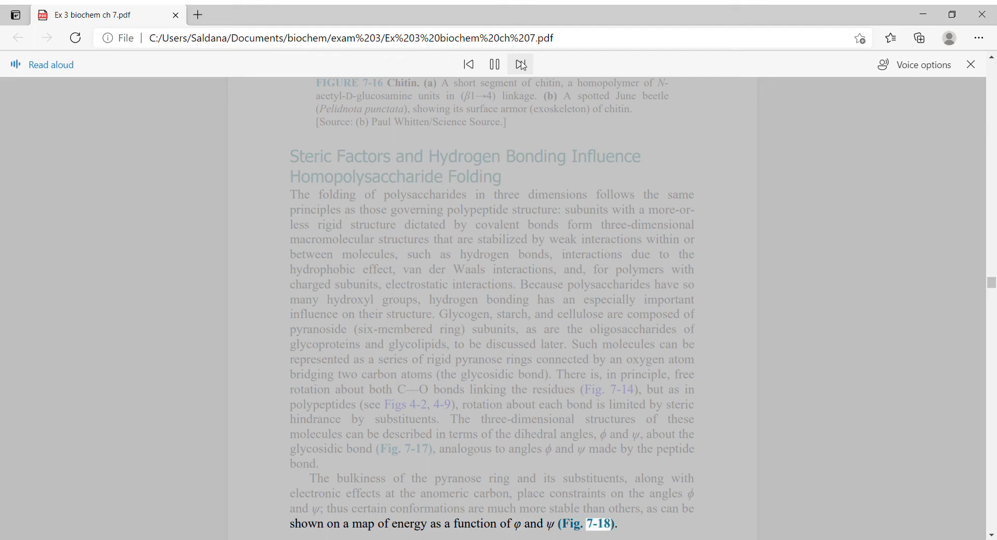
Scroll on while Read Aloud finishes the amylose helix and iodine paragraph and begins the cellulose paragraph.
scroll("down", 3)
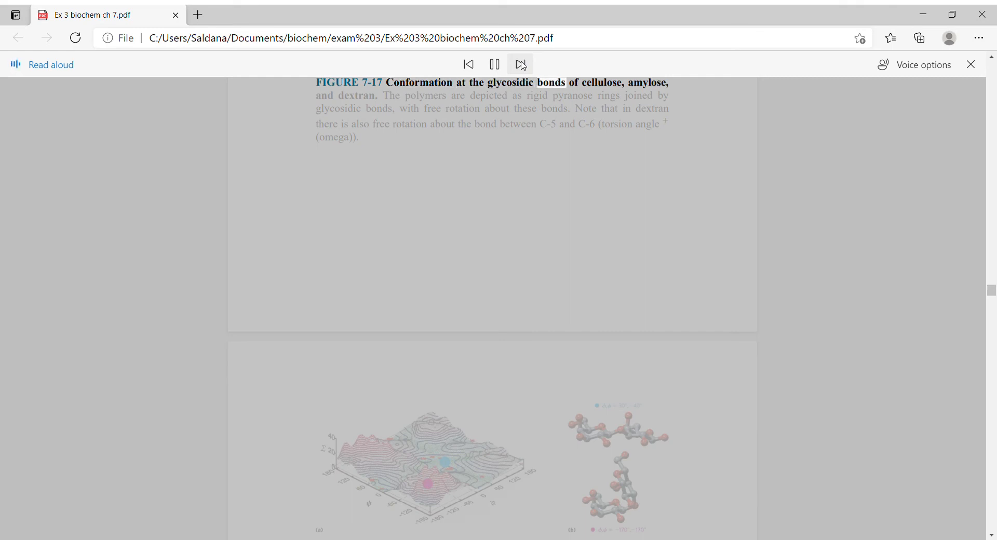
scroll("down", 3)
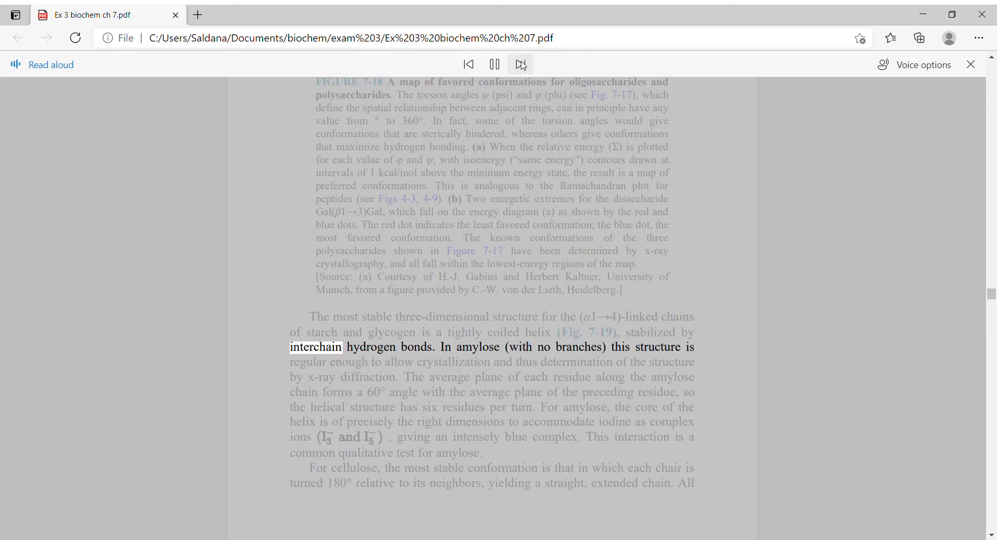
left_click(521, 64)
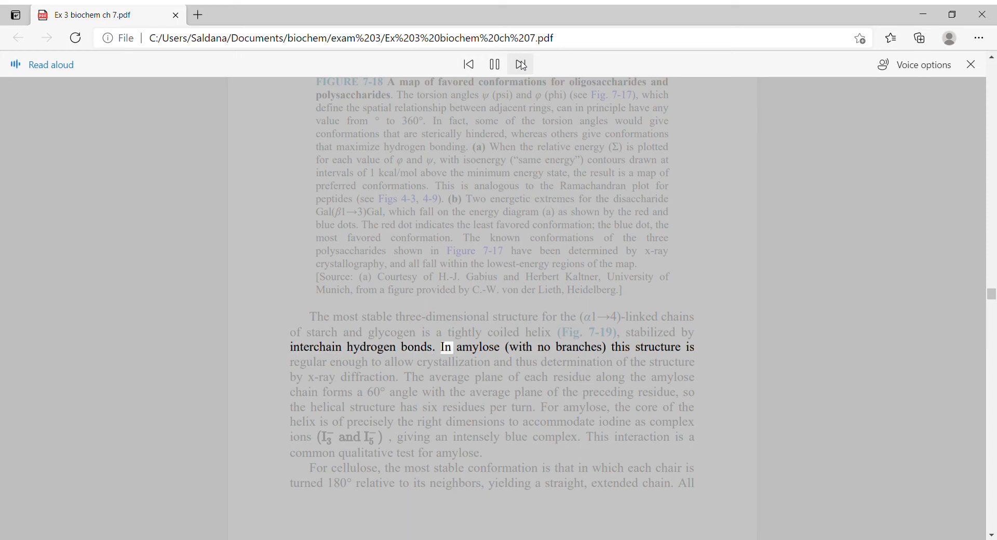
left_click(521, 64)
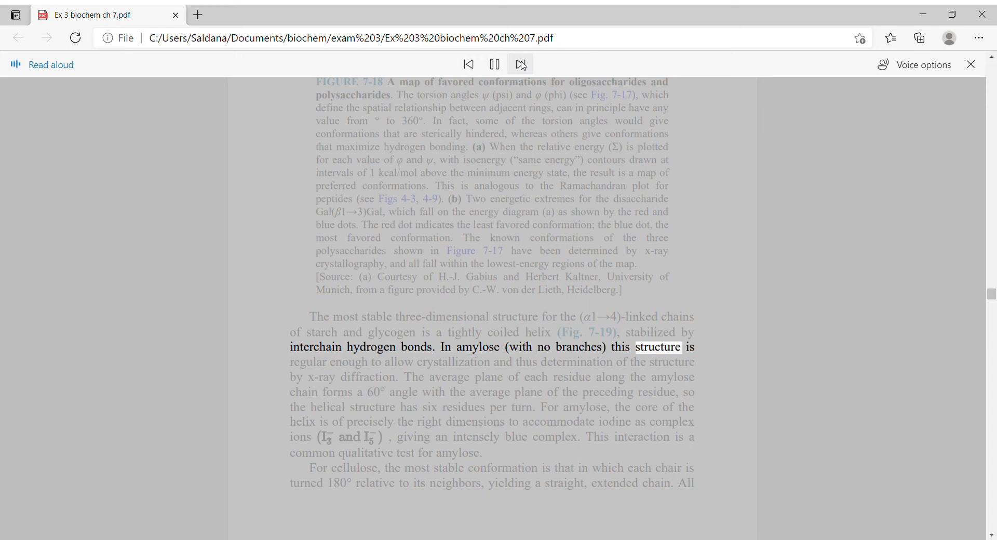
left_click(521, 64)
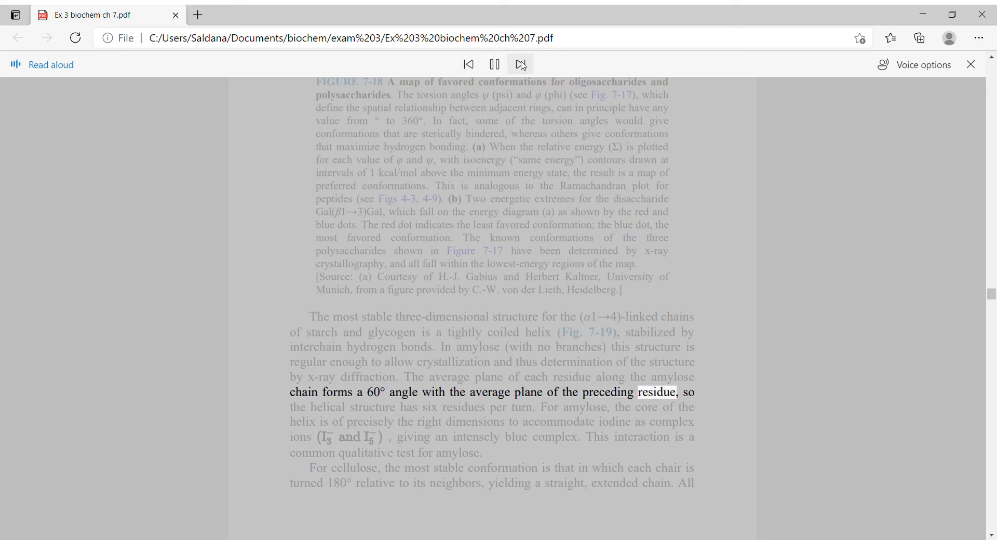
left_click(521, 63)
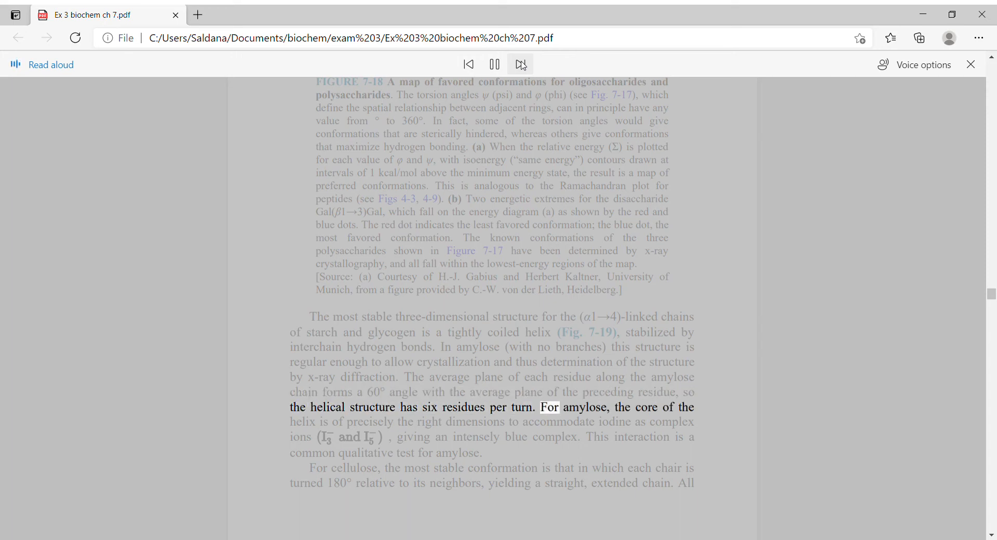
left_click(519, 63)
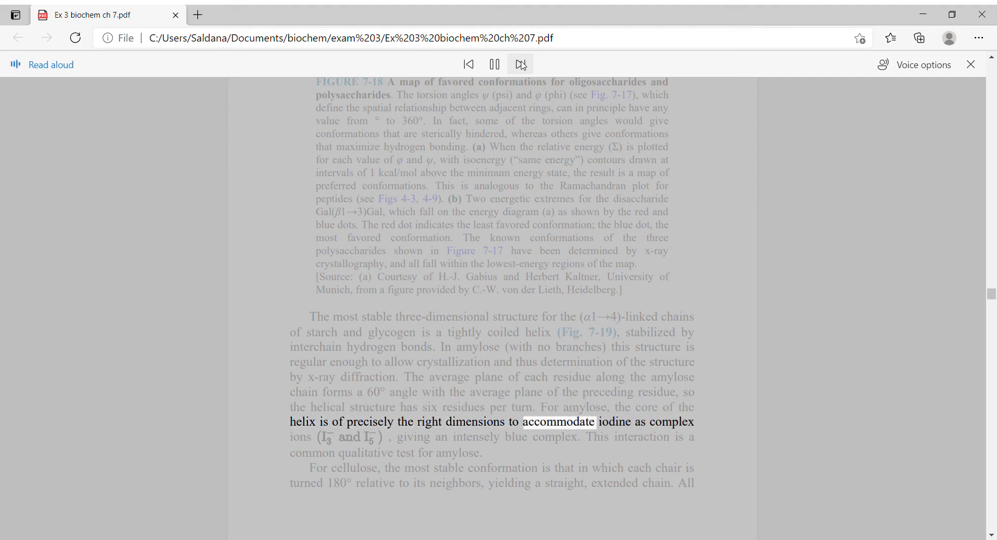
left_click(520, 63)
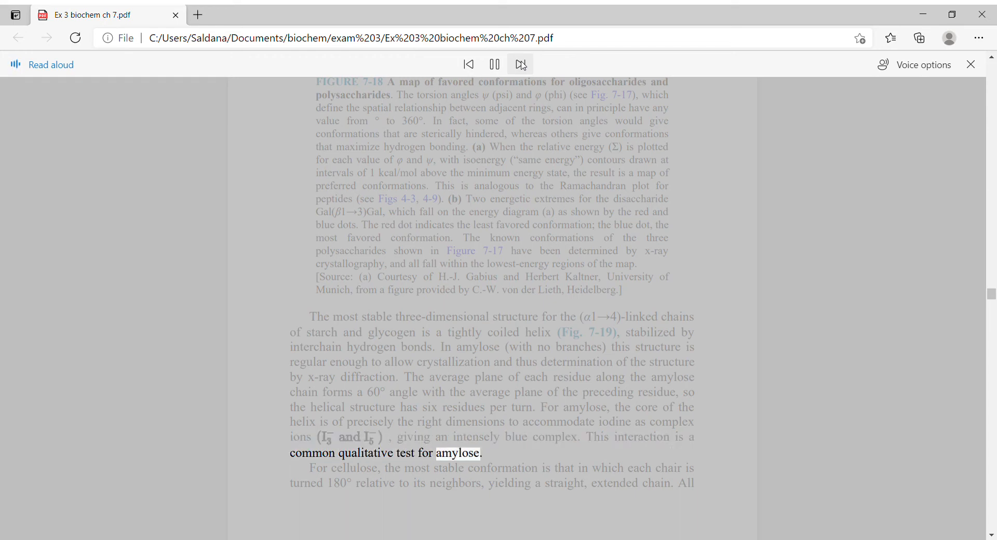
left_click(520, 63)
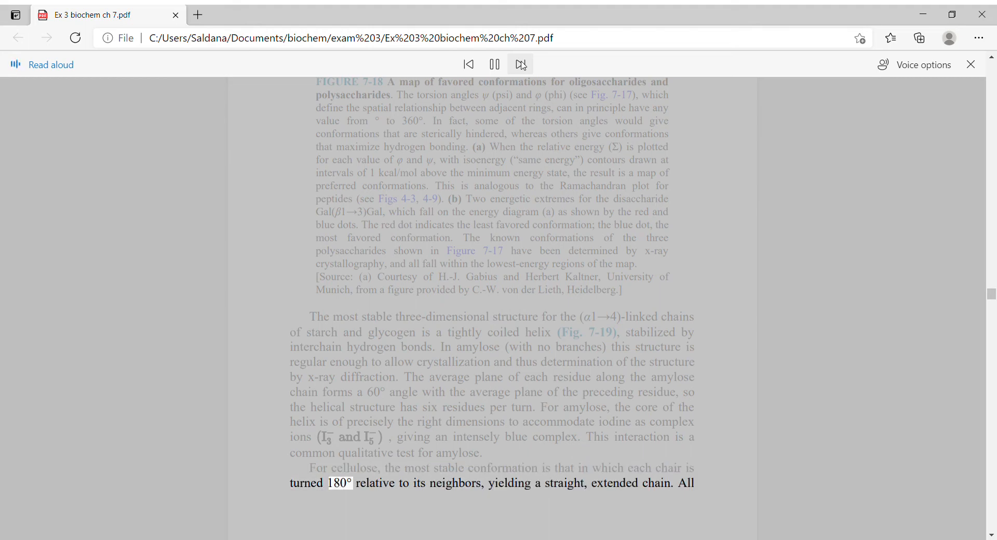
left_click(521, 63)
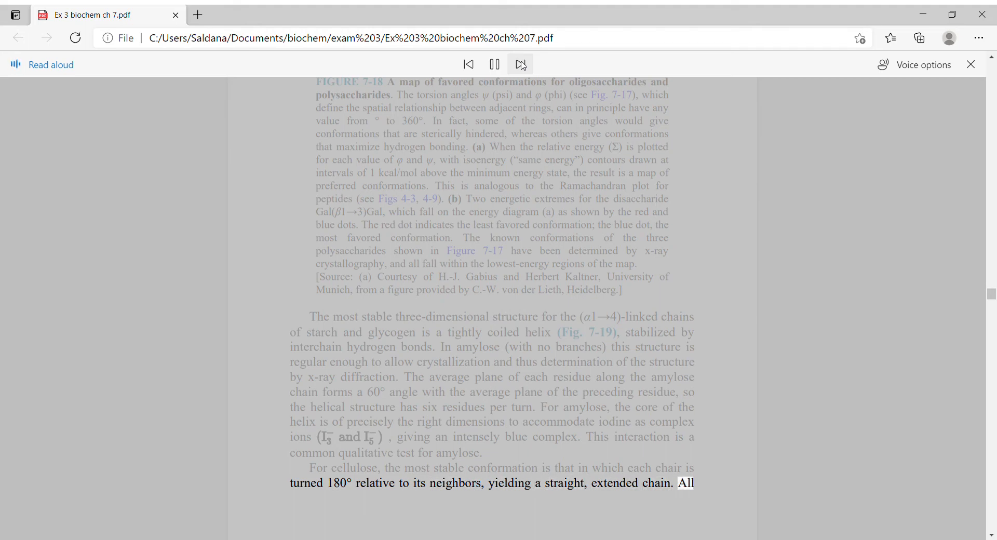
Scroll down while Read Aloud voices the cellulose fibers paragraph and reaches 'Bacterial and Algal Cell Walls'.
scroll("down", 3)
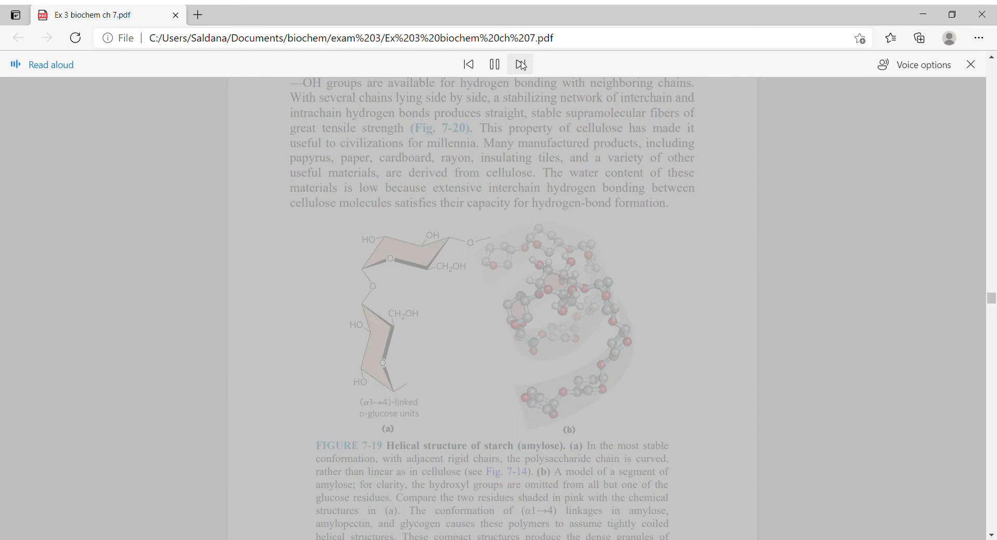
left_click(520, 63)
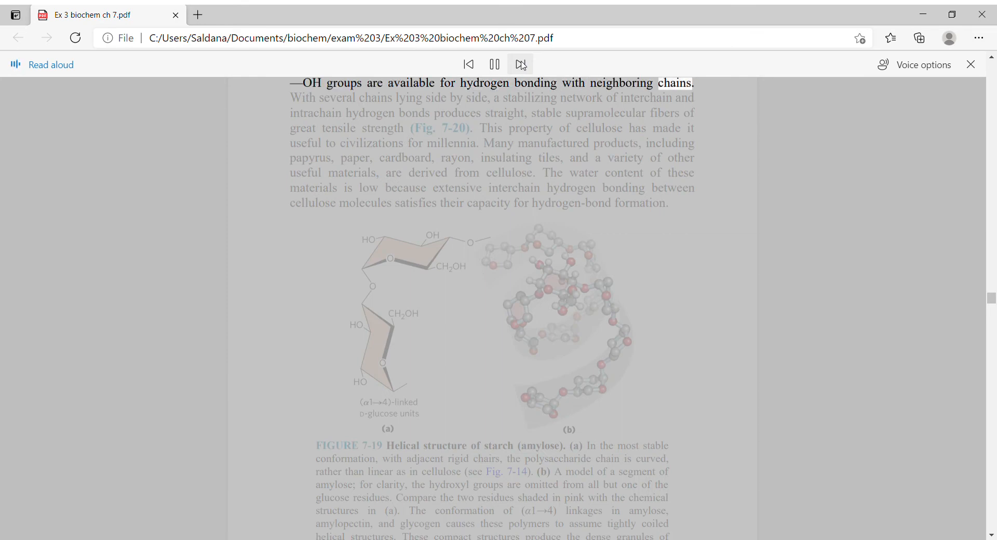
left_click(521, 63)
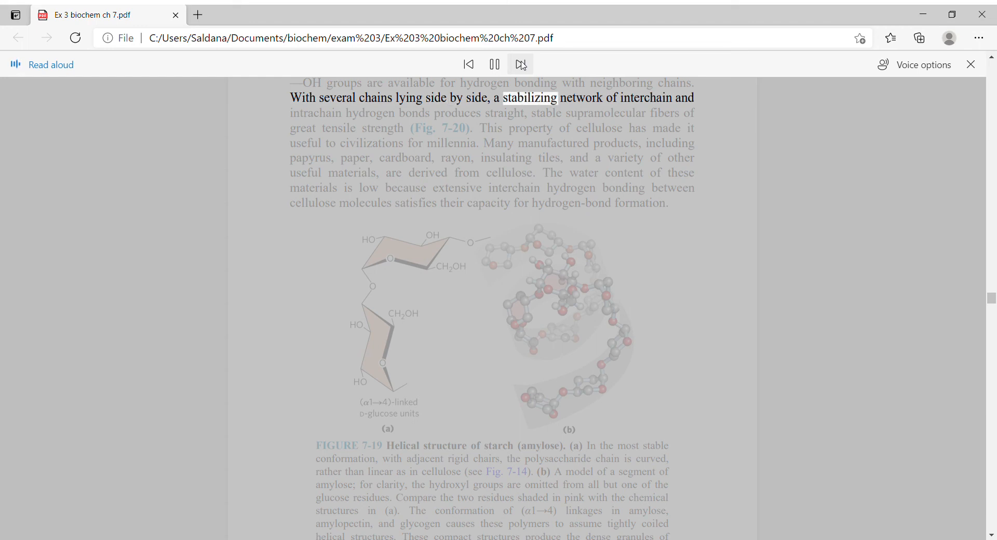
left_click(520, 64)
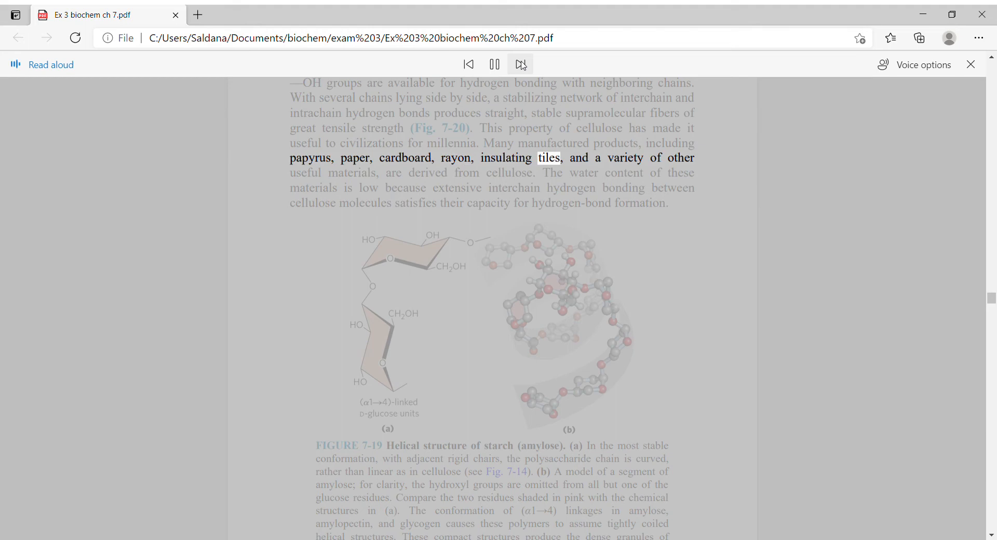
left_click(521, 65)
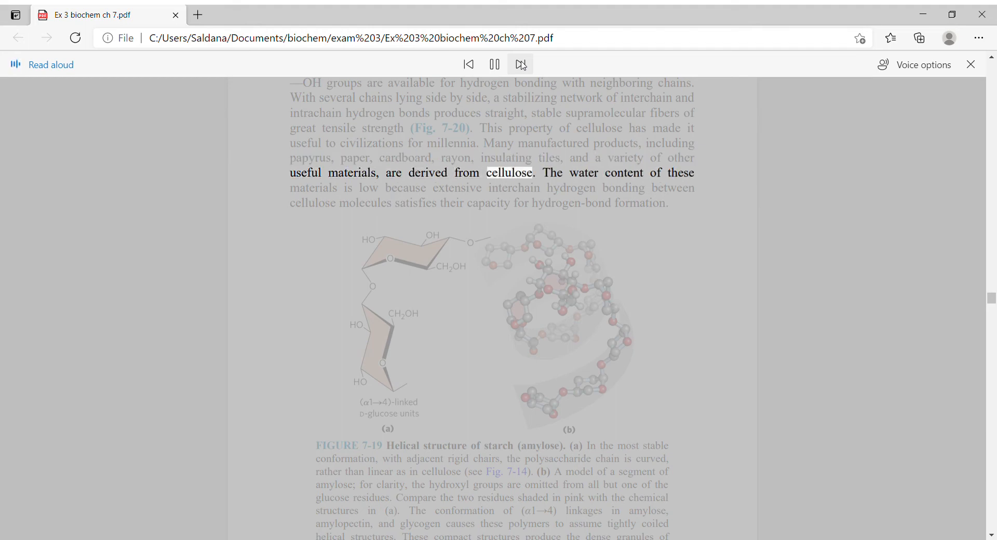
left_click(521, 63)
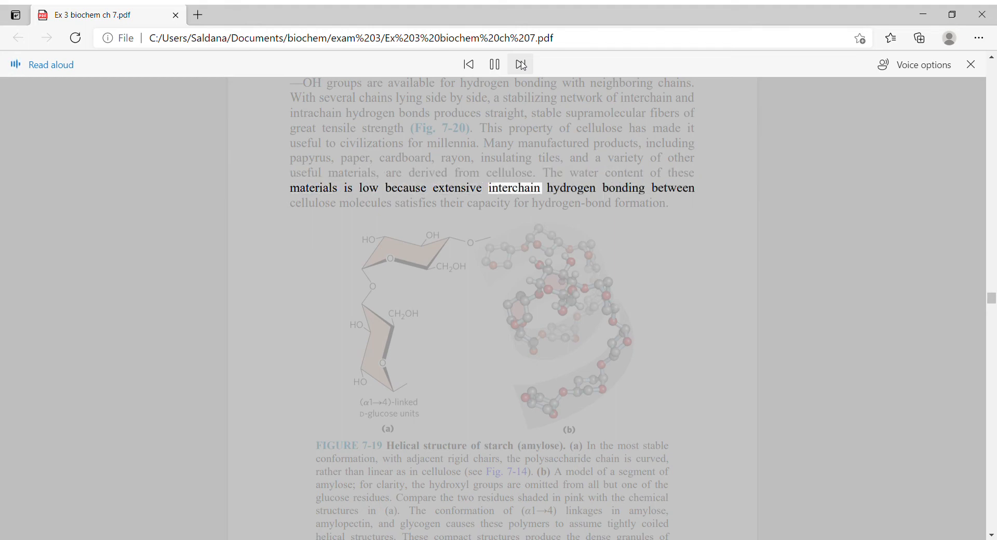
left_click(519, 64)
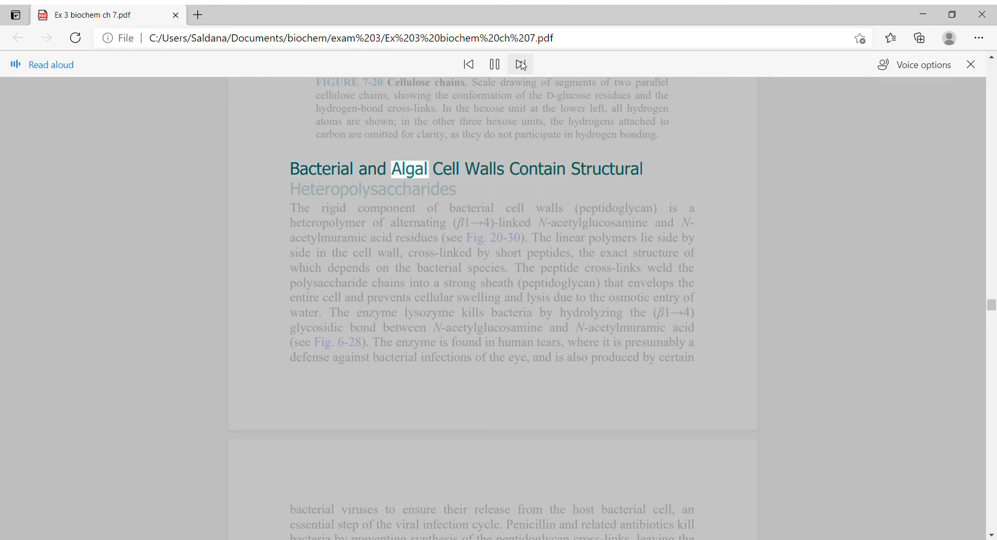
Have Read Aloud voice the Bacterial and Algal Cell Walls heading and start the peptidoglycan paragraph.
left_click(520, 64)
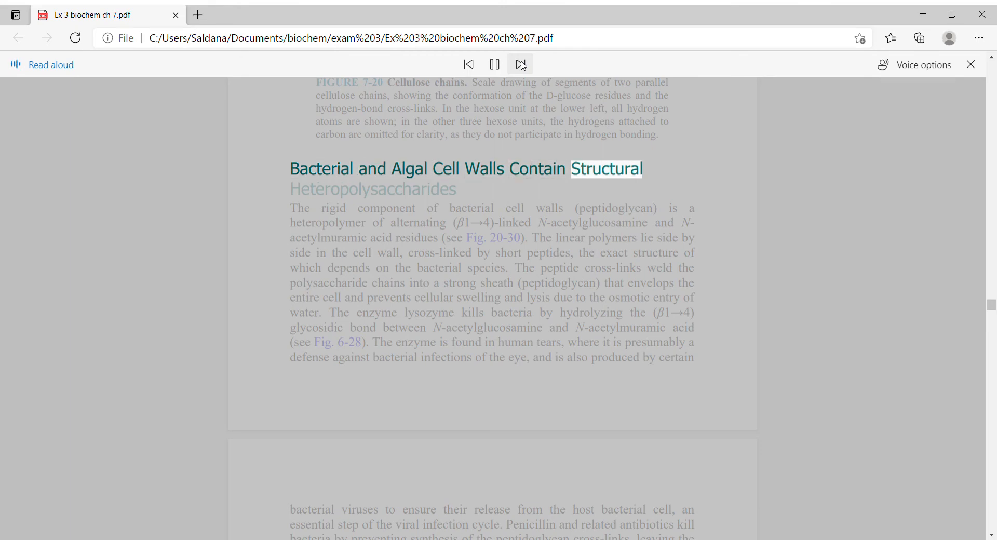
left_click(521, 63)
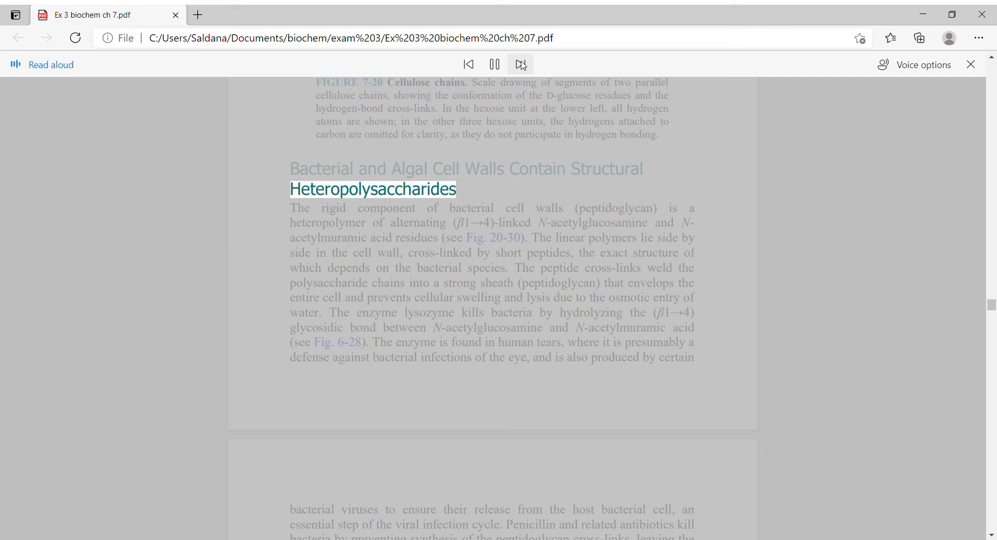
left_click(520, 63)
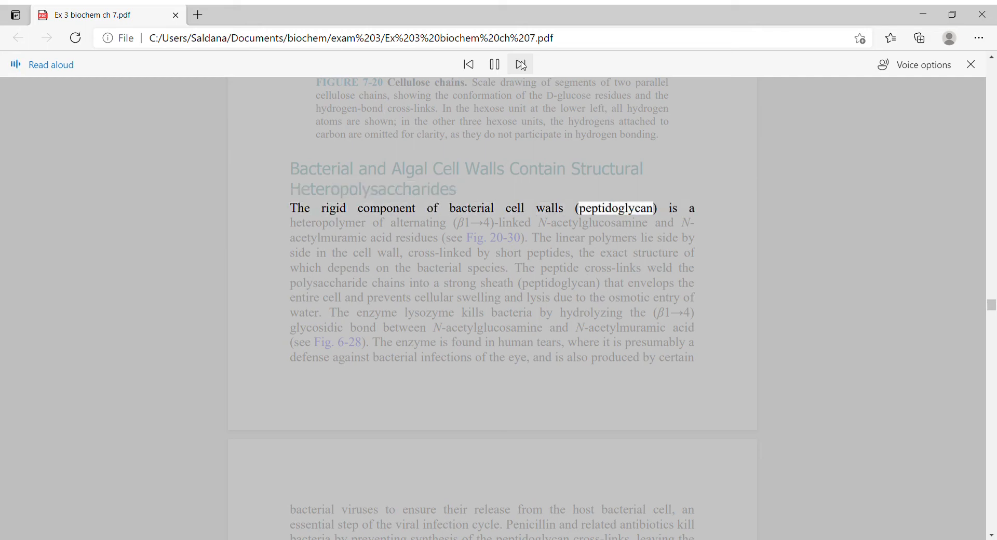
left_click(519, 63)
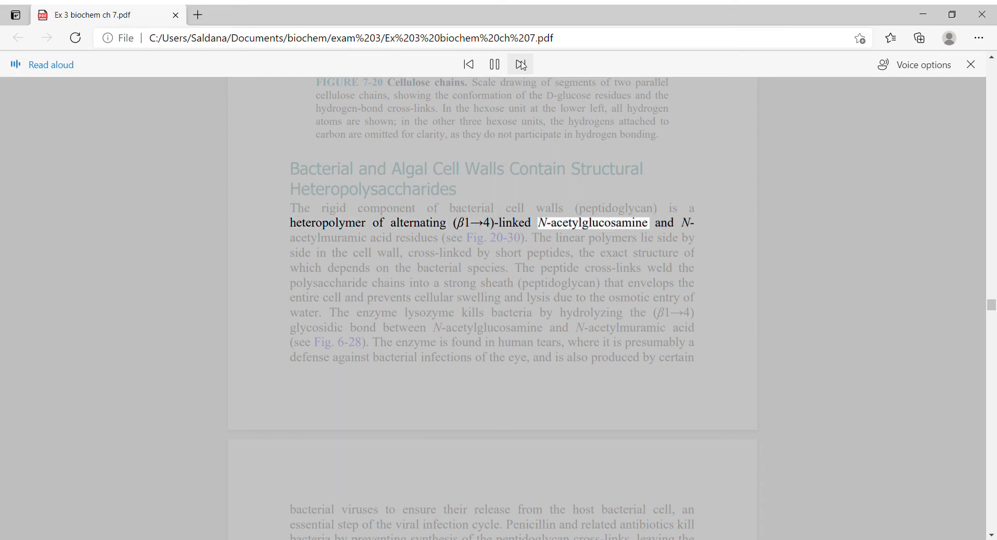
left_click(521, 63)
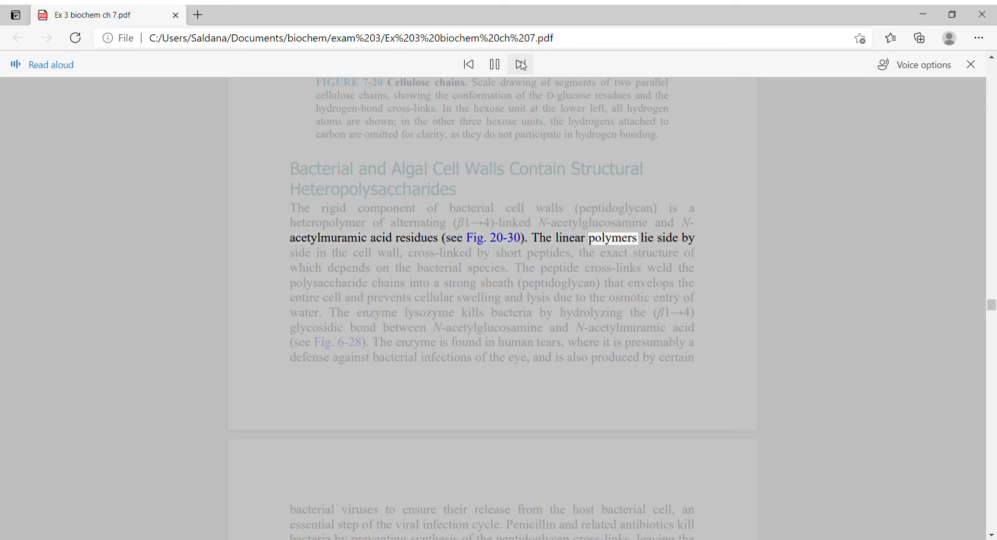
left_click(520, 63)
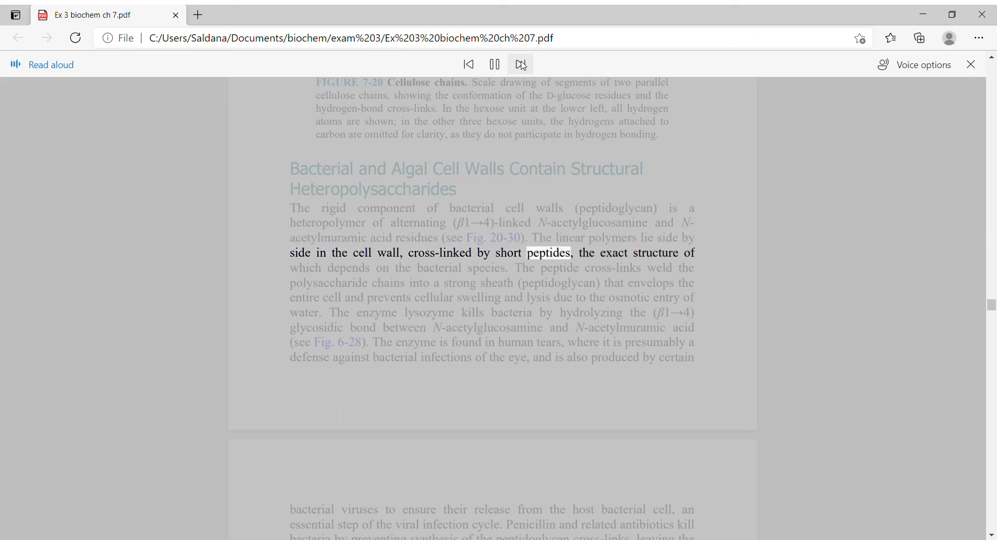
left_click(520, 64)
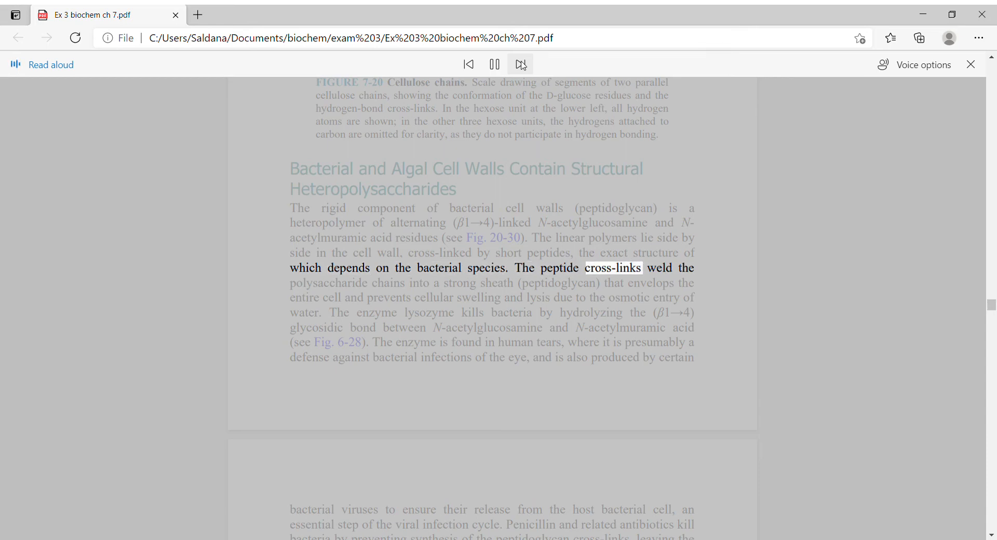
Continue the lysozyme paragraph onto the next page, reaching 'Penicillin and related antibiotics.'.
left_click(519, 63)
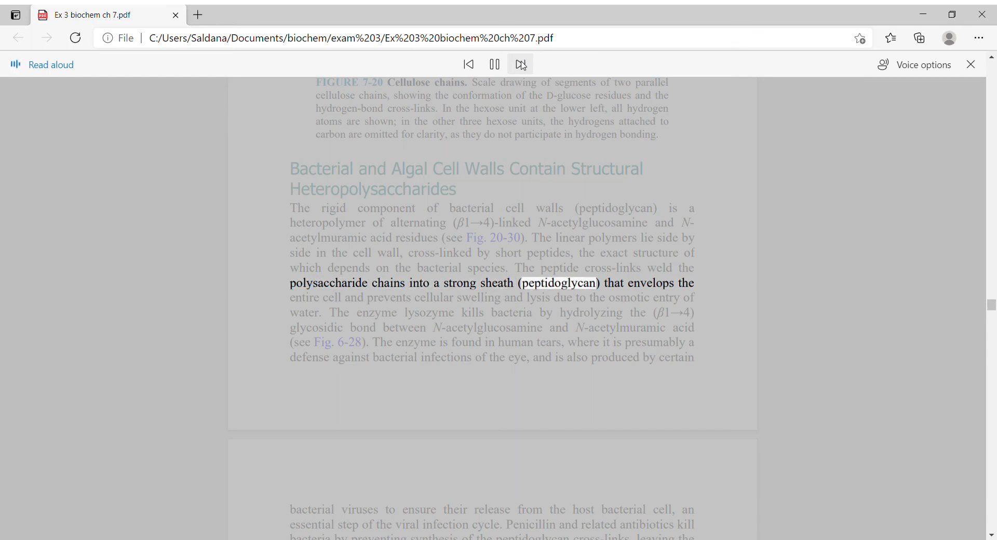
left_click(520, 64)
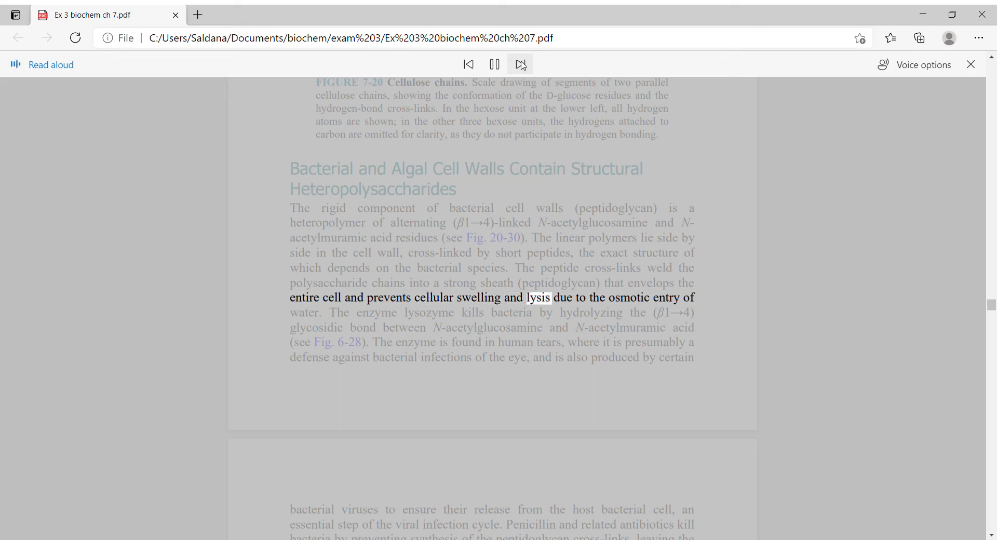
left_click(520, 64)
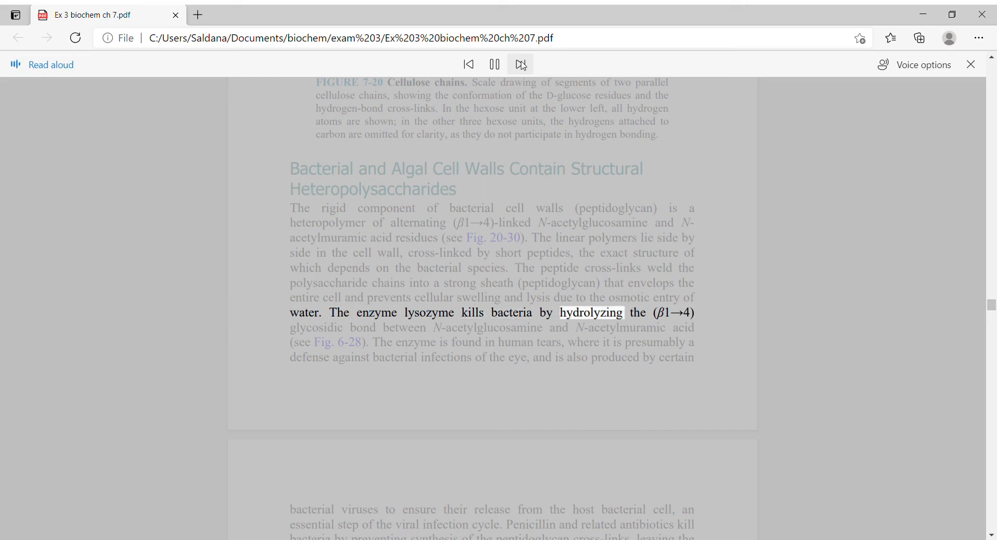
left_click(520, 64)
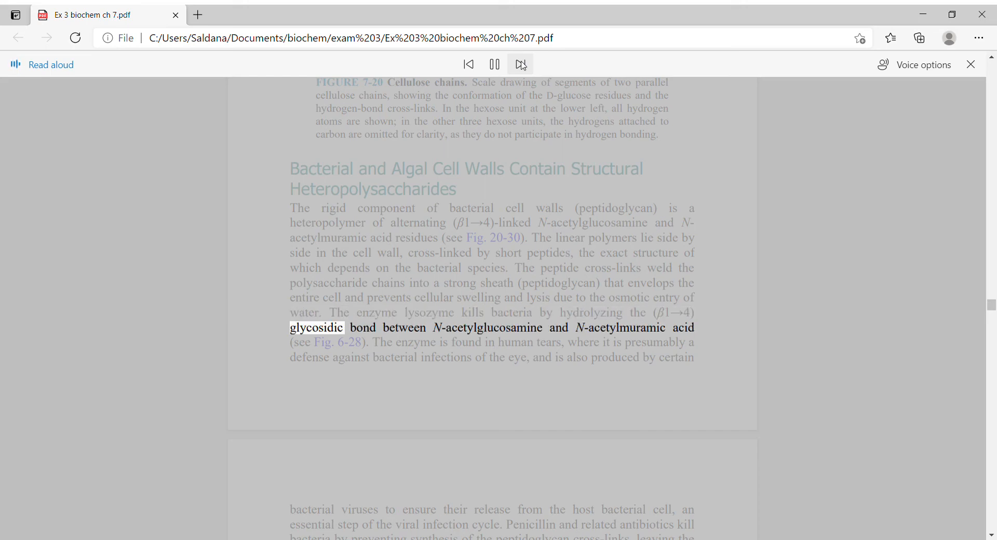
left_click(520, 63)
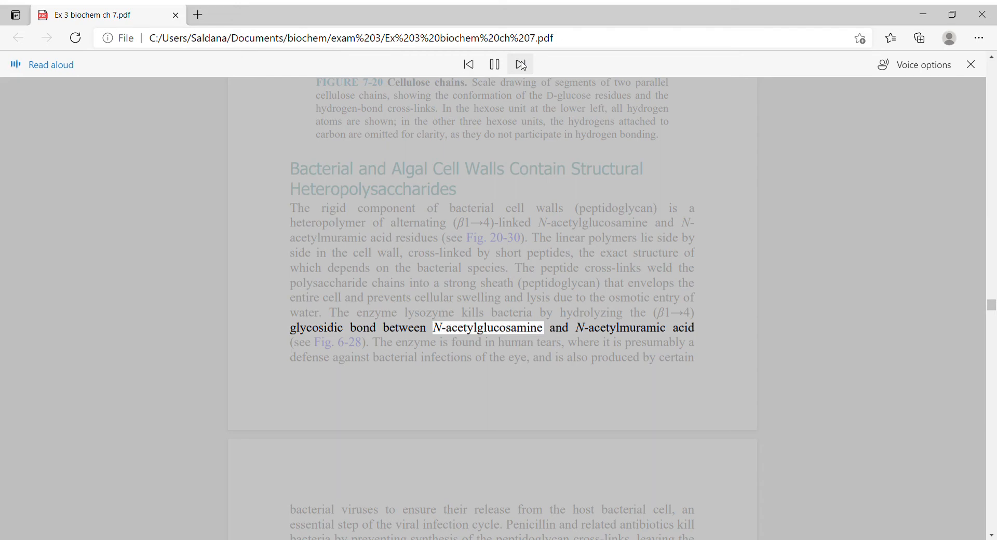
left_click(521, 63)
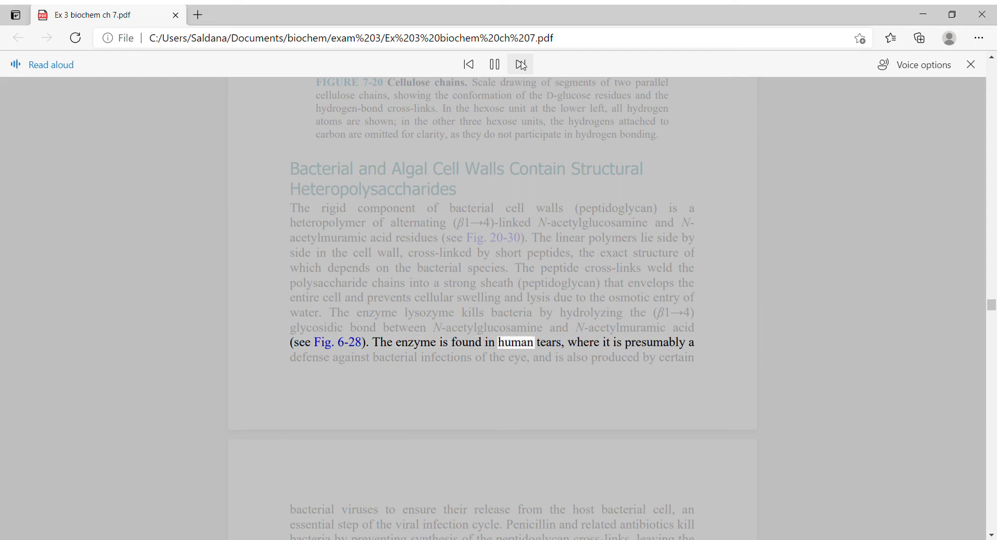
left_click(521, 64)
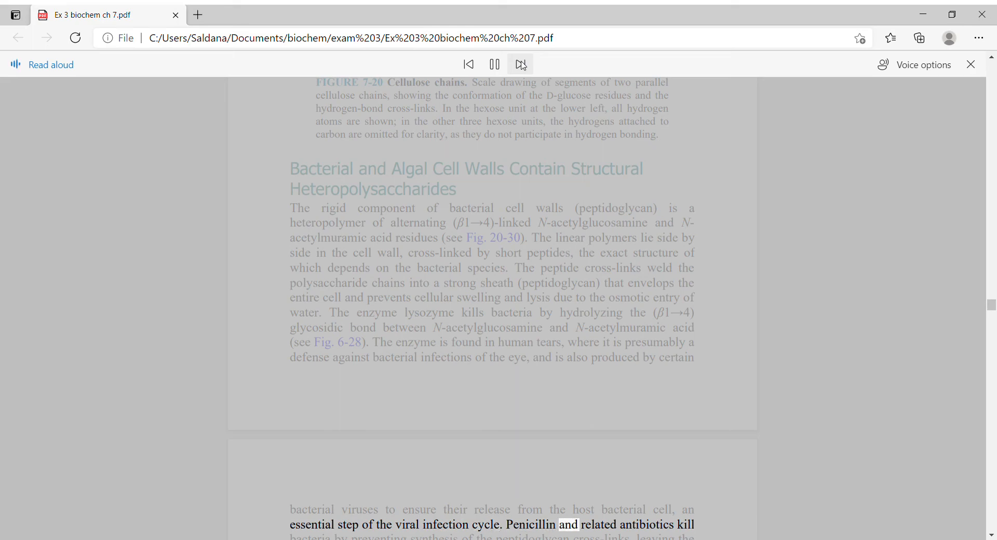
Scroll down while Read Aloud begins the agar and agarose paragraph.
scroll("down", 3)
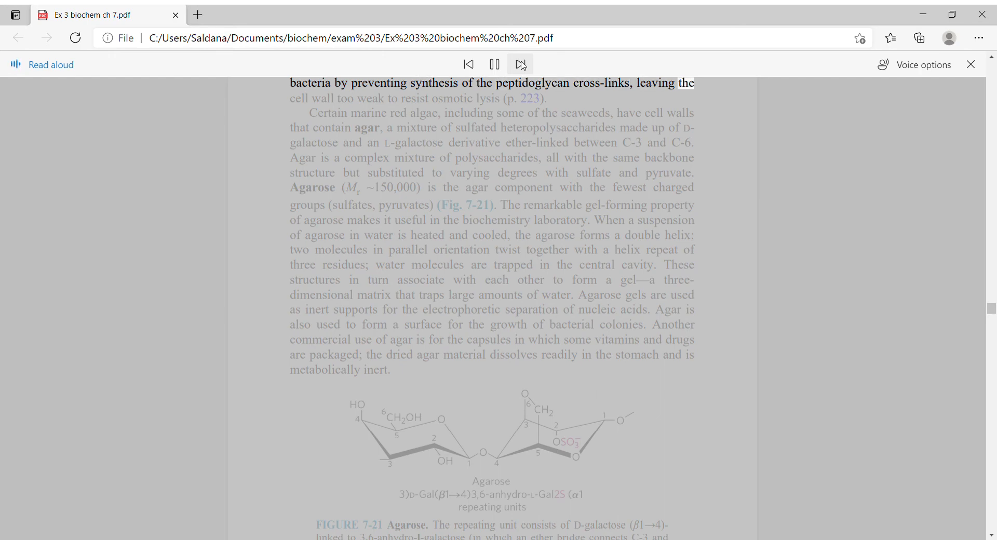
left_click(521, 63)
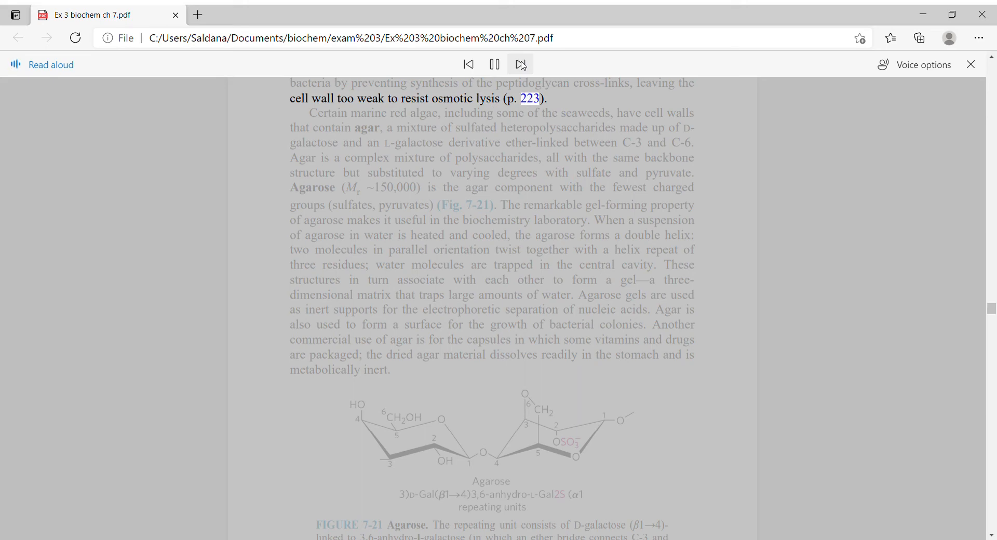
left_click(521, 63)
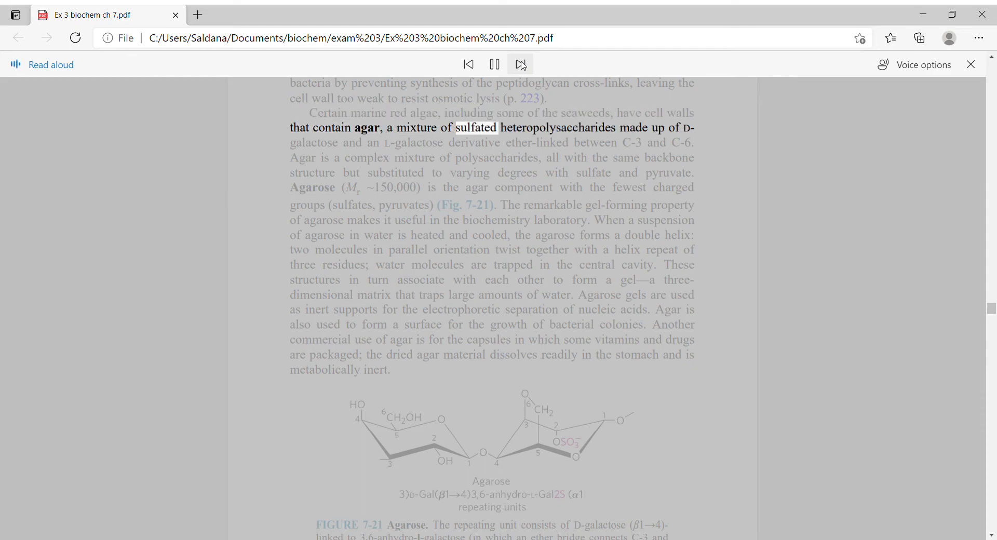
left_click(520, 64)
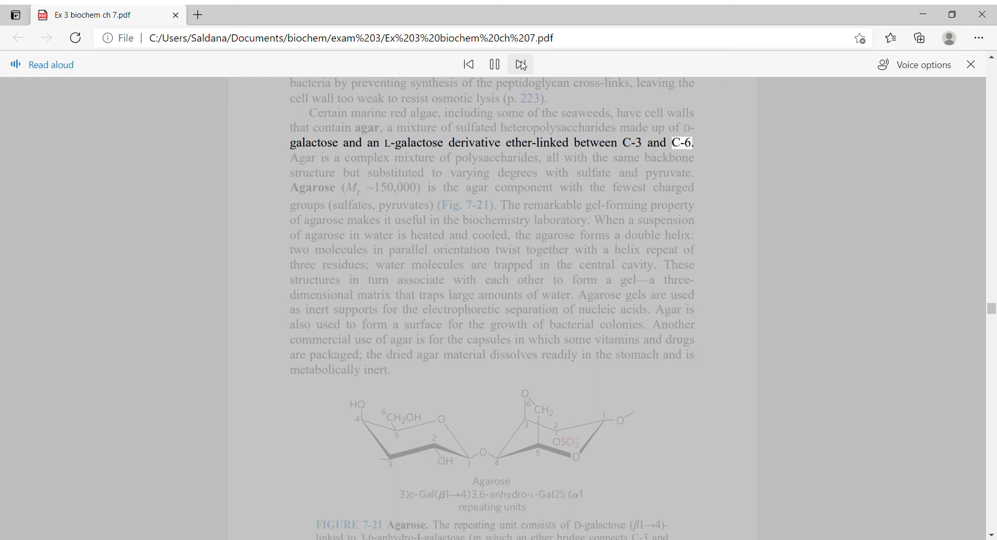
left_click(521, 64)
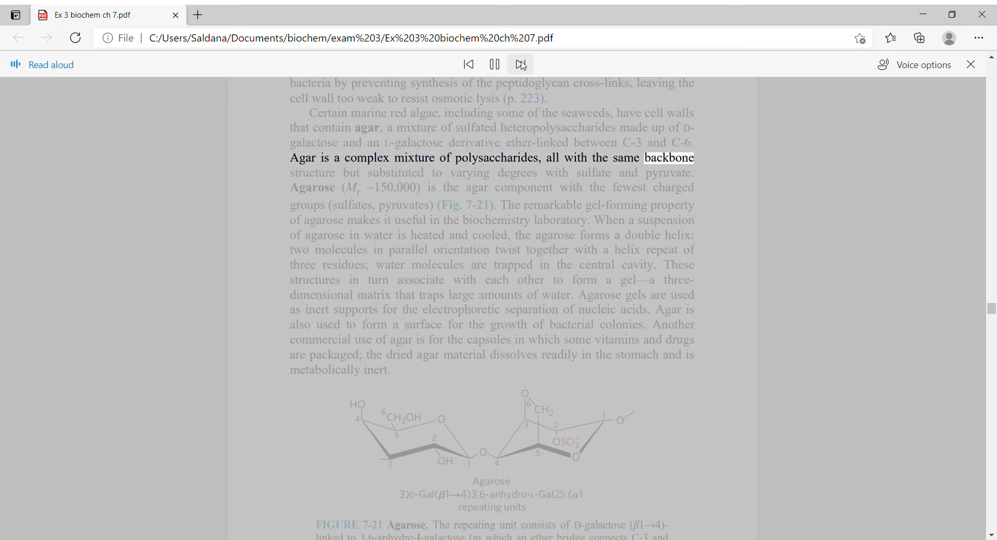
left_click(521, 64)
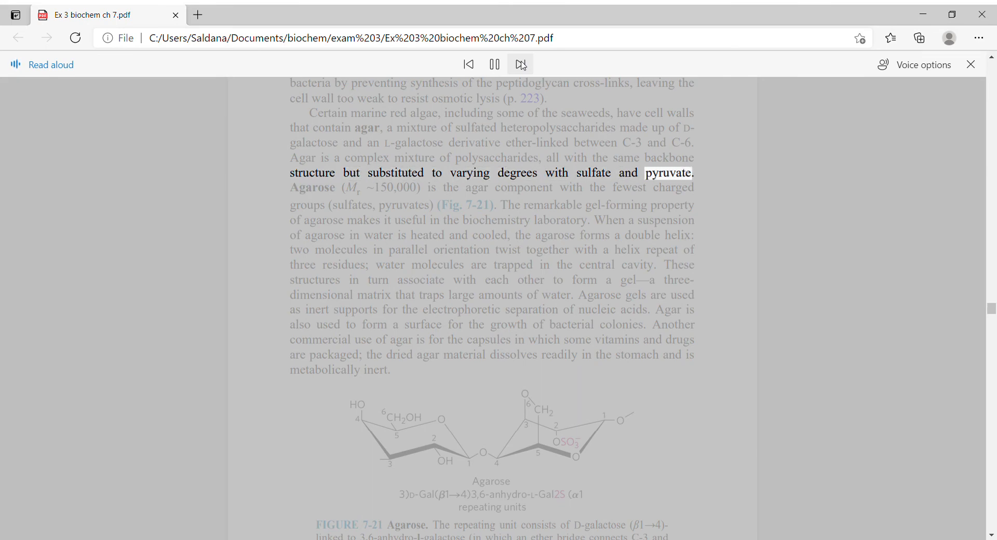
left_click(519, 63)
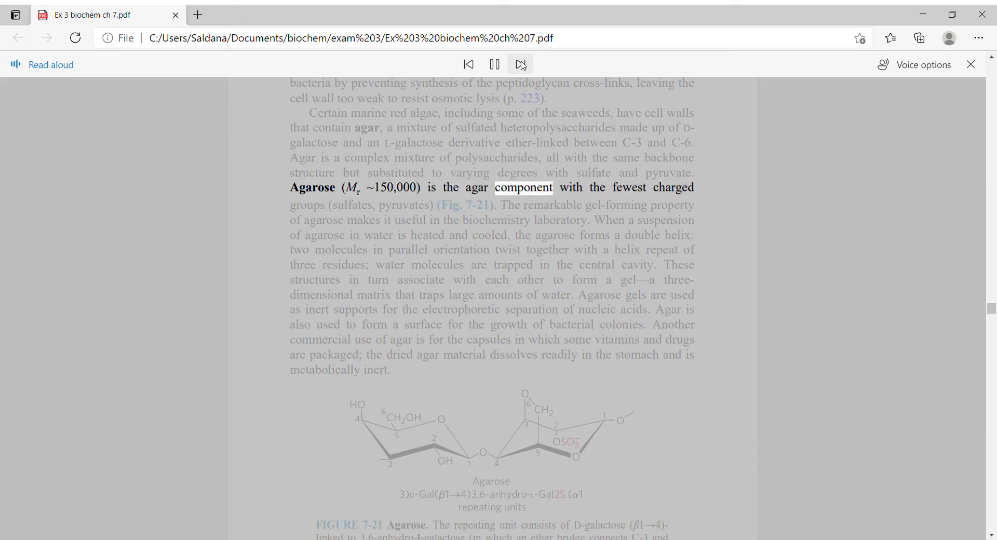
left_click(520, 64)
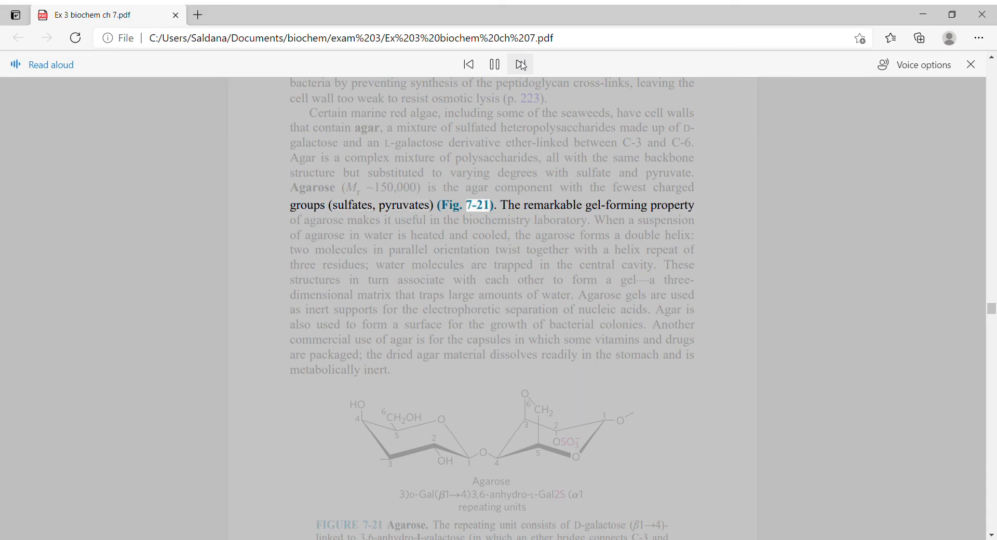
left_click(520, 63)
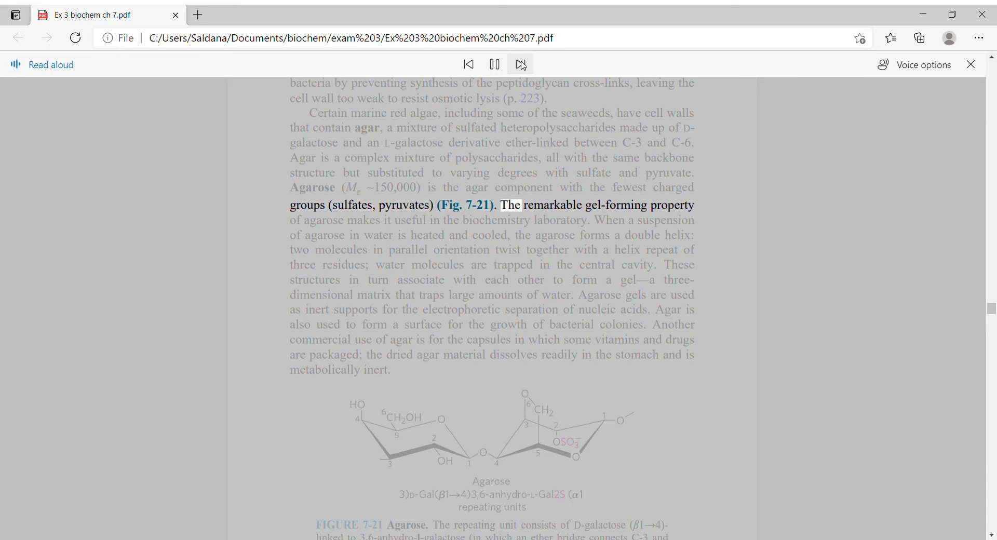
left_click(520, 65)
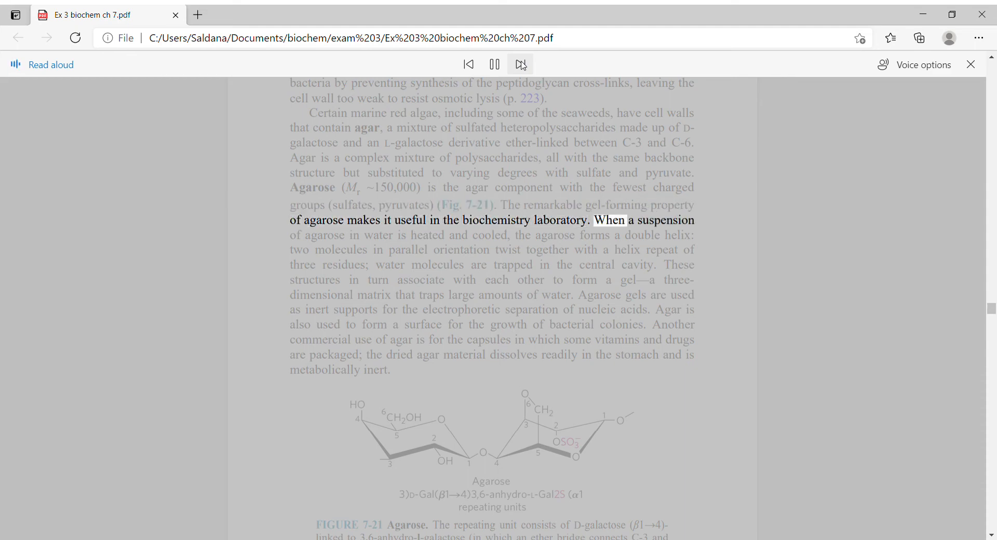
left_click(520, 64)
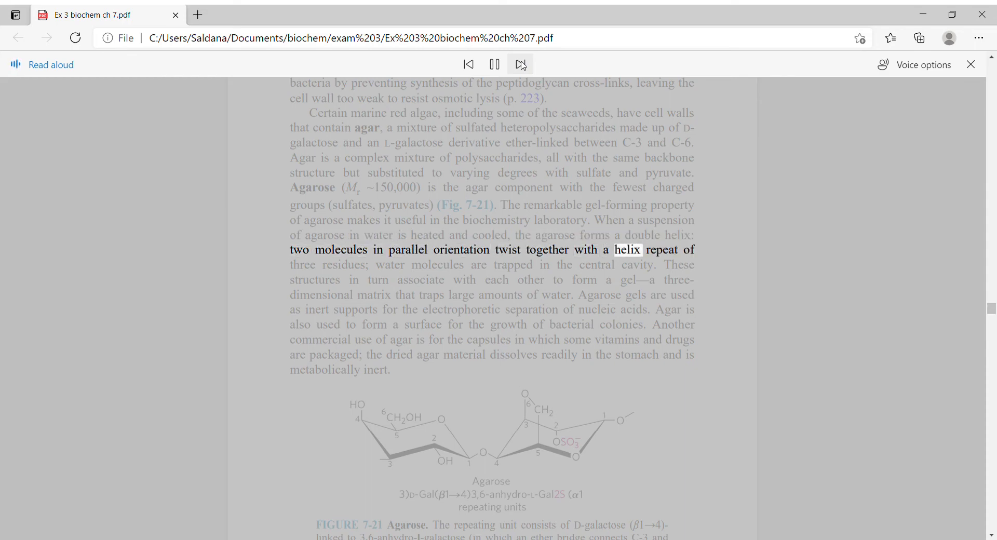
Continue the agar paragraph to 'metabolically inert' and into the Glycosaminoglycans Extracellular Matrix heading.
left_click(521, 64)
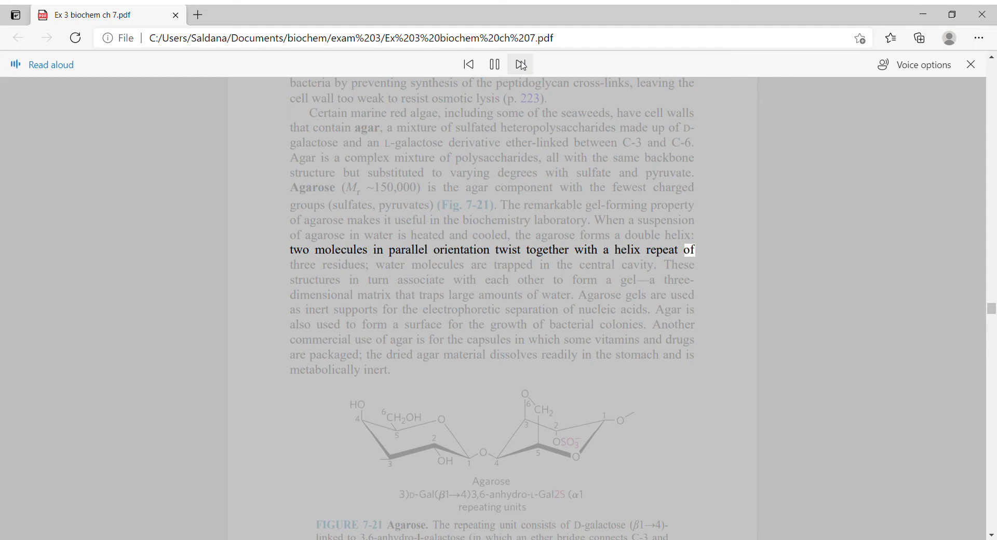
left_click(520, 64)
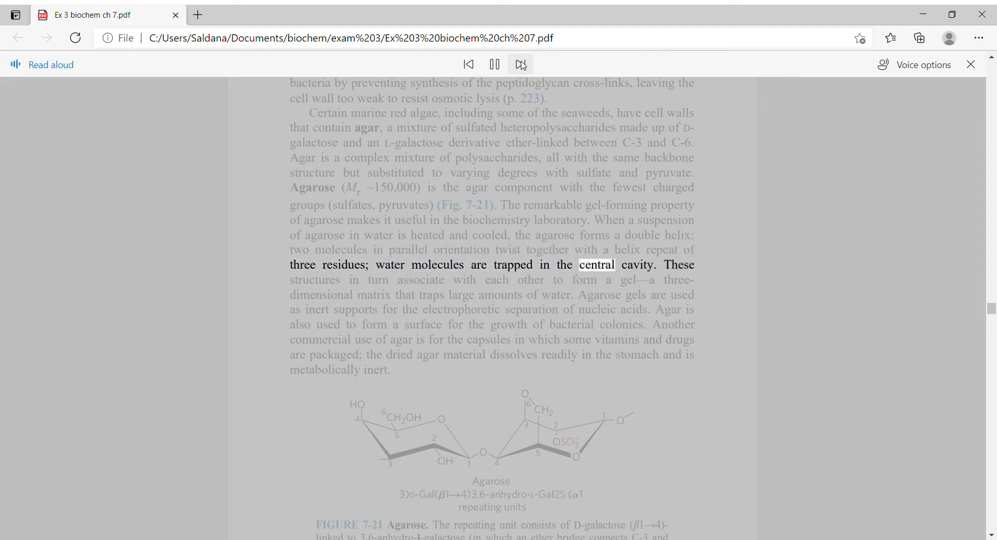
left_click(520, 63)
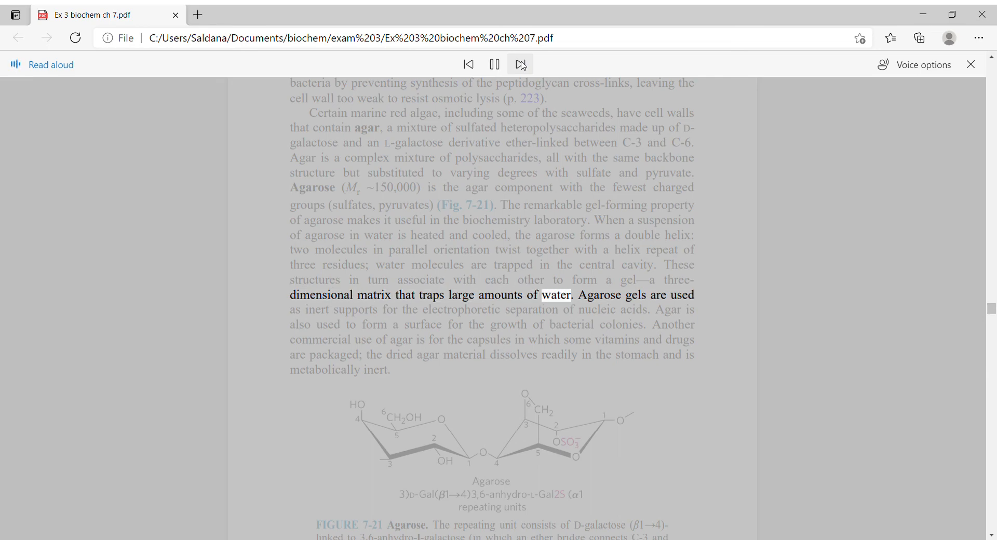
left_click(520, 63)
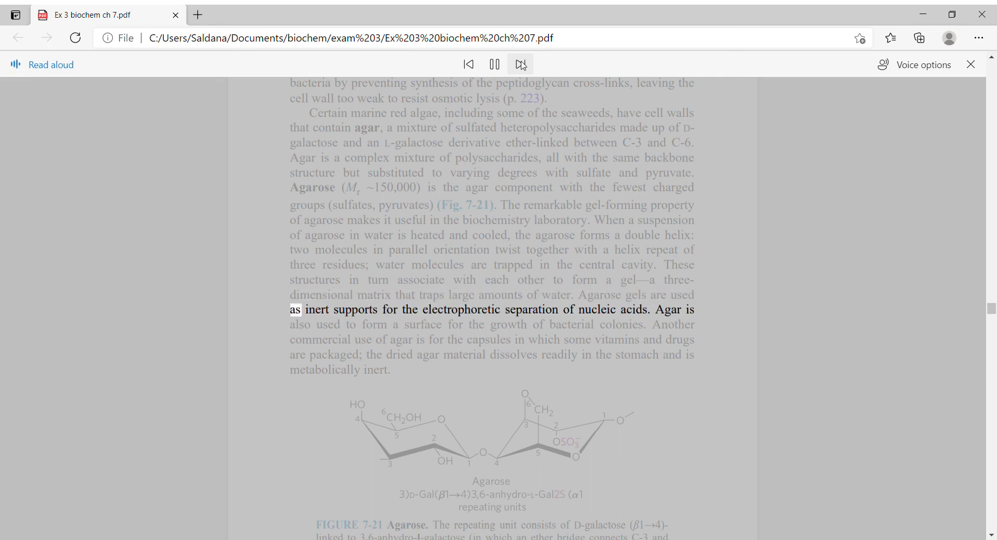
left_click(520, 63)
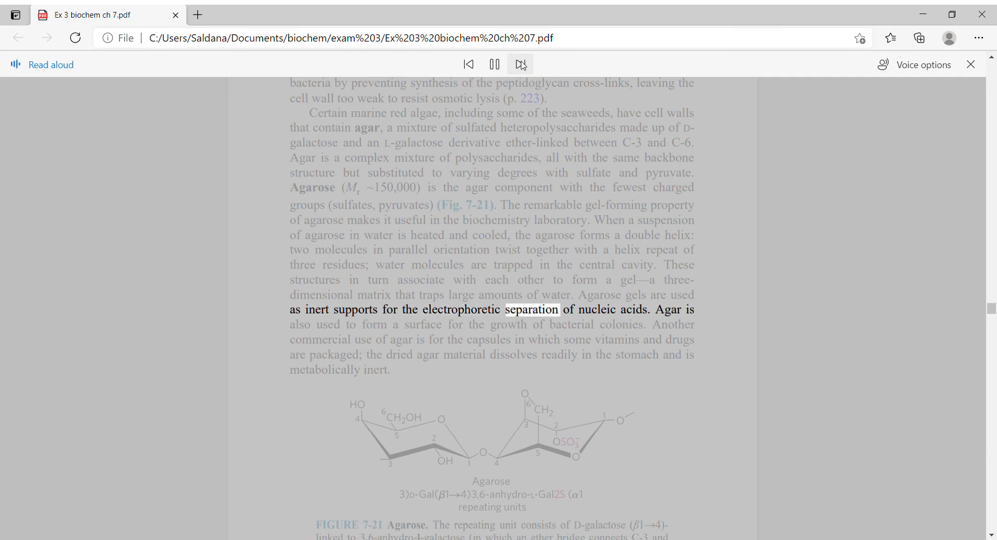
left_click(519, 64)
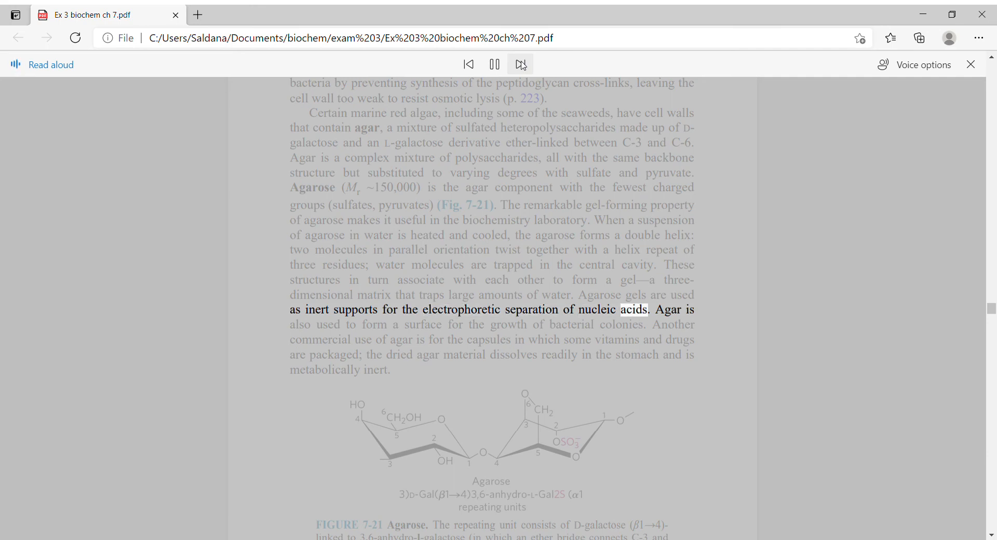
left_click(521, 63)
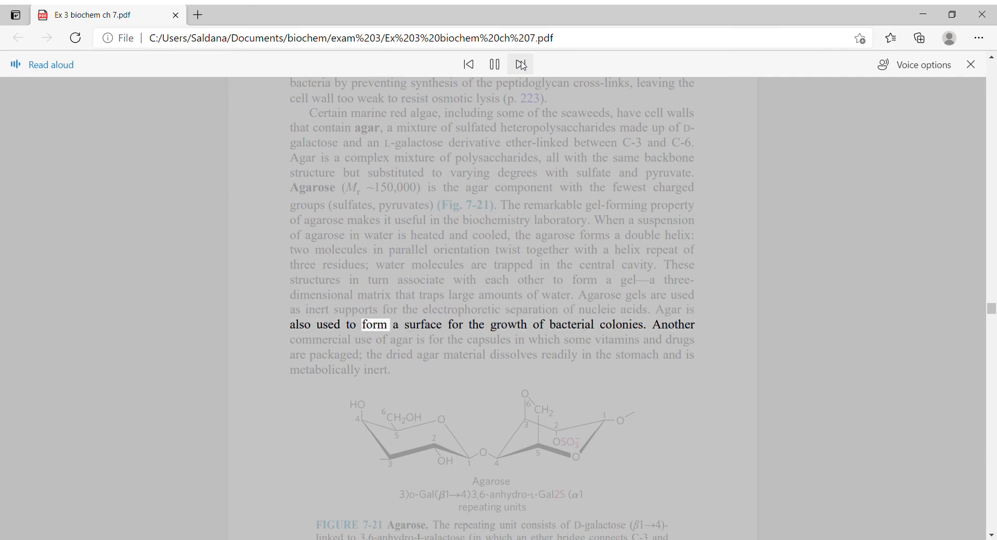
left_click(521, 64)
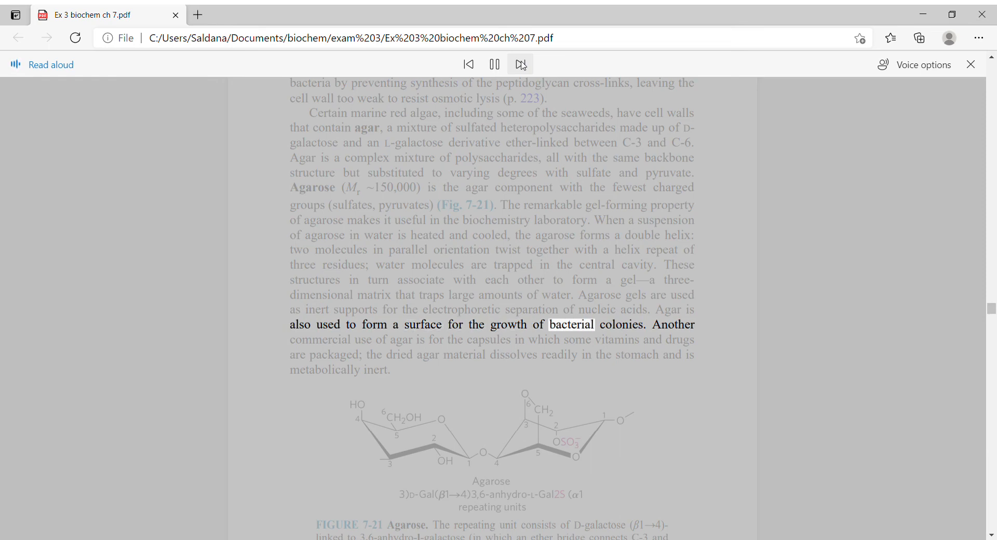
left_click(520, 64)
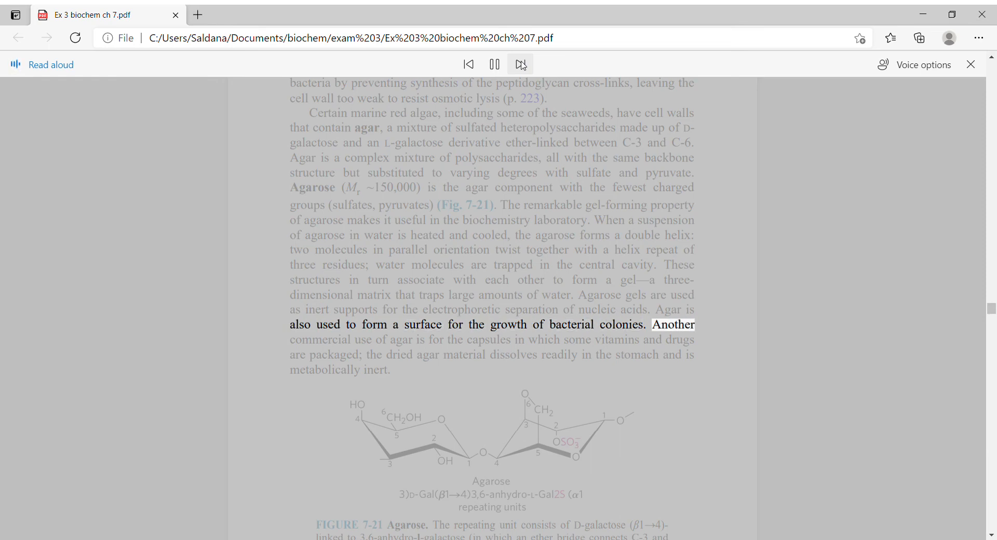
left_click(521, 64)
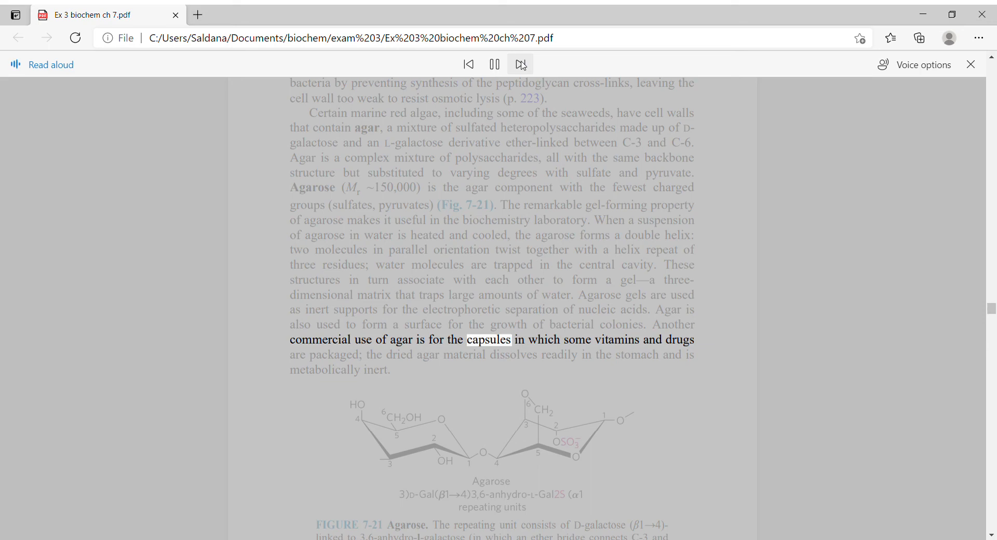
left_click(519, 65)
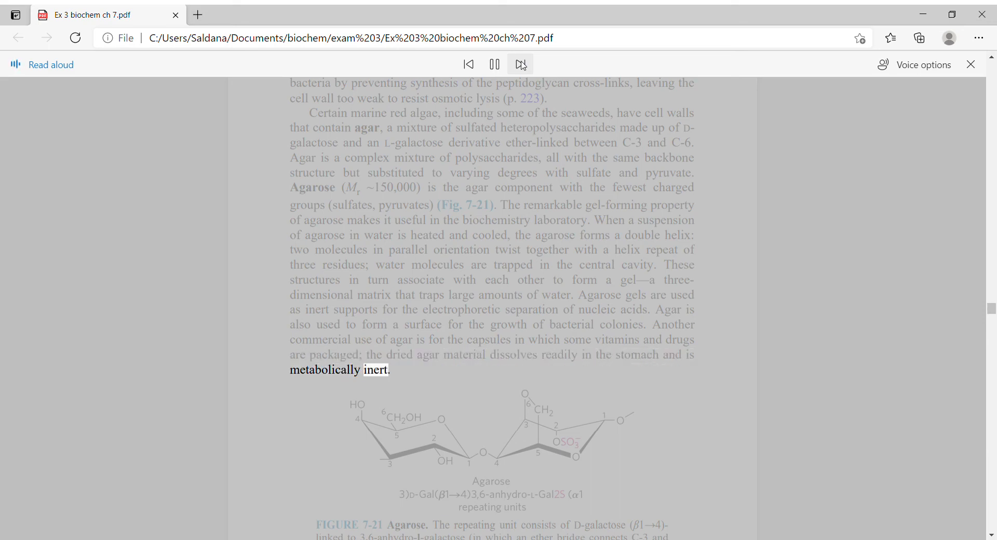
left_click(520, 64)
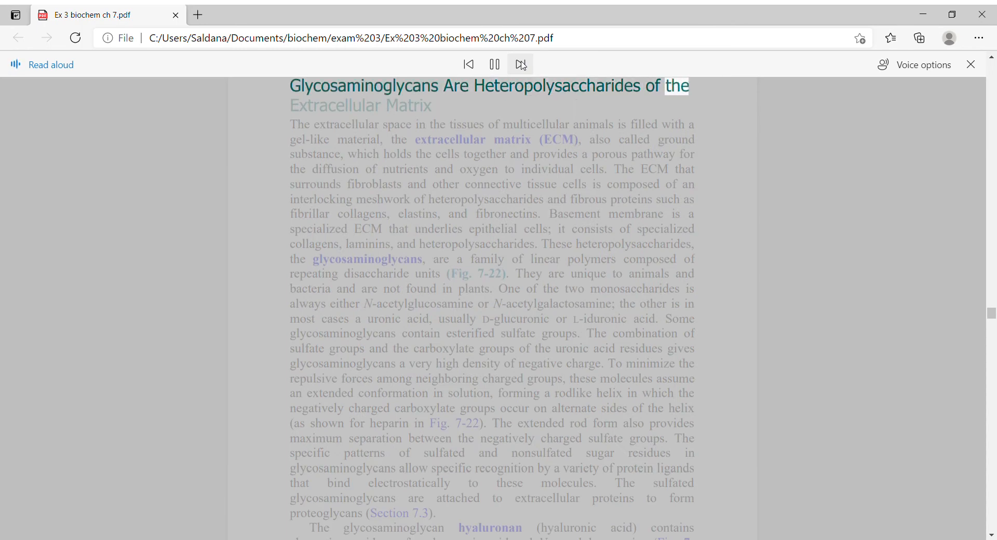
Let Read Aloud start the Glycosaminoglycans paragraph and its monosaccharide description.
left_click(521, 65)
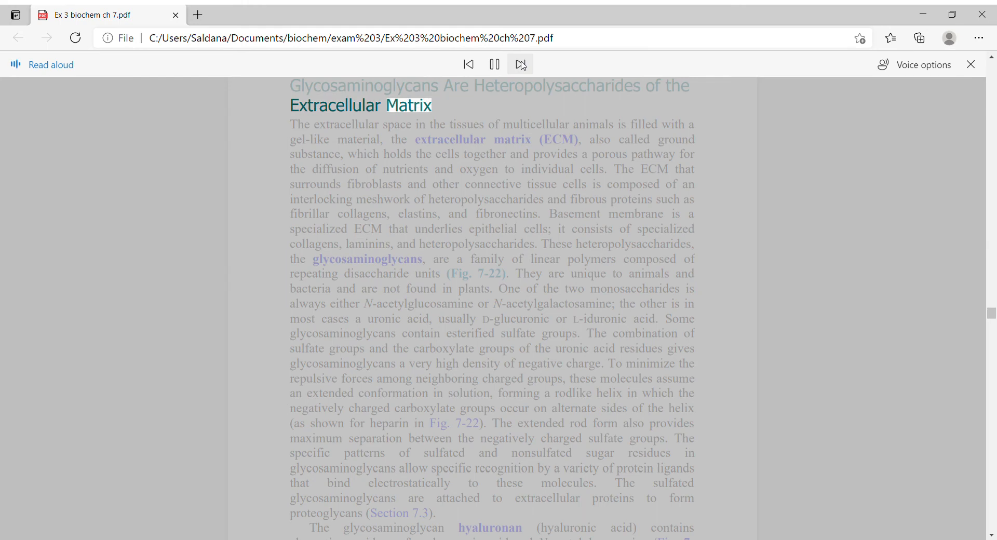
left_click(520, 64)
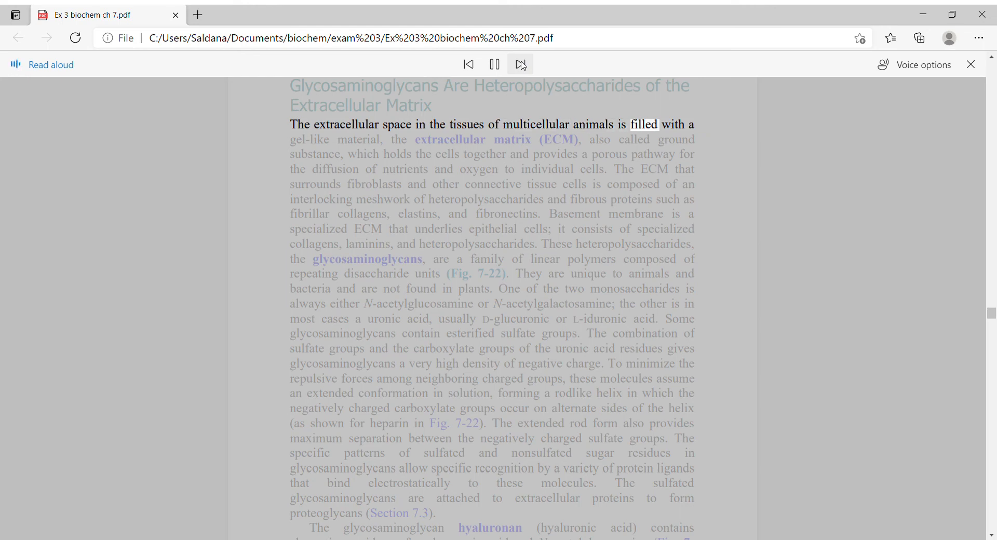
left_click(519, 63)
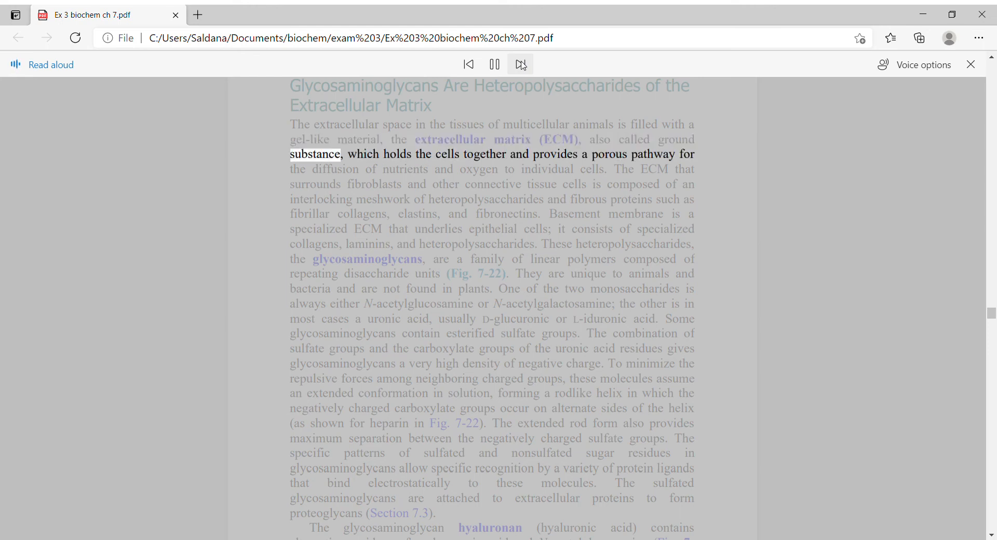
left_click(521, 63)
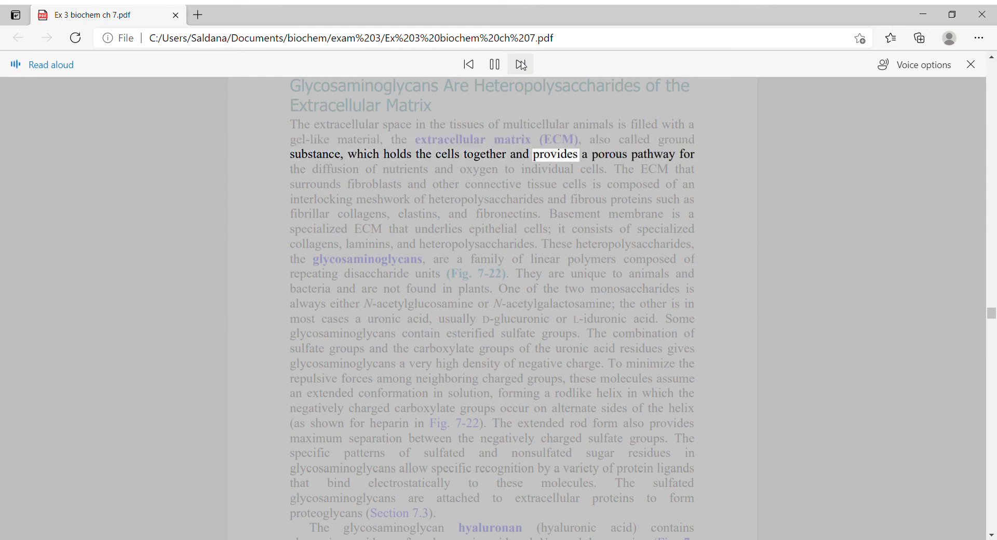
left_click(519, 65)
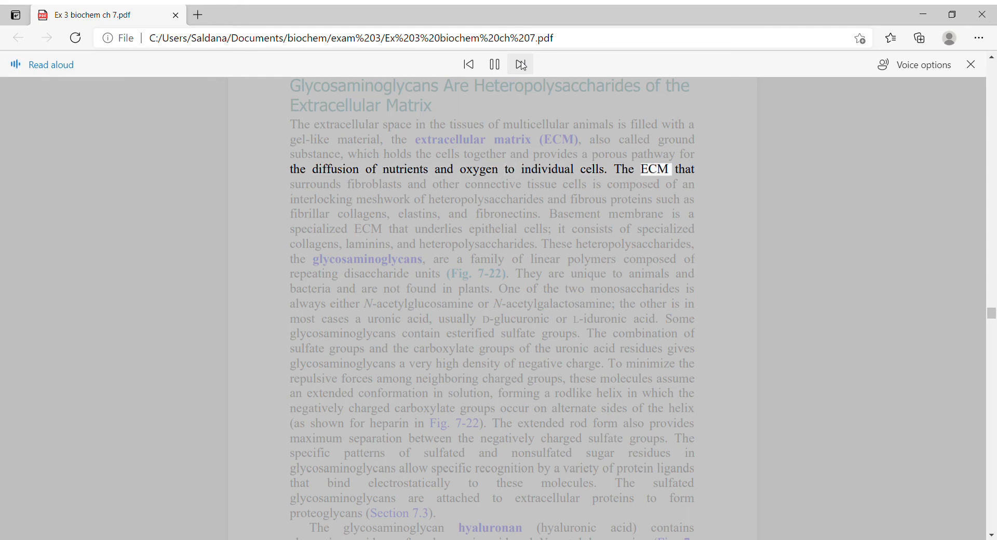
left_click(520, 65)
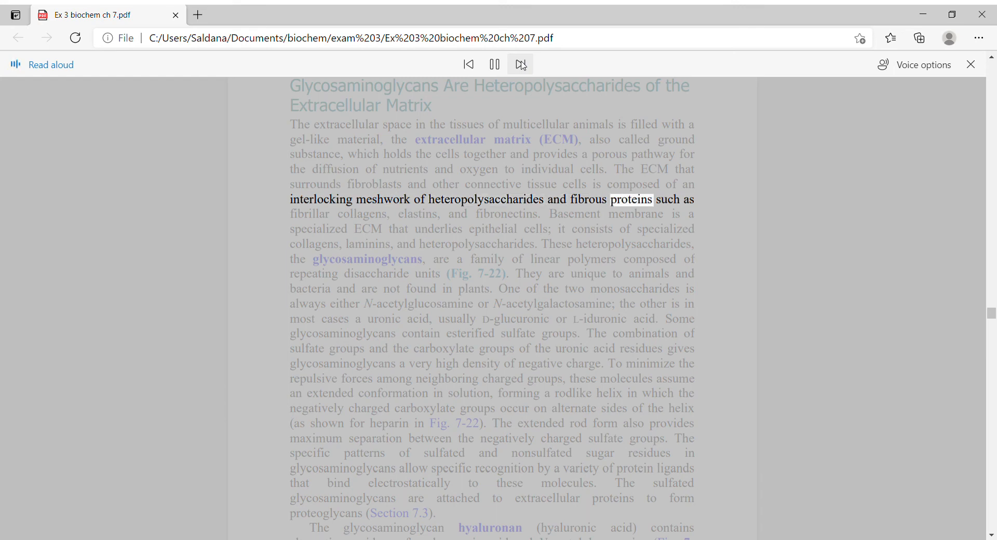
left_click(520, 65)
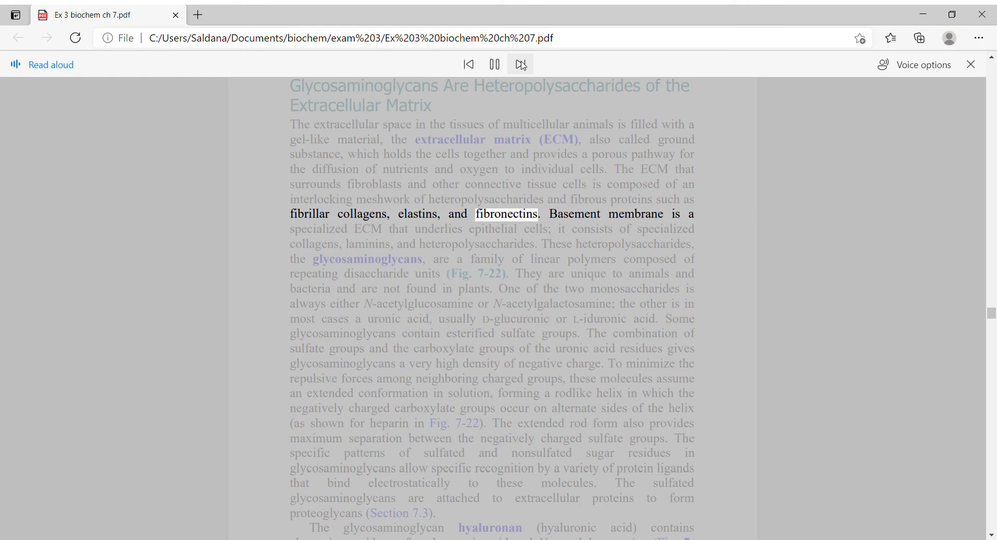
left_click(519, 65)
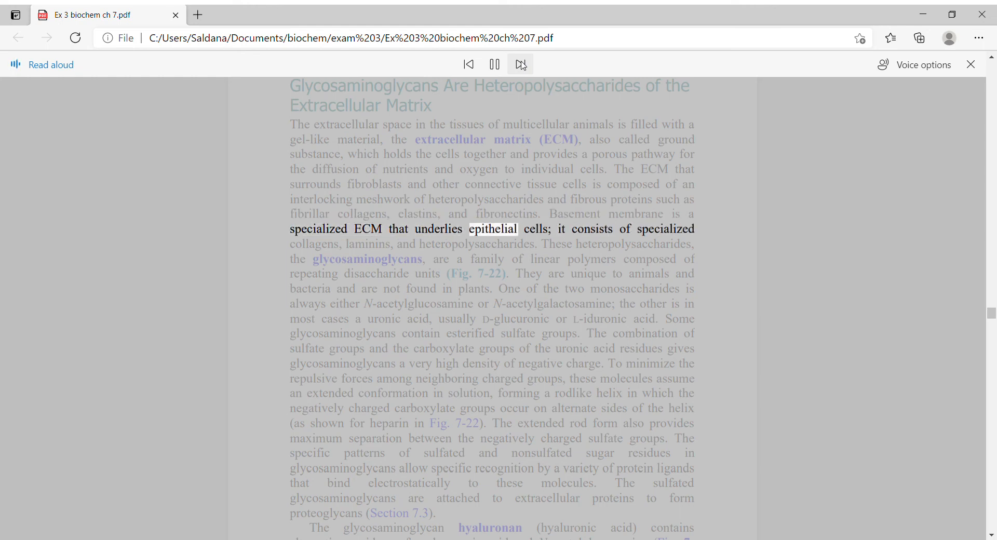
left_click(520, 64)
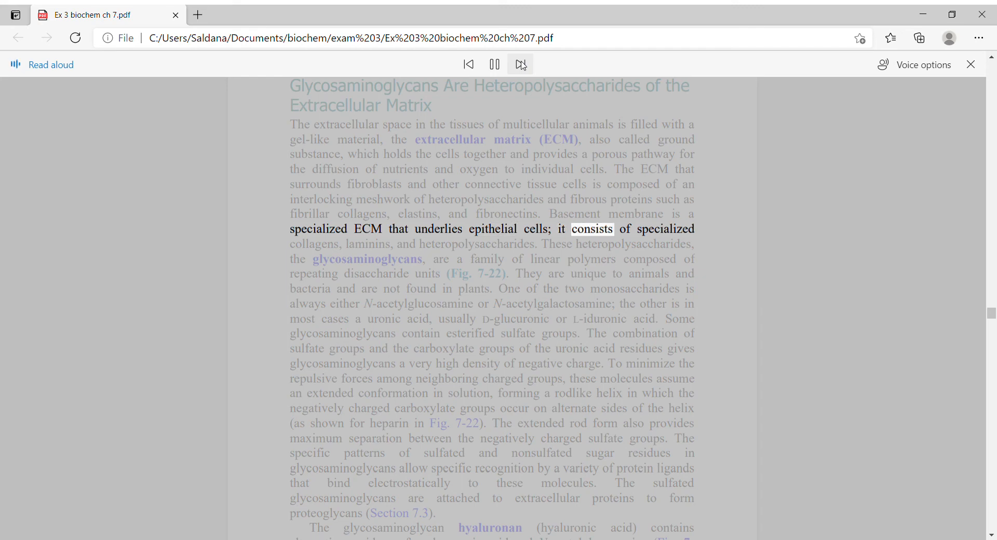
Keep Read Aloud going until the sentence ending 'D-glucuronic or L-iduronic acid.'.
left_click(520, 65)
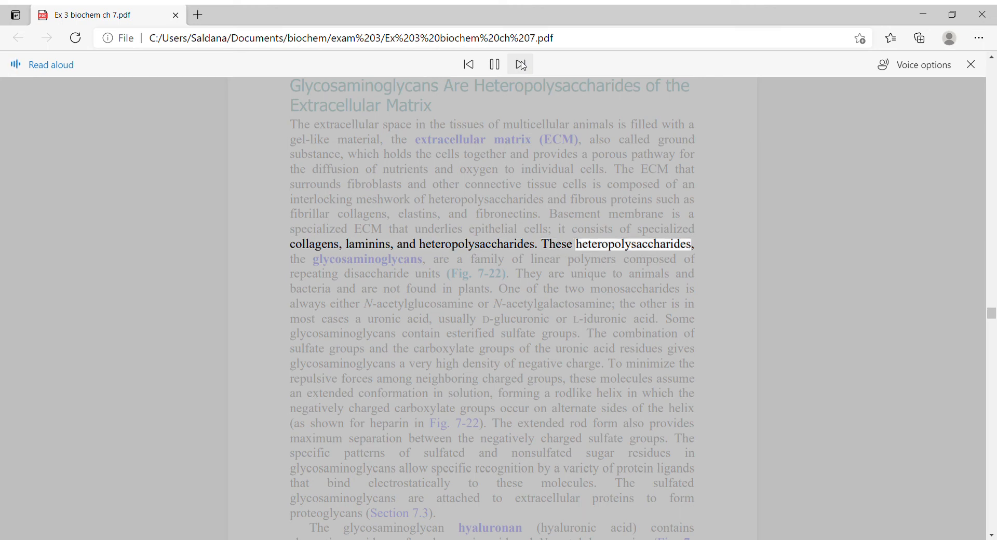
left_click(520, 65)
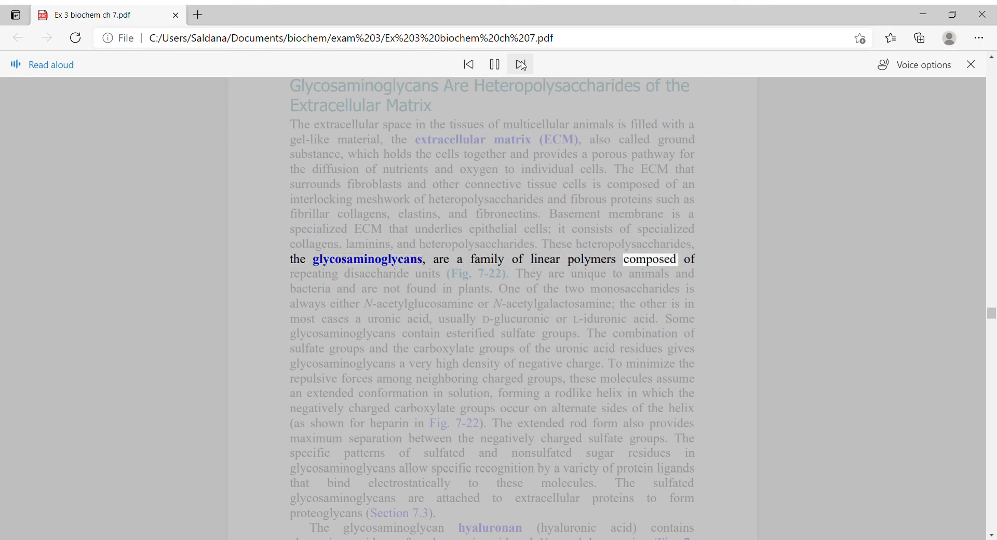
left_click(519, 65)
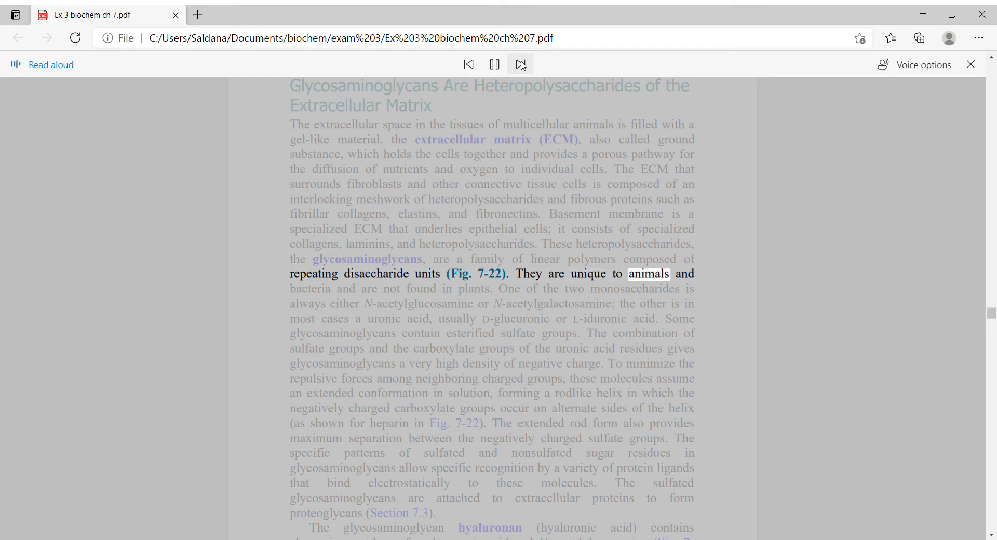
left_click(519, 65)
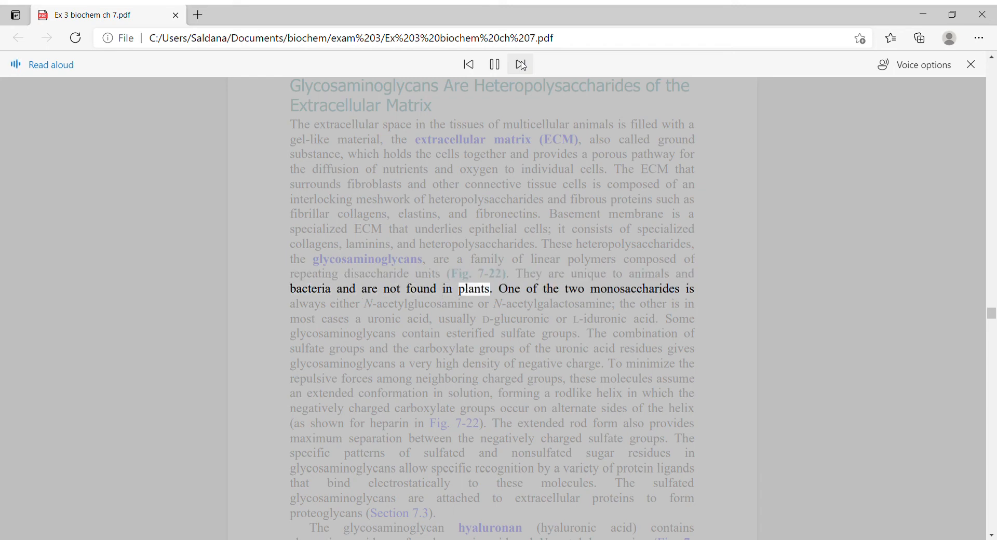
left_click(519, 65)
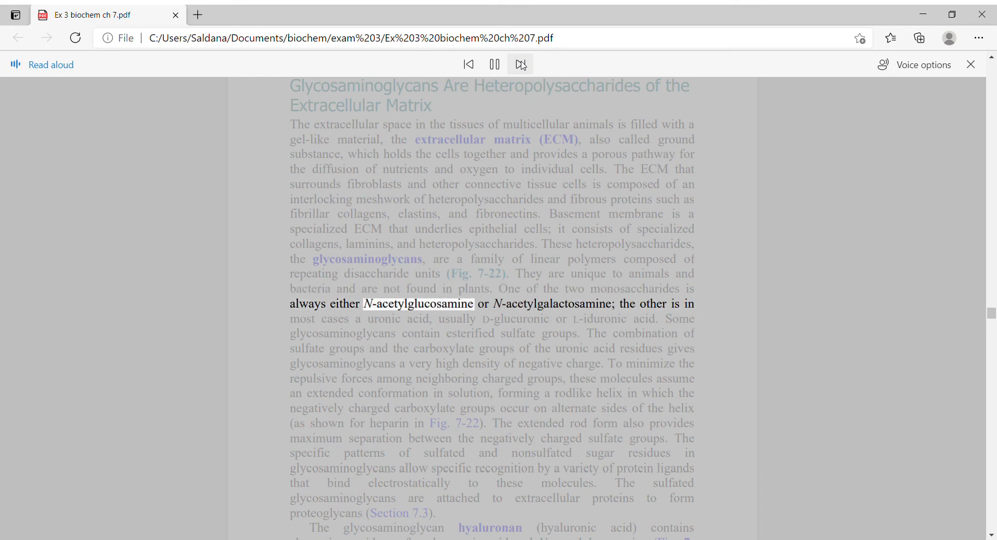
left_click(520, 64)
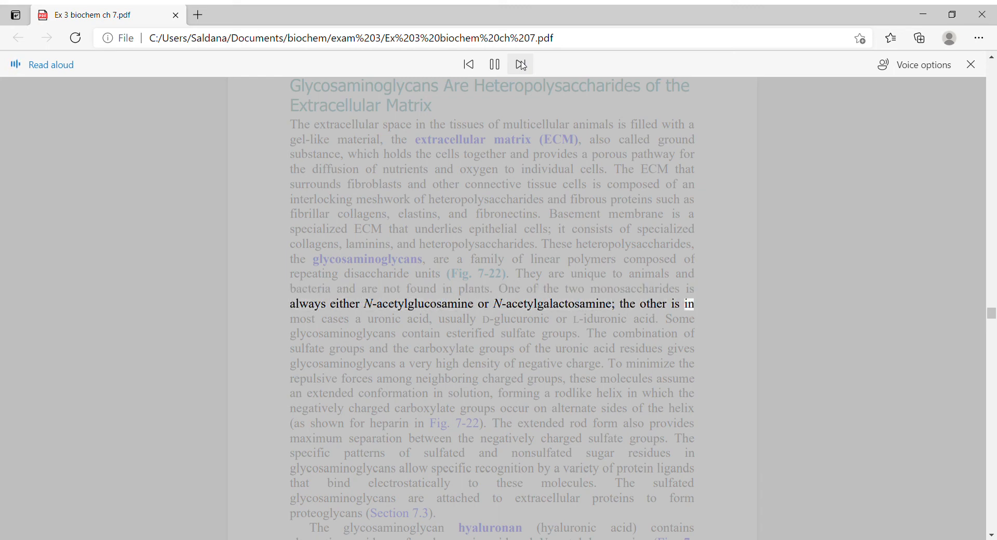
left_click(521, 64)
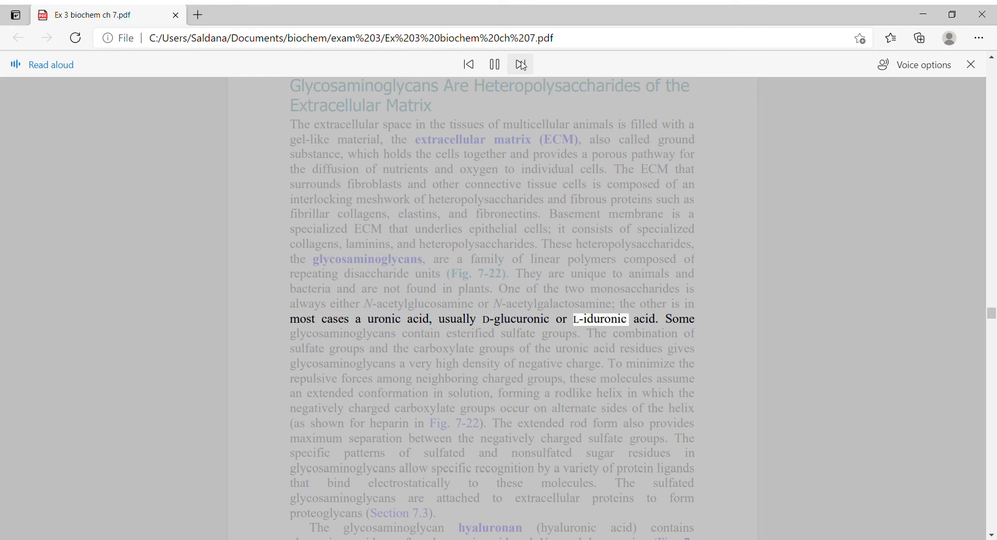
left_click(520, 64)
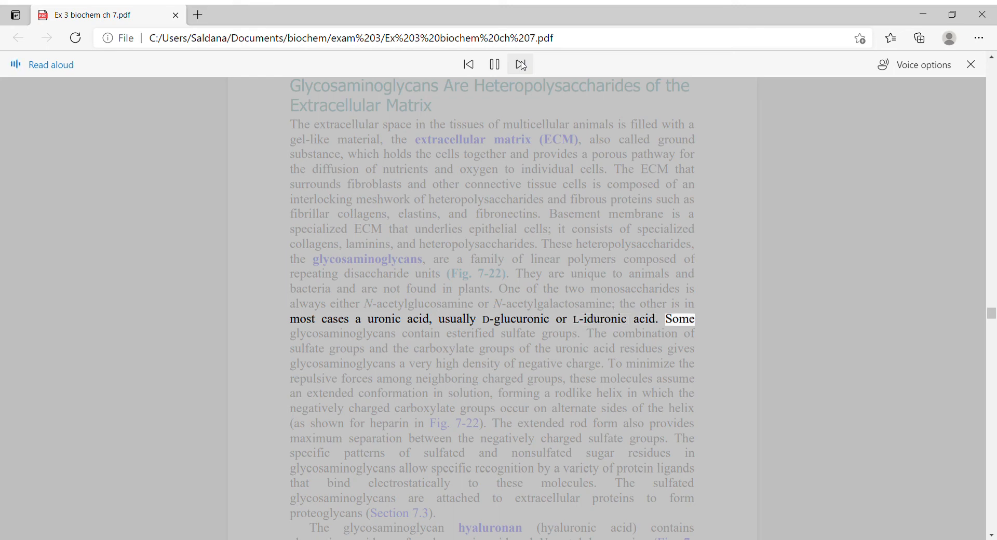
Keep Read Aloud narrating the sulfate groups and rodlike helix sentences.
left_click(520, 64)
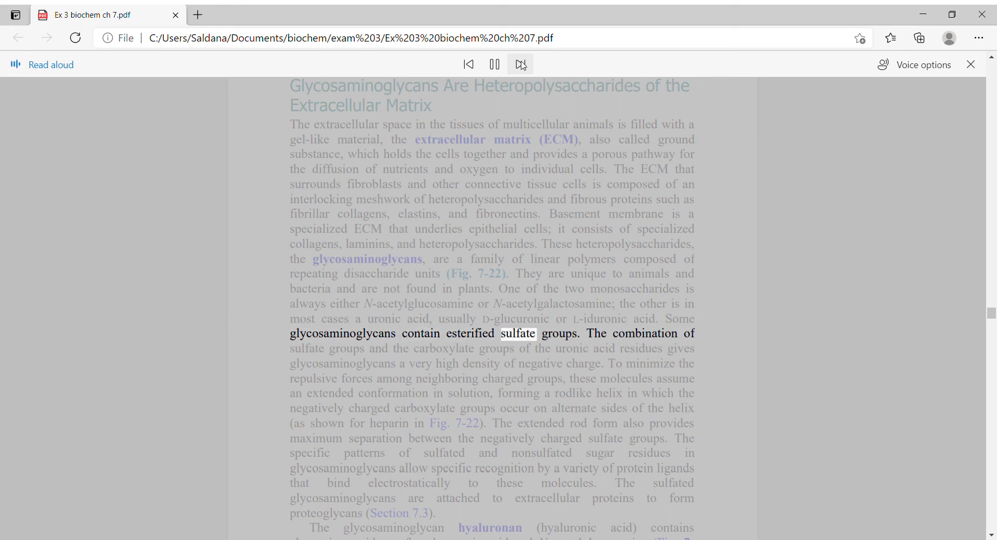
left_click(519, 63)
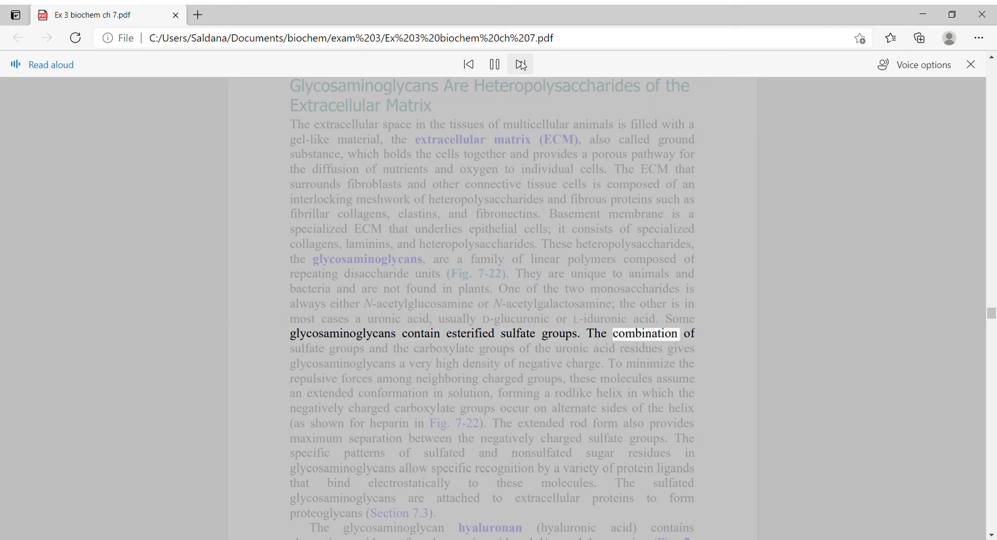
left_click(521, 65)
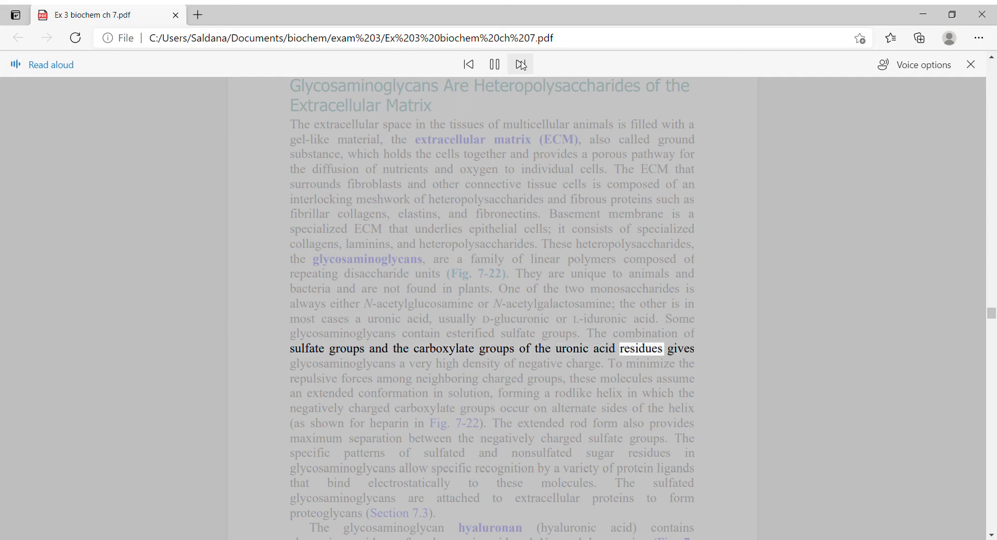
left_click(520, 65)
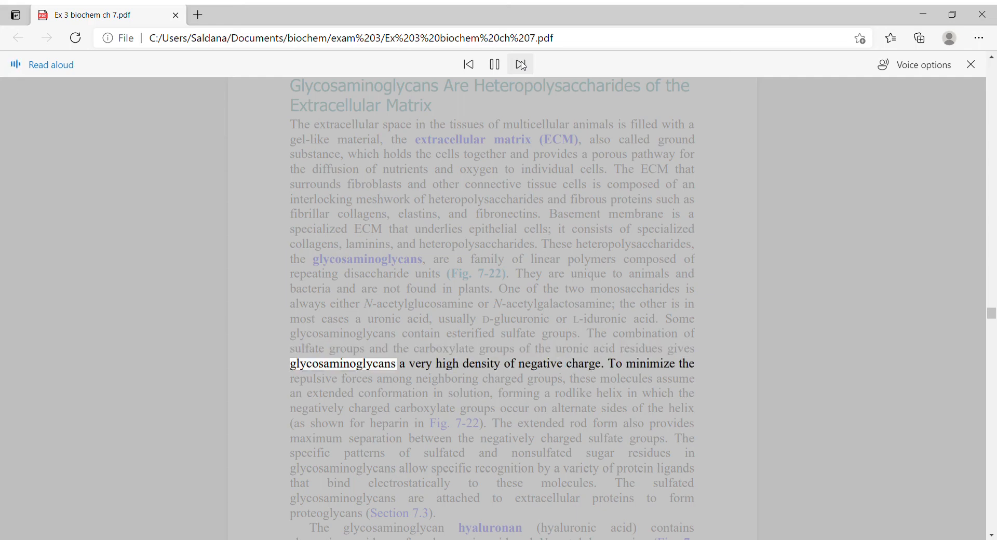
left_click(519, 64)
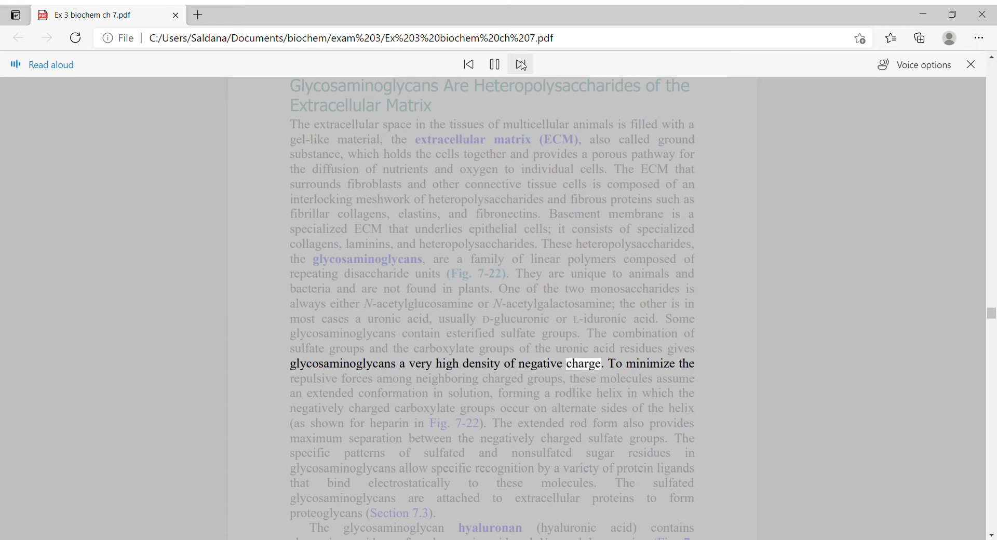
left_click(521, 63)
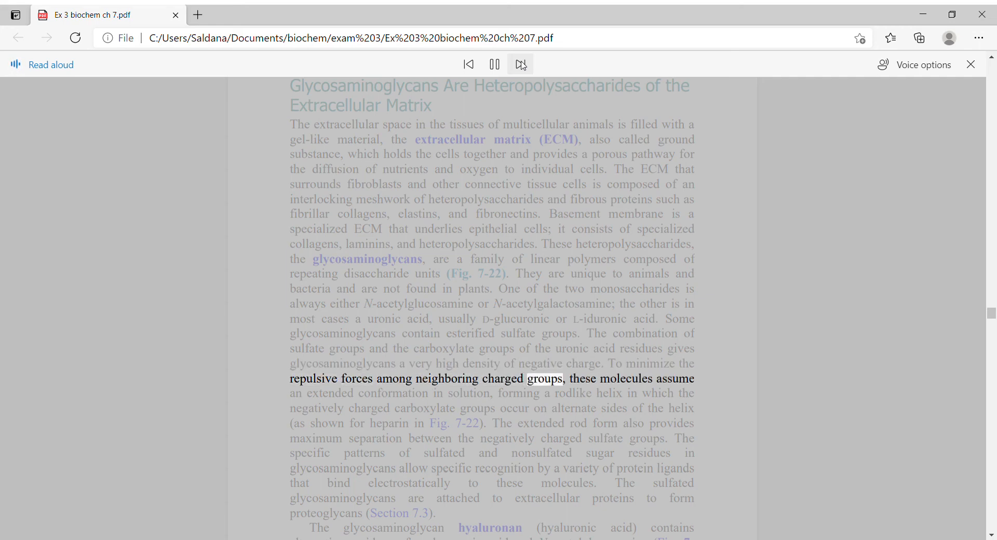
left_click(519, 65)
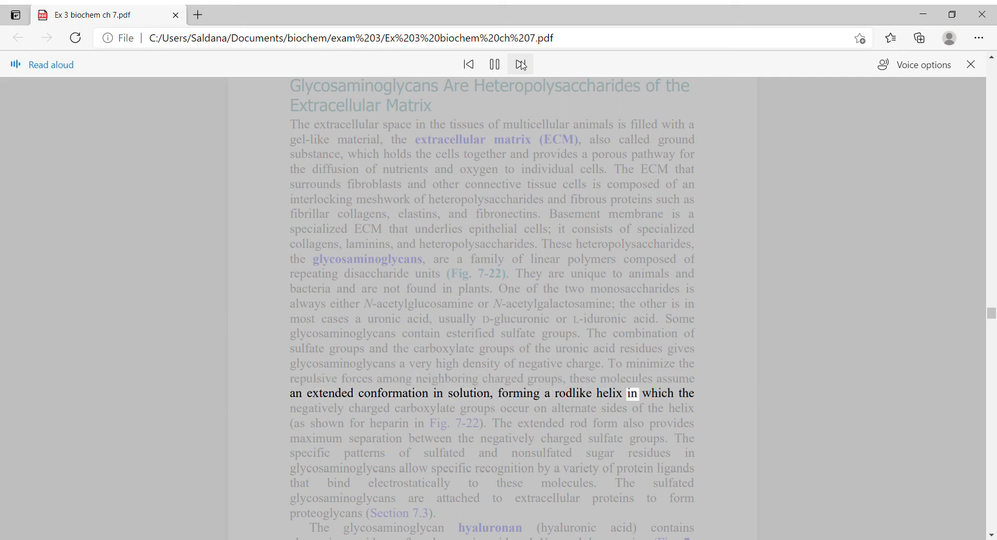
Continue through electrostatic protein-ligand binding into the hyaluronan paragraph at '(Fig. 7-22)'.
left_click(519, 65)
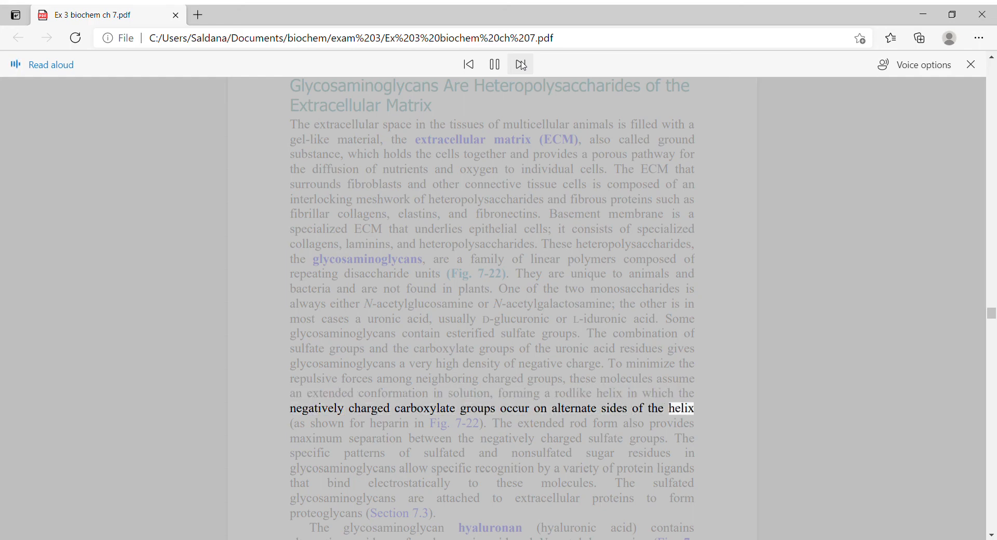
left_click(520, 63)
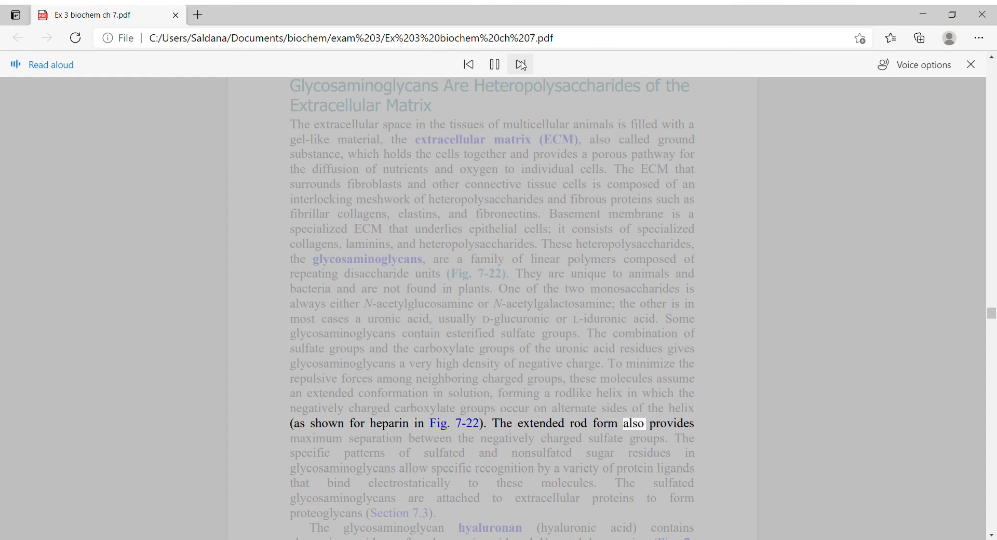
left_click(518, 65)
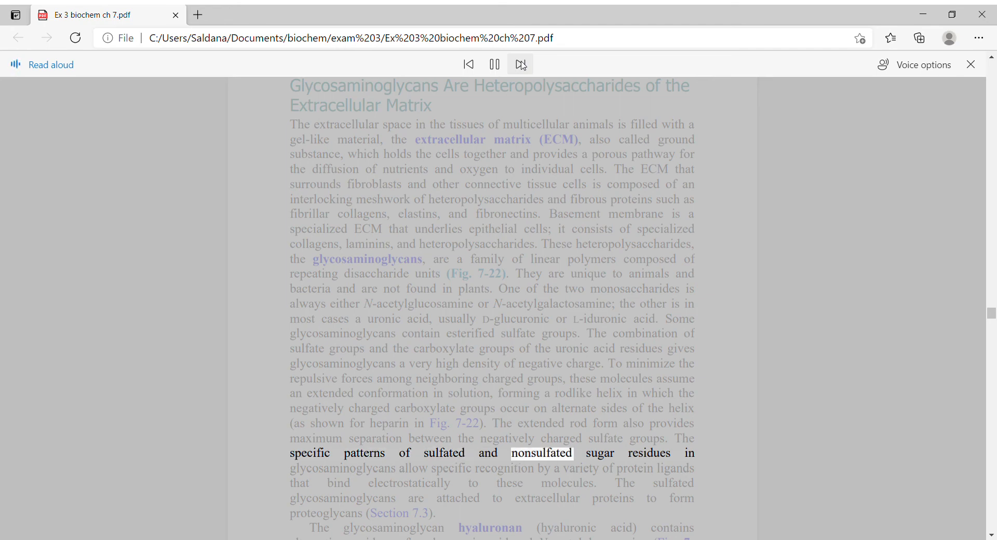
left_click(521, 63)
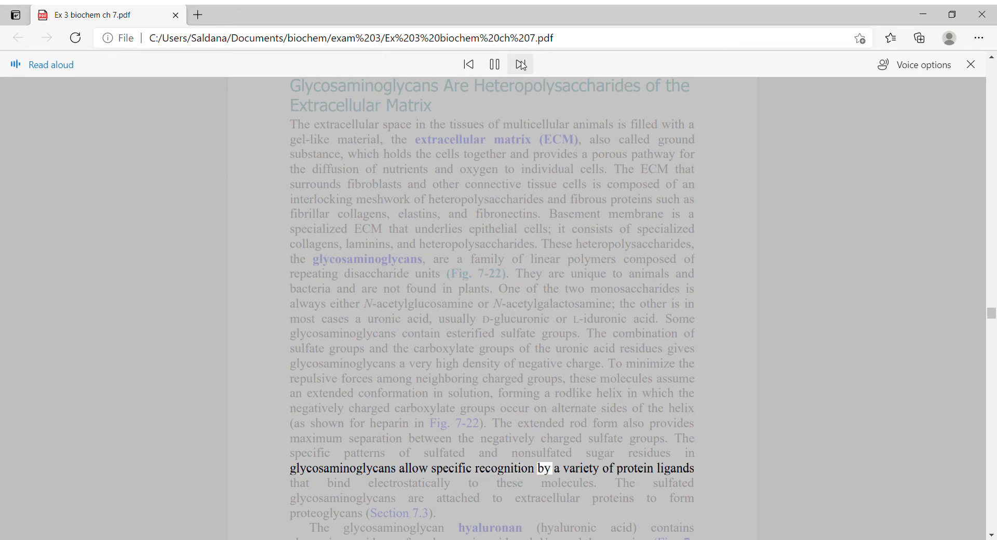
left_click(519, 64)
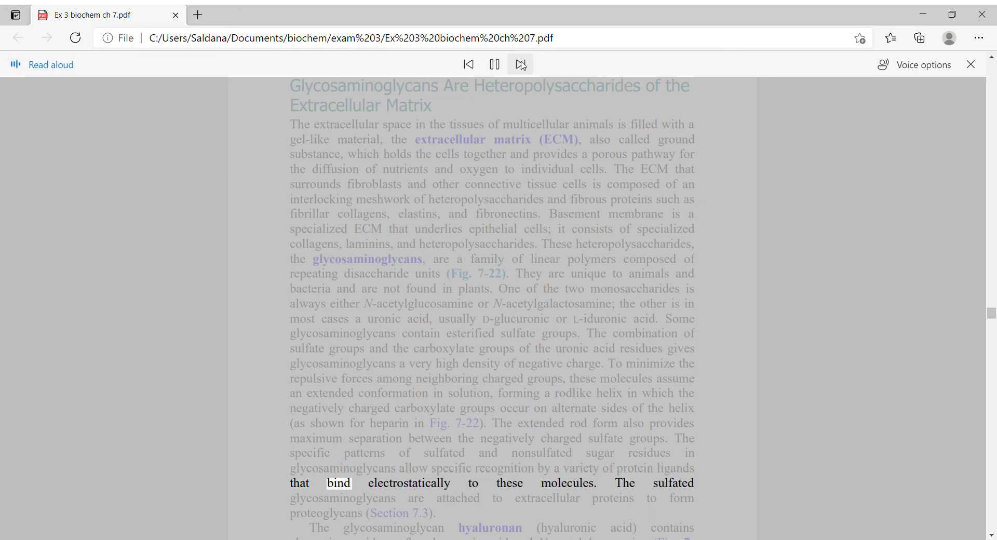
left_click(520, 63)
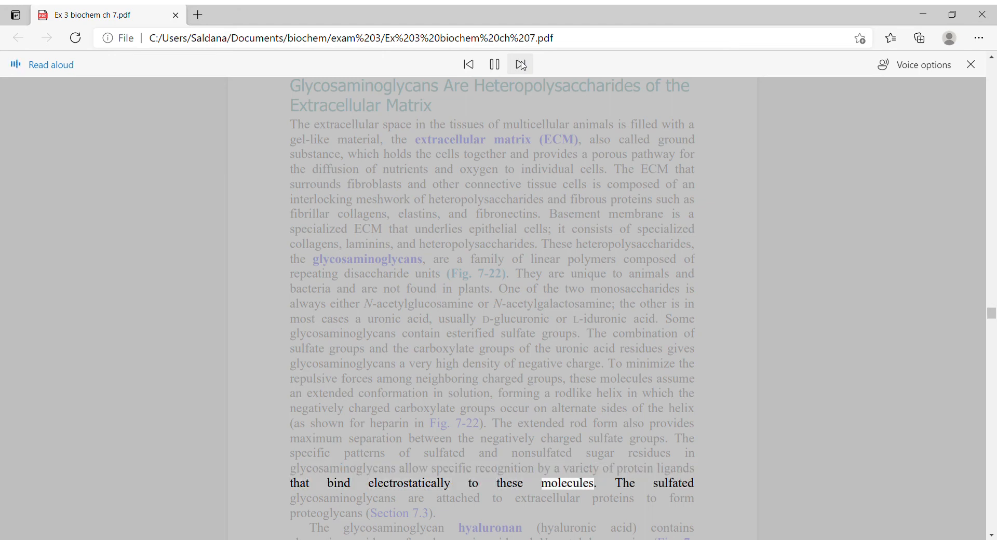
left_click(519, 64)
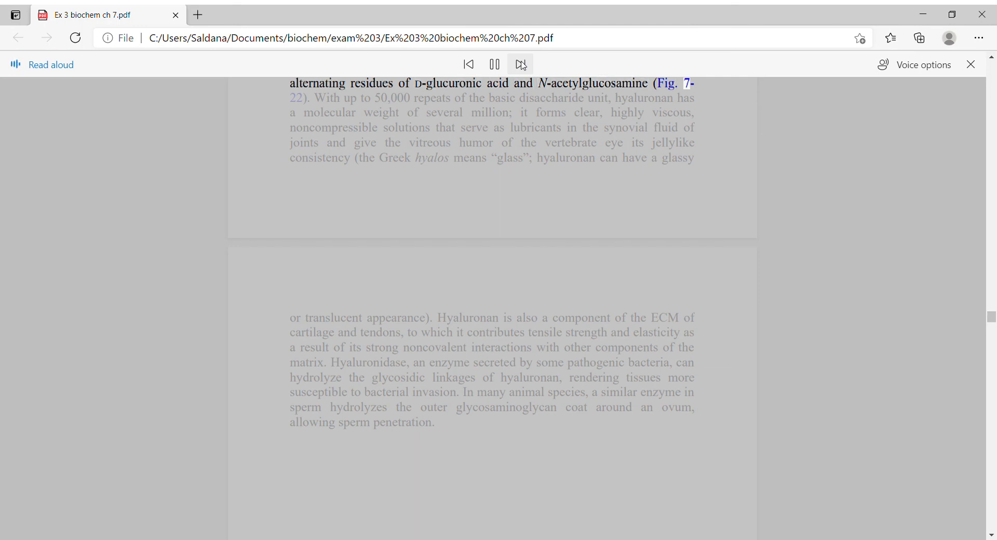
Keep Read Aloud across the page break until the hyaluronan paragraph ends at 'allowing sperm penetration.'.
left_click(520, 65)
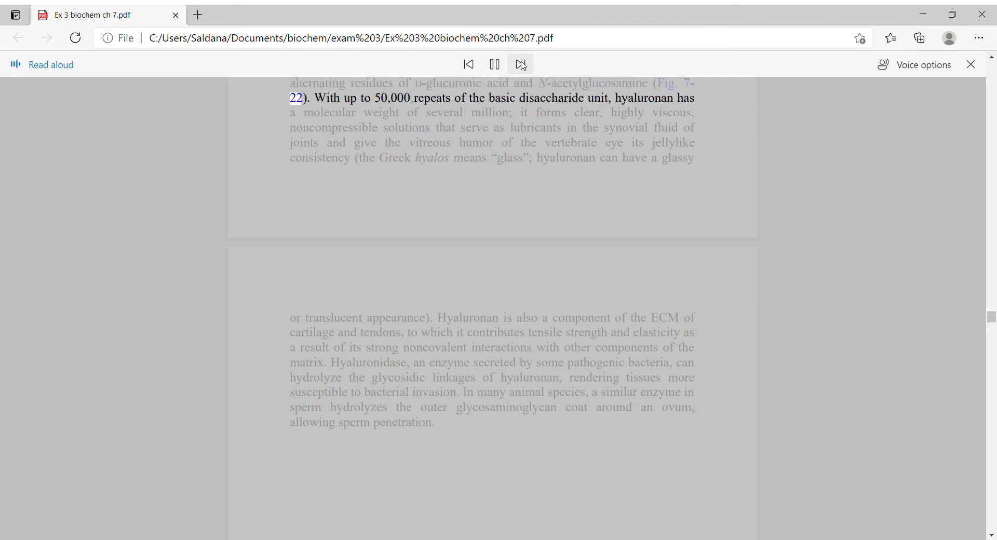
left_click(519, 64)
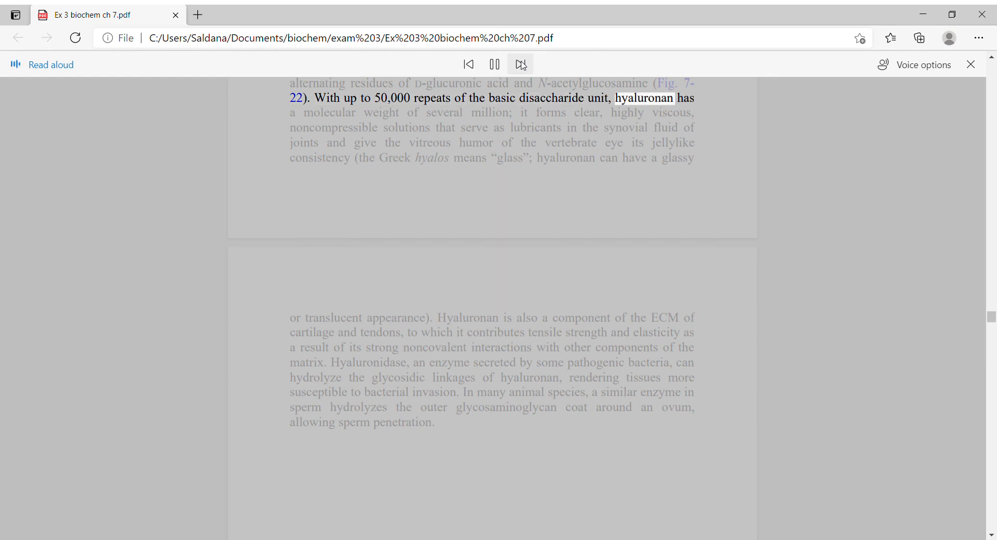
left_click(520, 64)
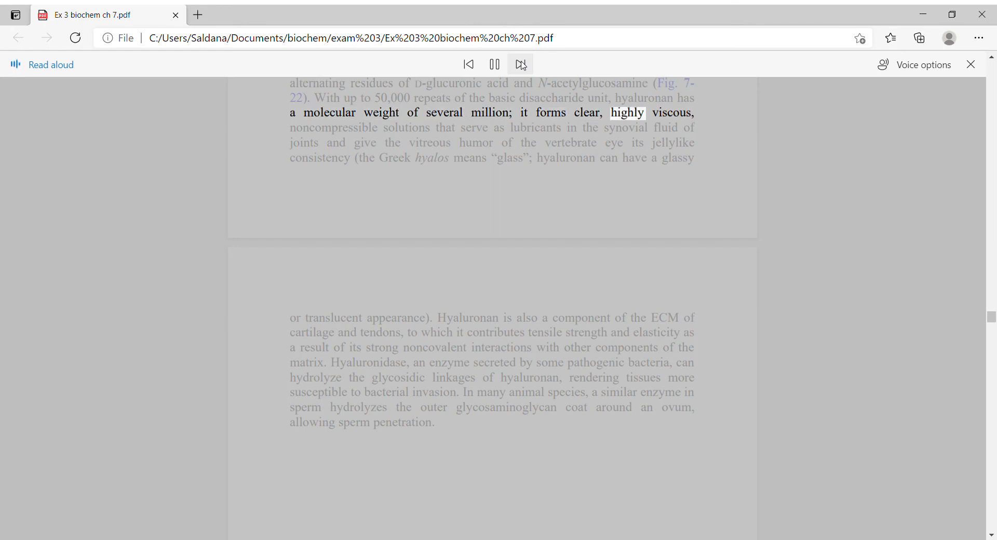
left_click(521, 63)
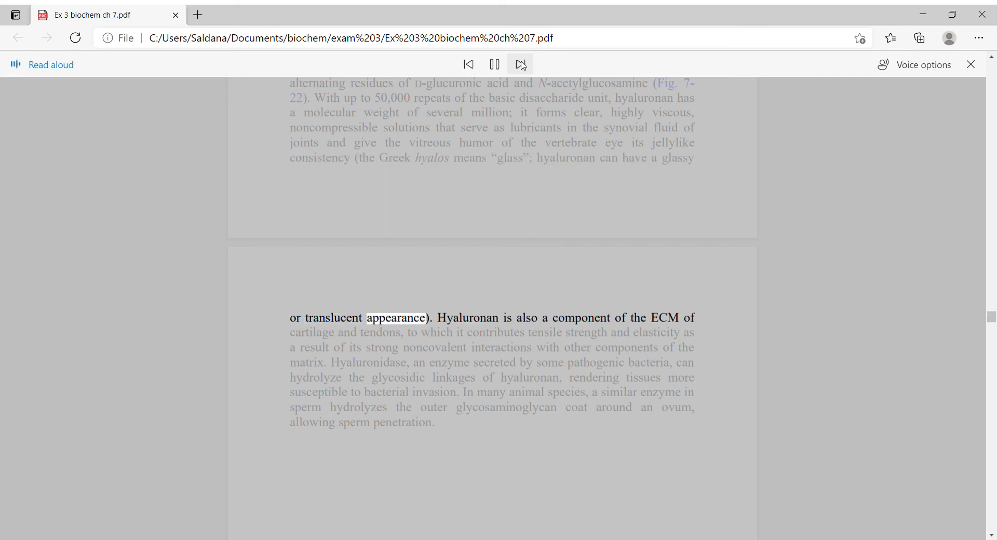
left_click(520, 63)
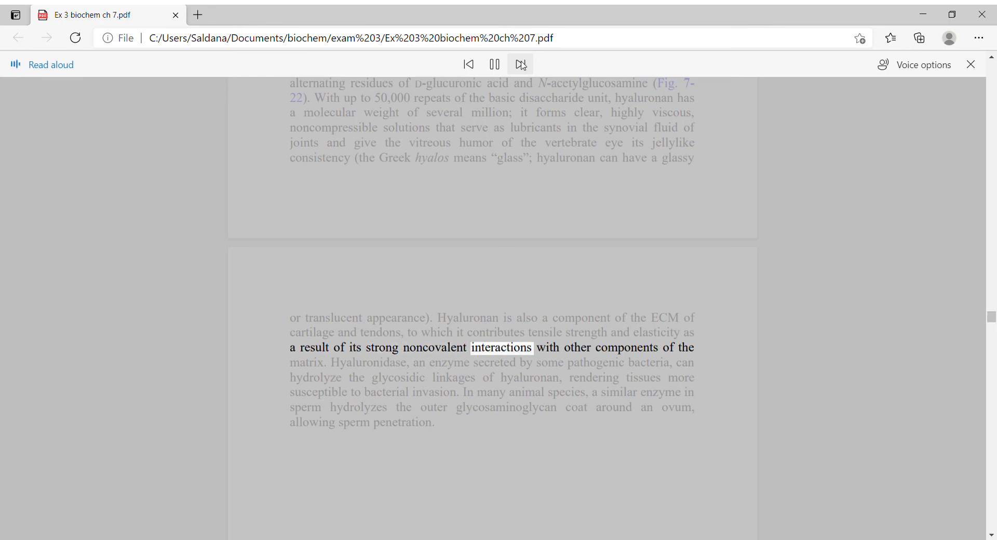
left_click(519, 63)
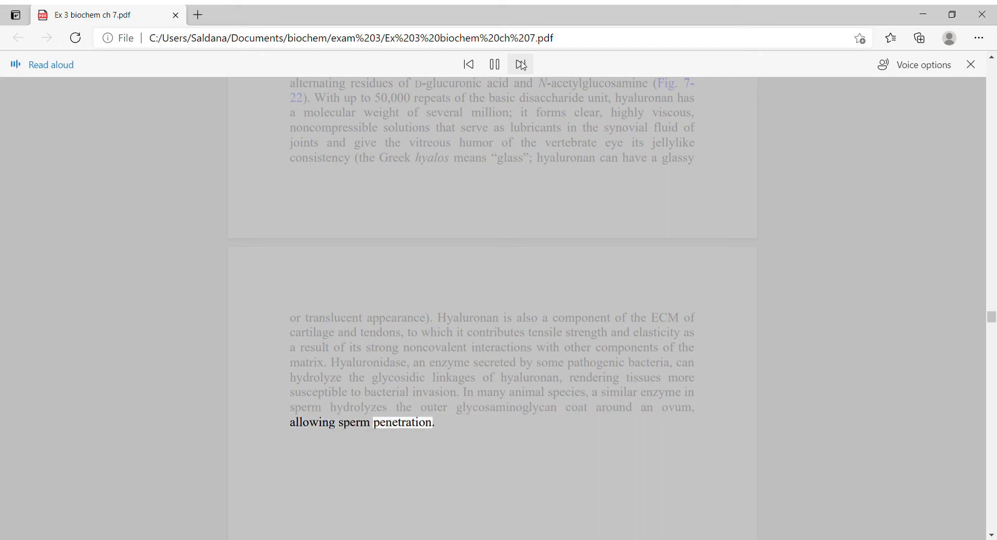
Scroll past Figure 7-22 while Read Aloud voices the chondroitin and dermatan sulfate paragraph to 'L-iduronate (IdoA)'.
scroll("down", 3)
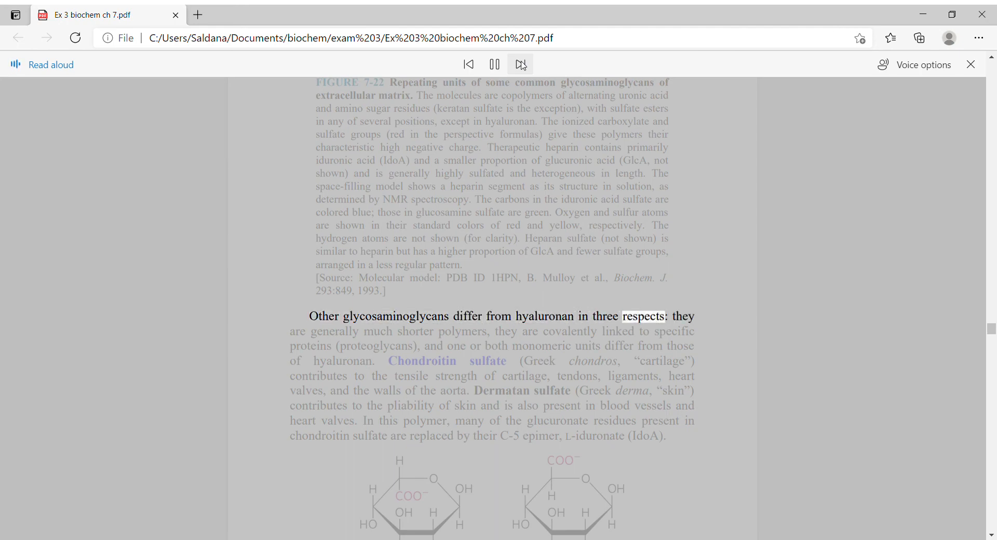
left_click(520, 65)
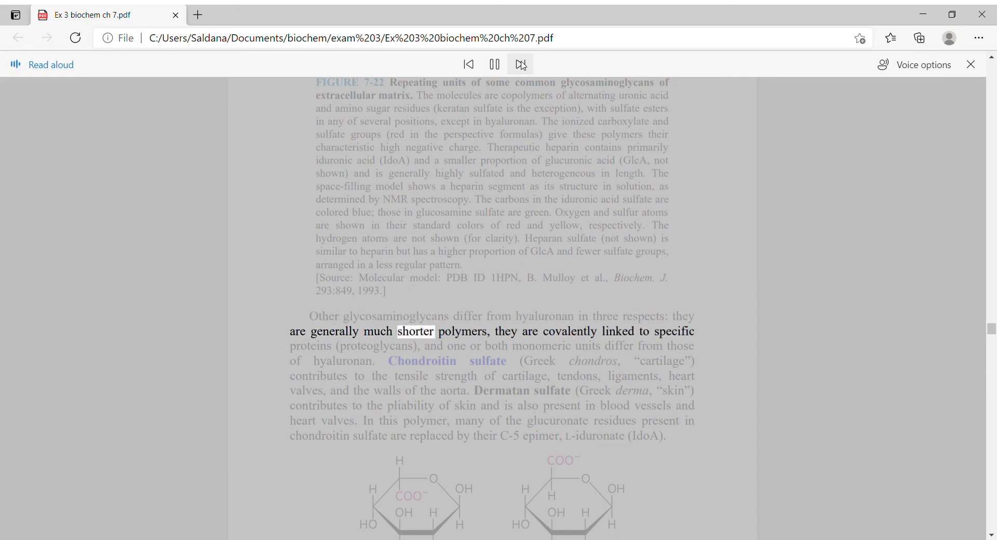
left_click(520, 65)
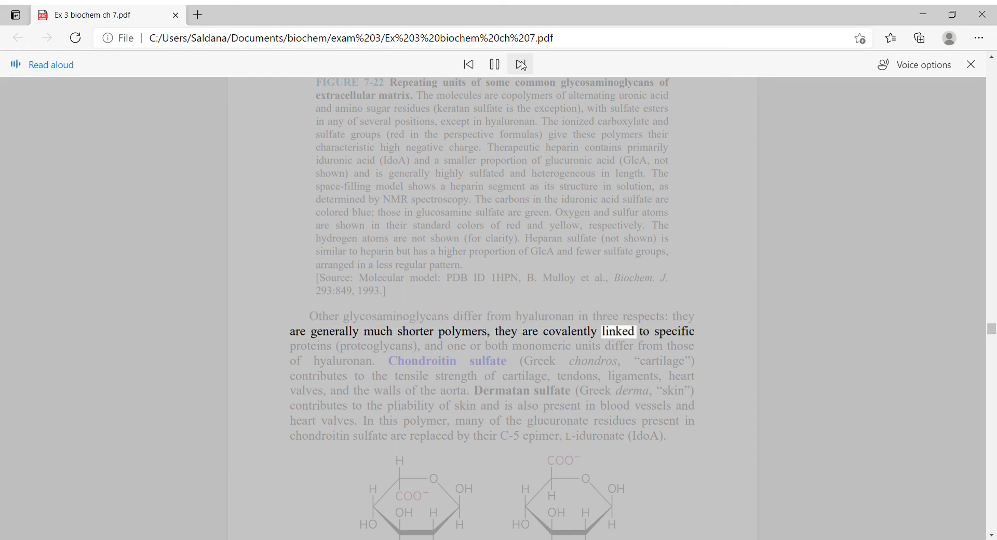
left_click(519, 63)
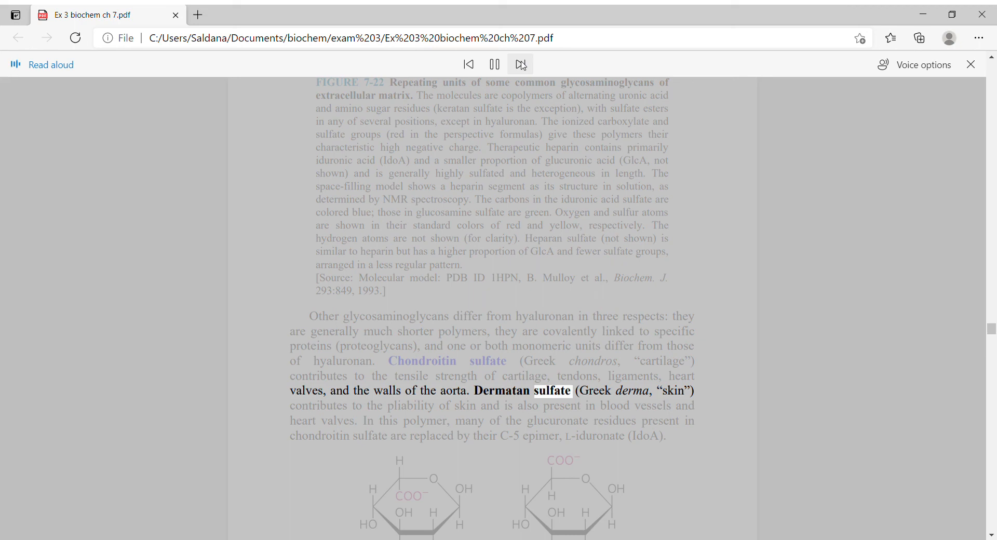
left_click(521, 64)
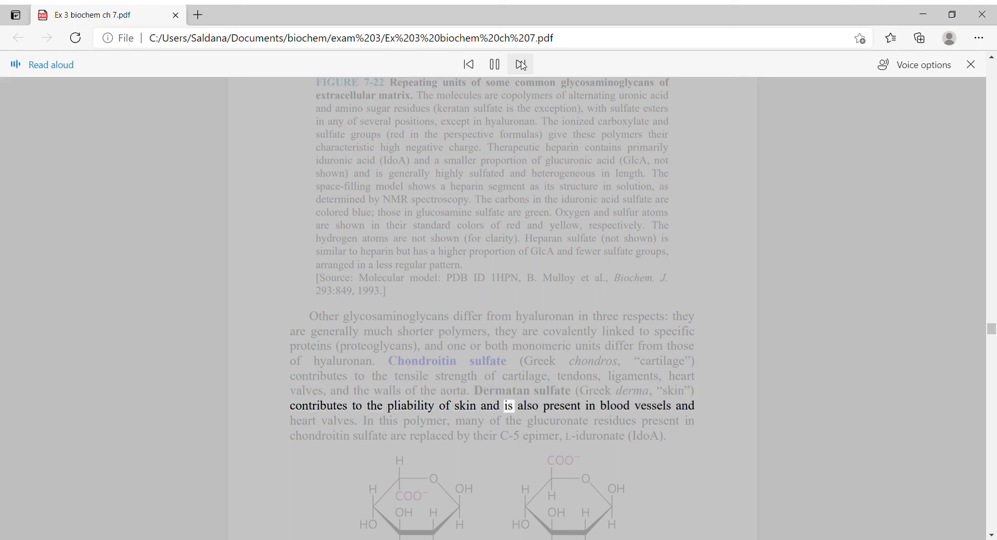
left_click(520, 63)
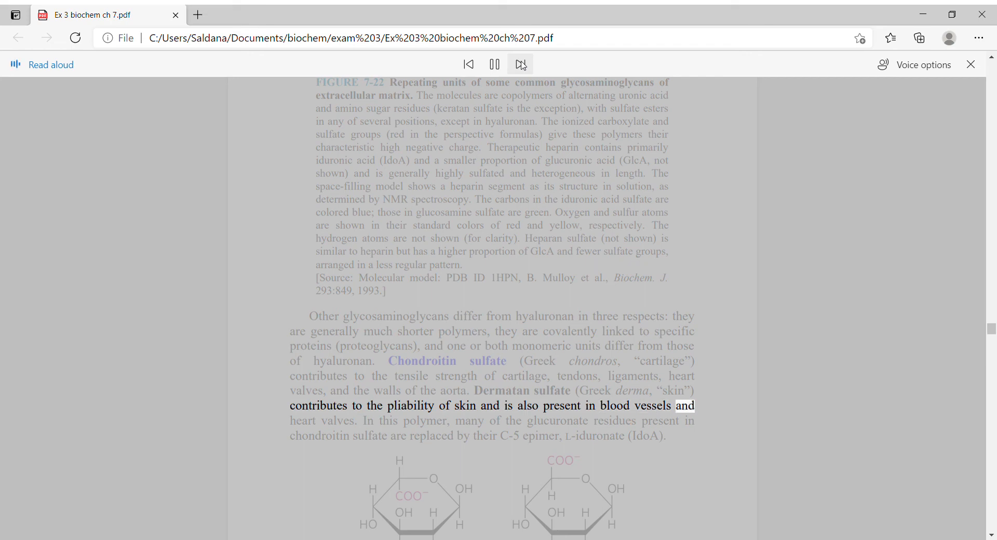
left_click(520, 63)
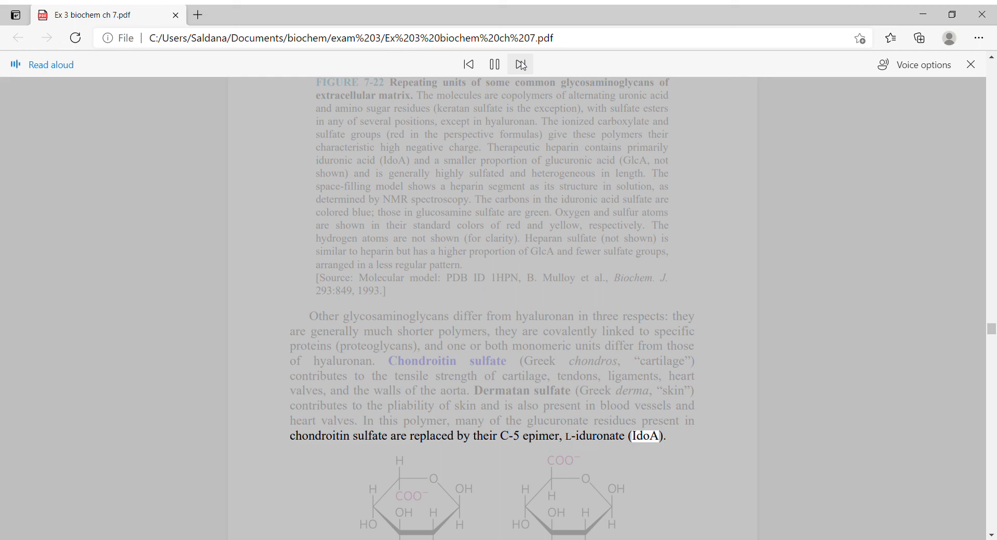
Keep Read Aloud playing past keratan sulfates through the heparan sulfate and heparin paragraph.
scroll("down", 3)
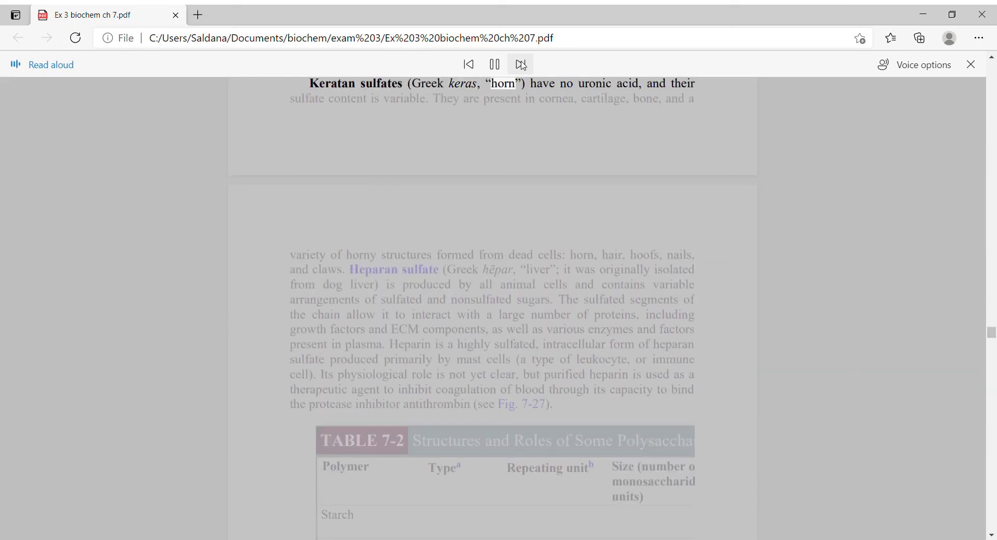
left_click(521, 63)
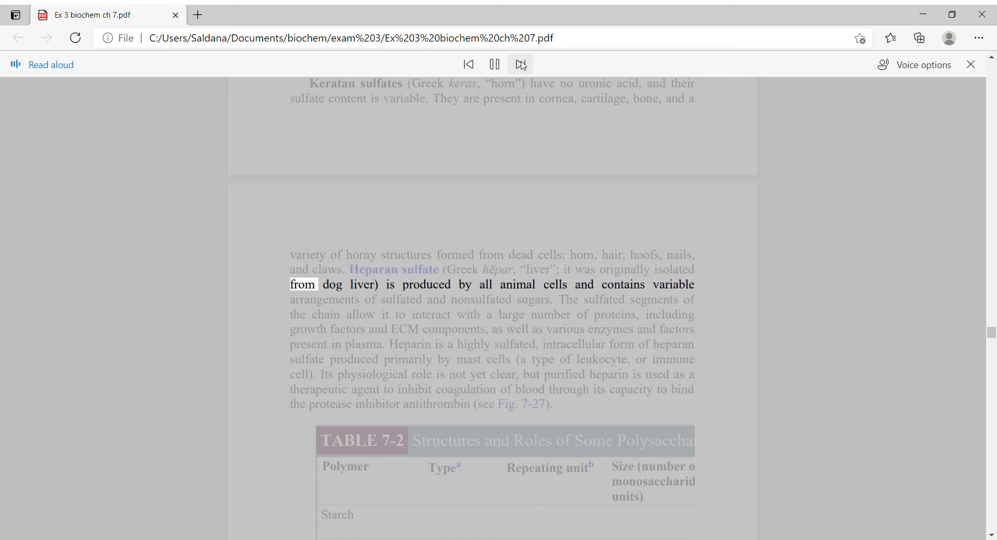
left_click(521, 63)
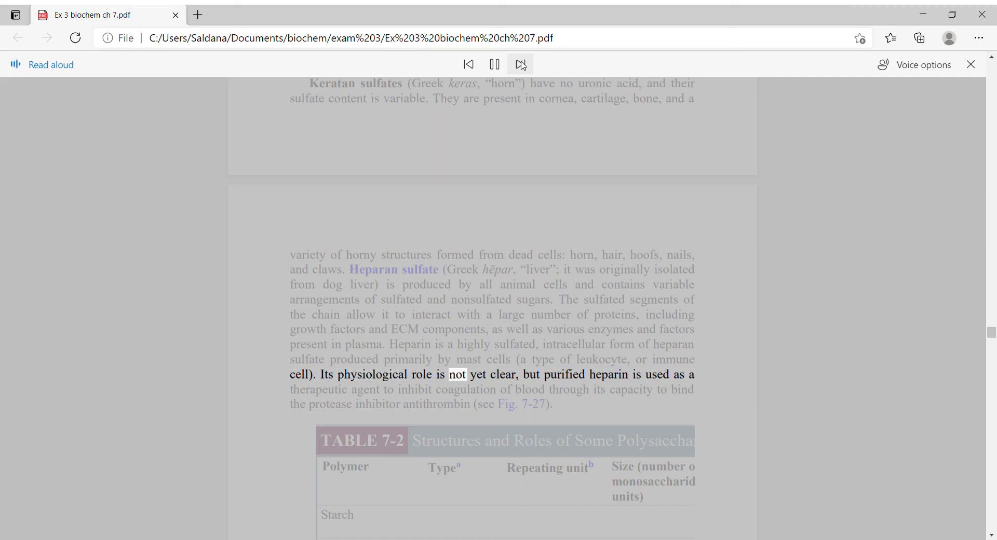
left_click(521, 64)
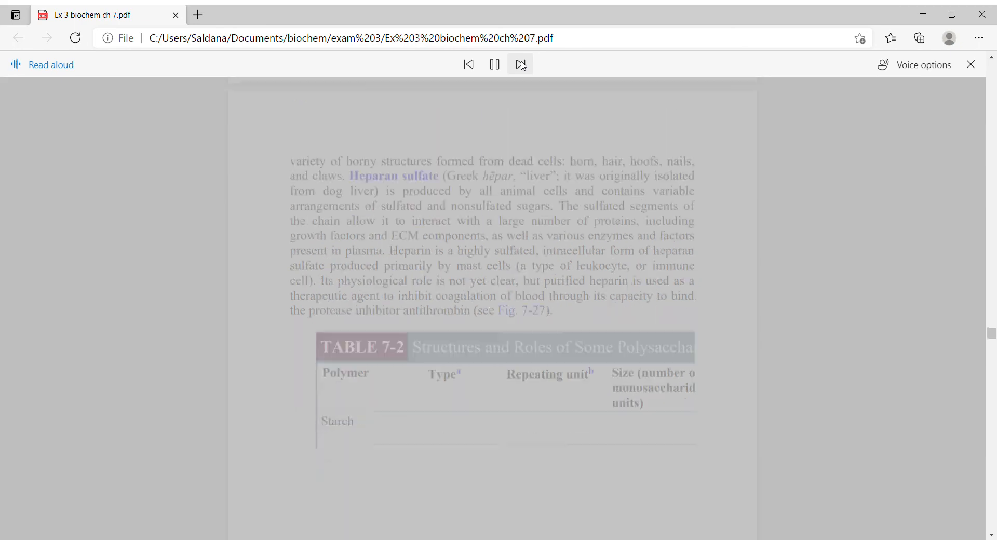
Keep Read Aloud voicing Table 7-2 rows and footnotes, scrolling to the table summary sentence.
scroll("down", 3)
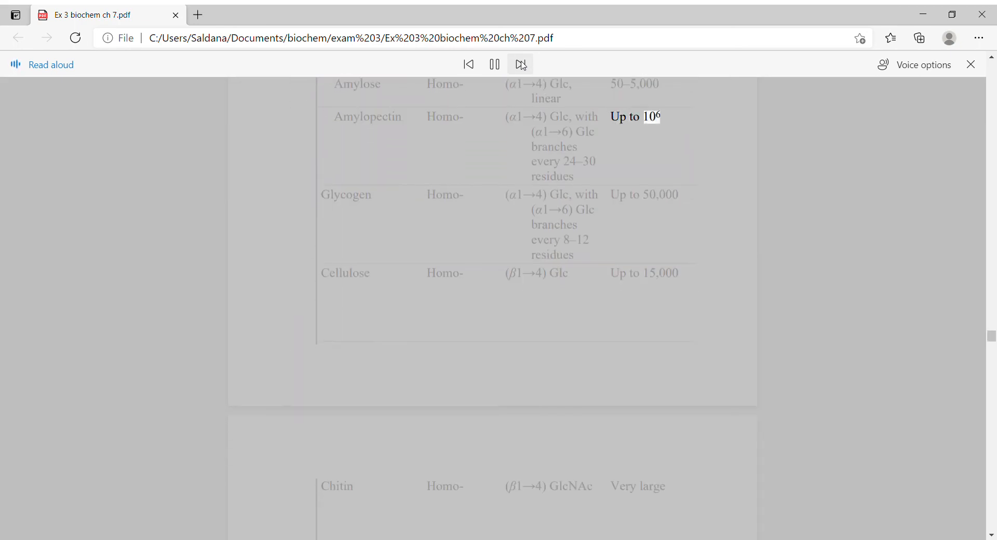
left_click(520, 63)
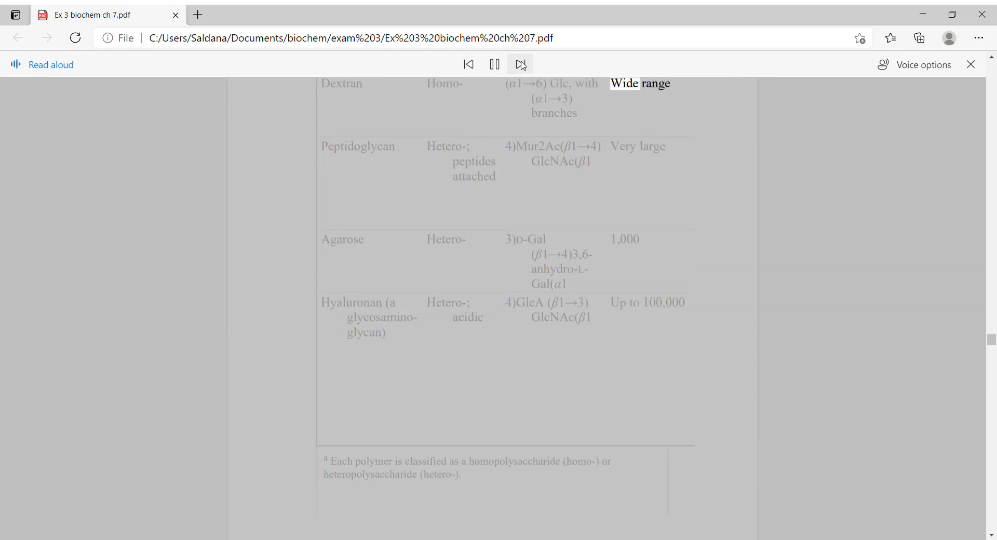
left_click(521, 63)
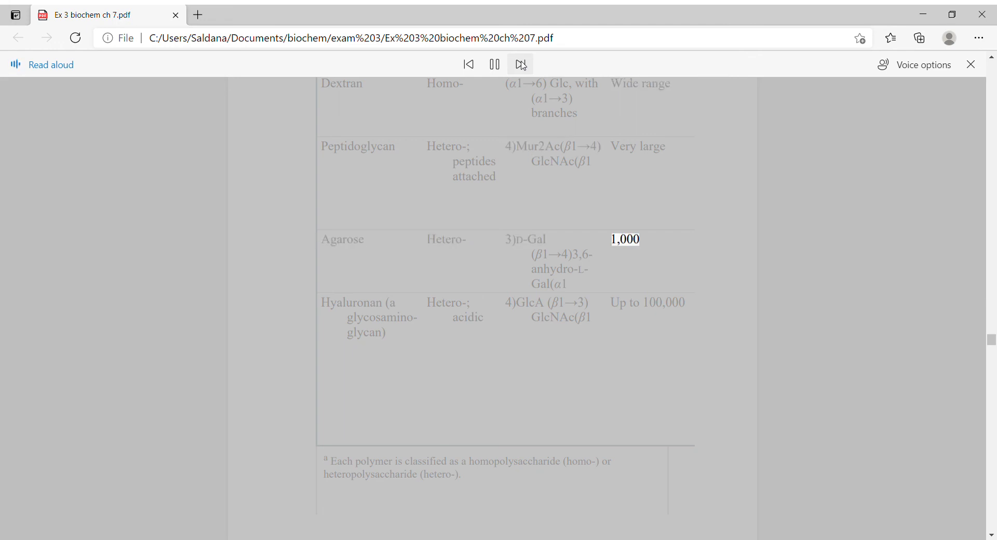
left_click(520, 64)
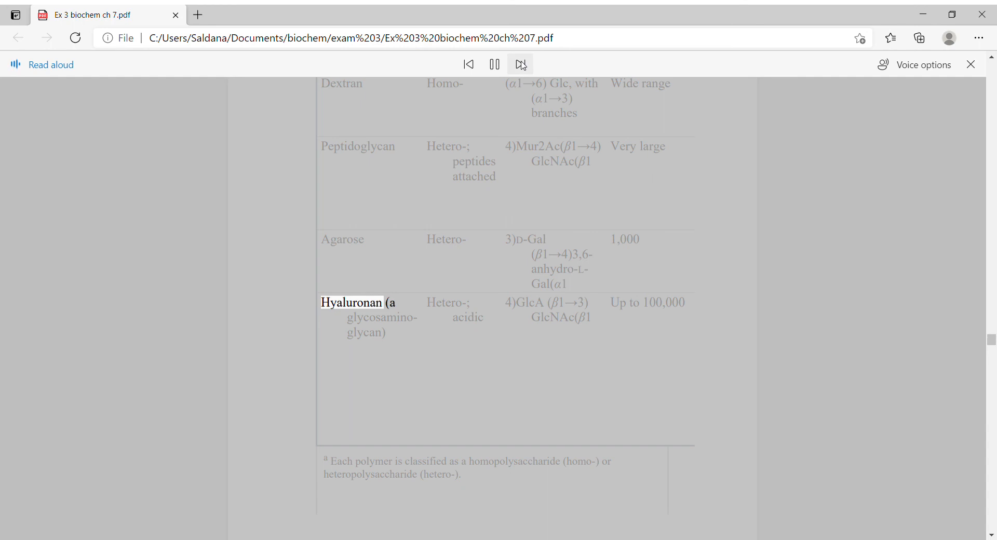
left_click(520, 63)
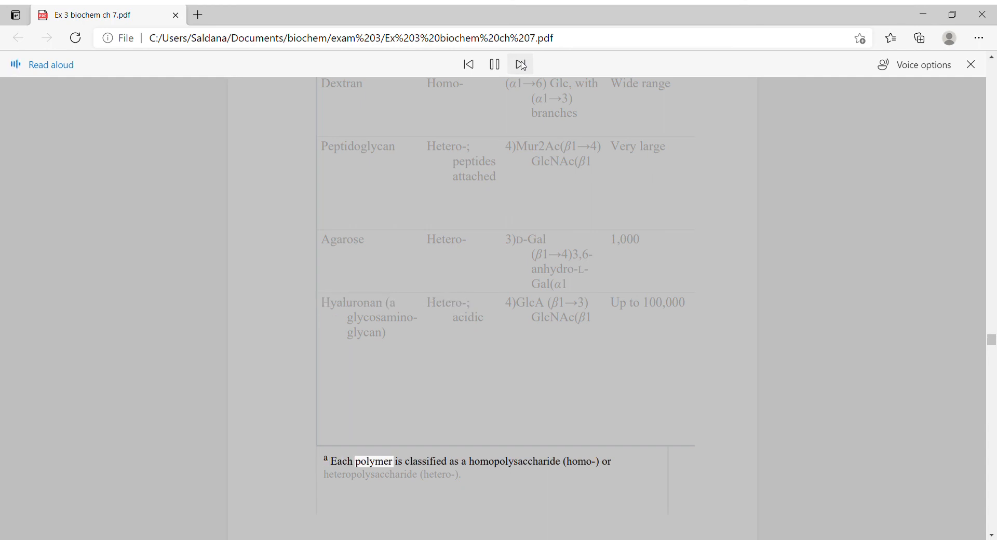
scroll("down", 3)
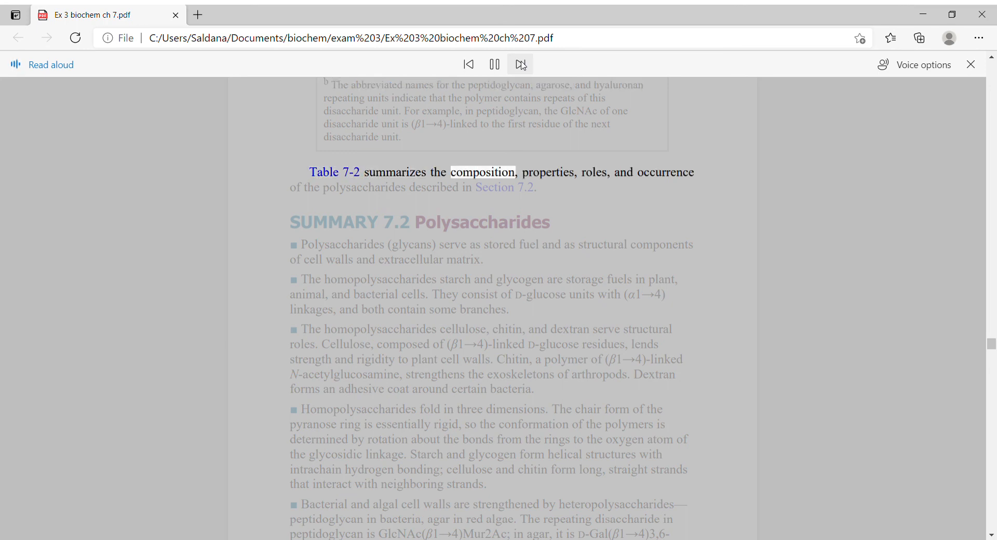
Keep Read Aloud playing into the opening Summary 7.2 Polysaccharides bullets.
left_click(521, 64)
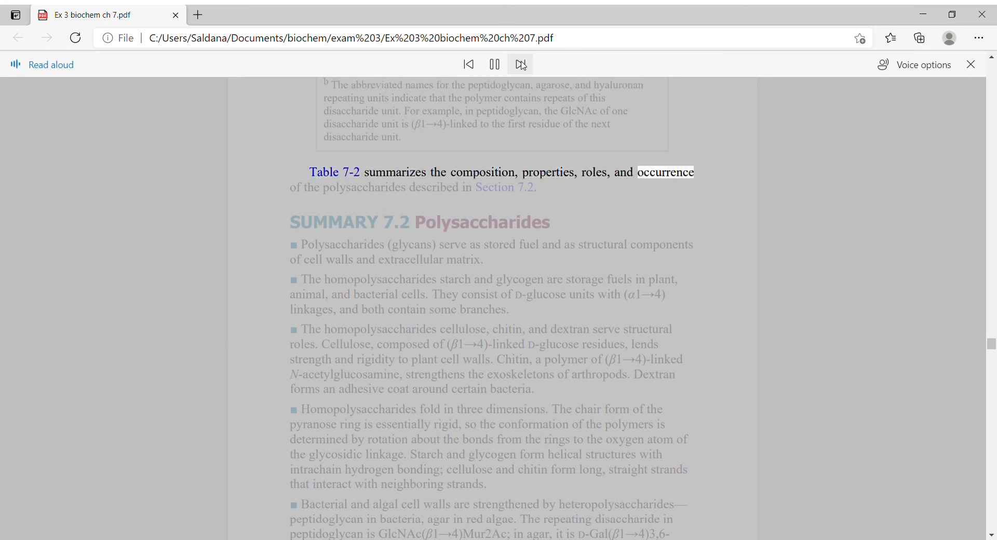
left_click(521, 63)
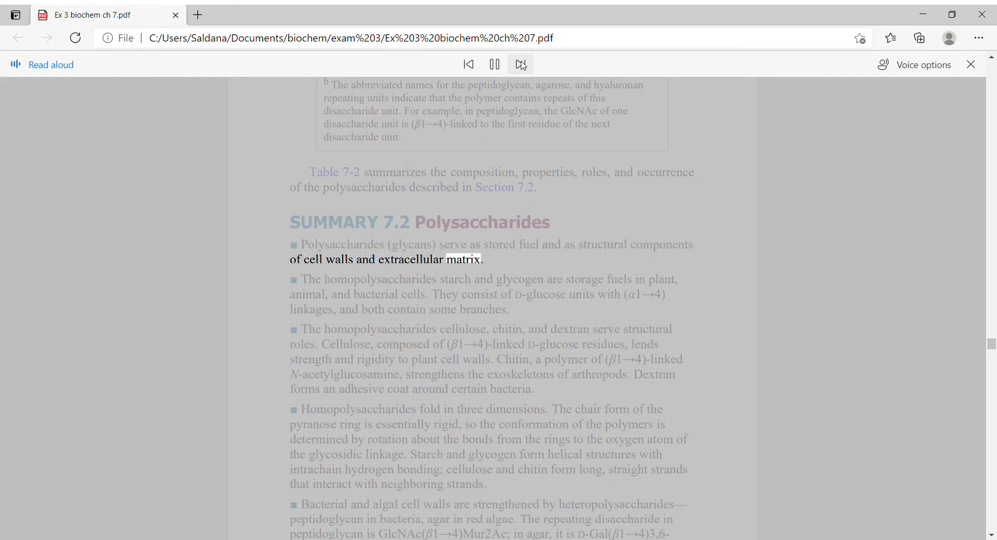
left_click(520, 63)
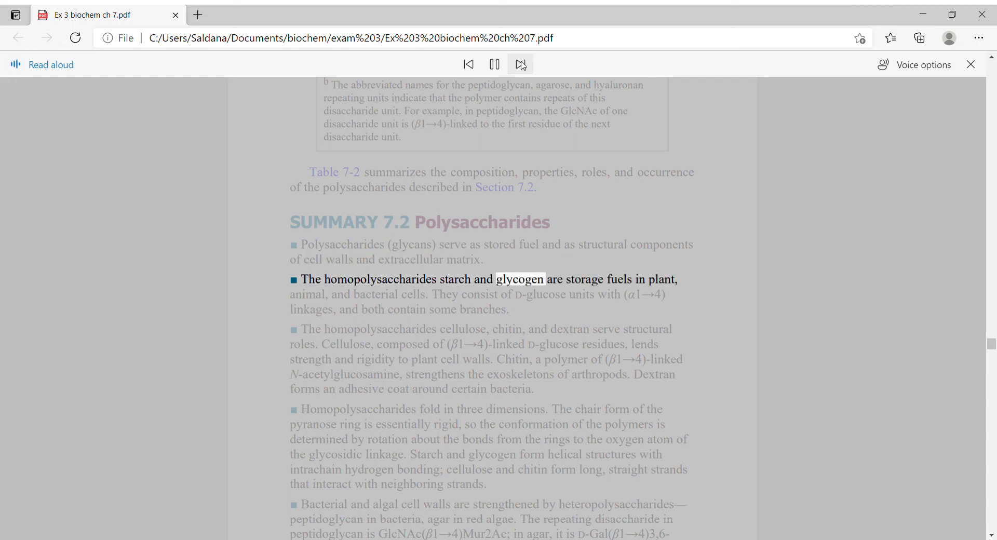
left_click(520, 64)
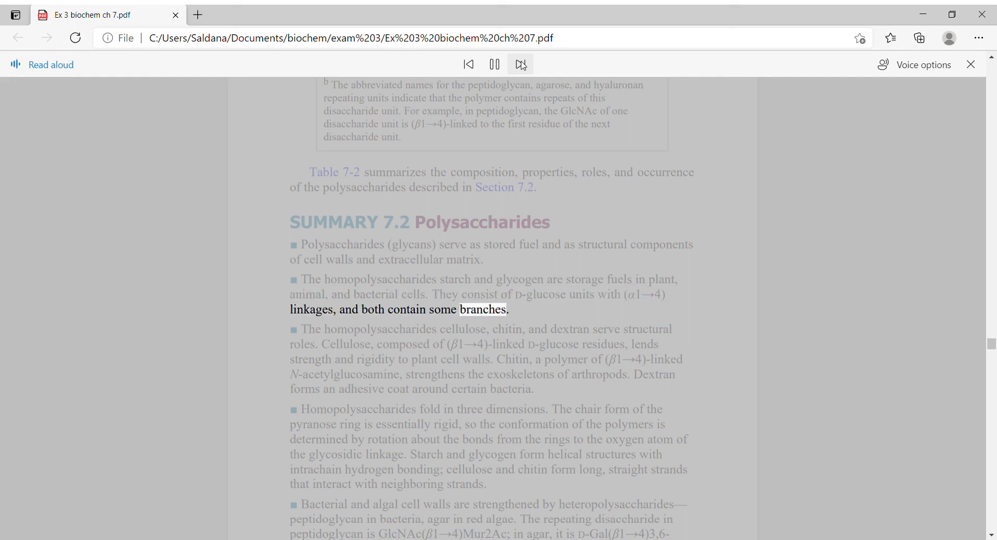
left_click(521, 64)
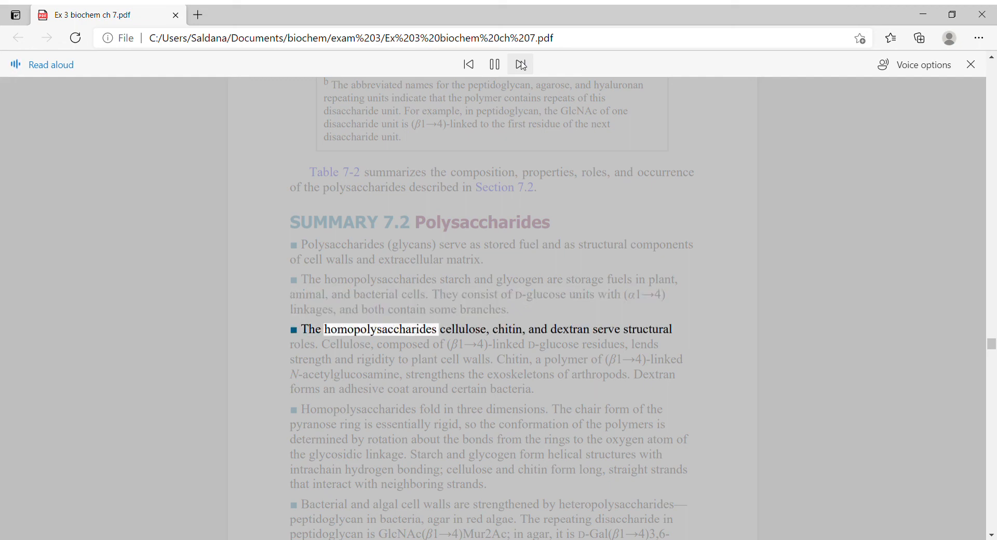
left_click(520, 64)
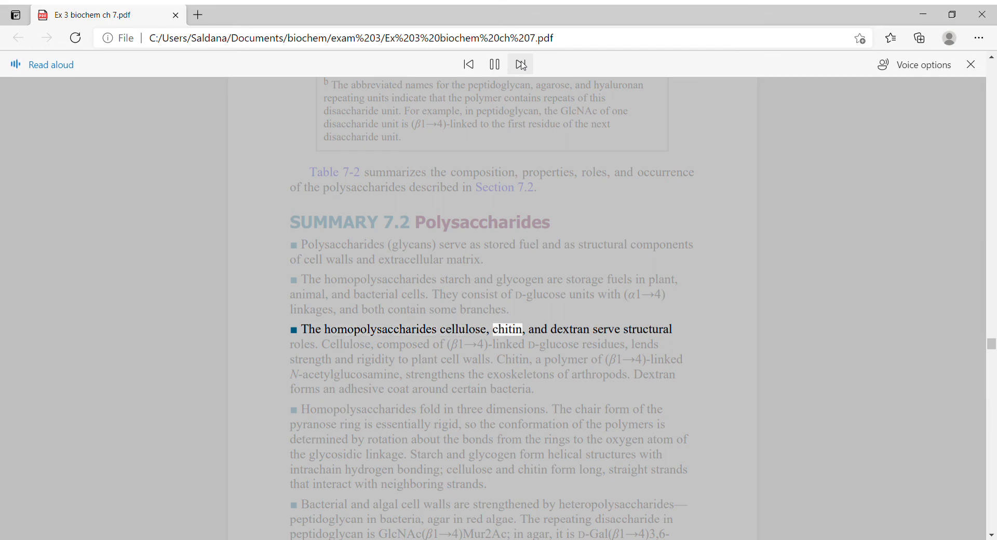
left_click(521, 64)
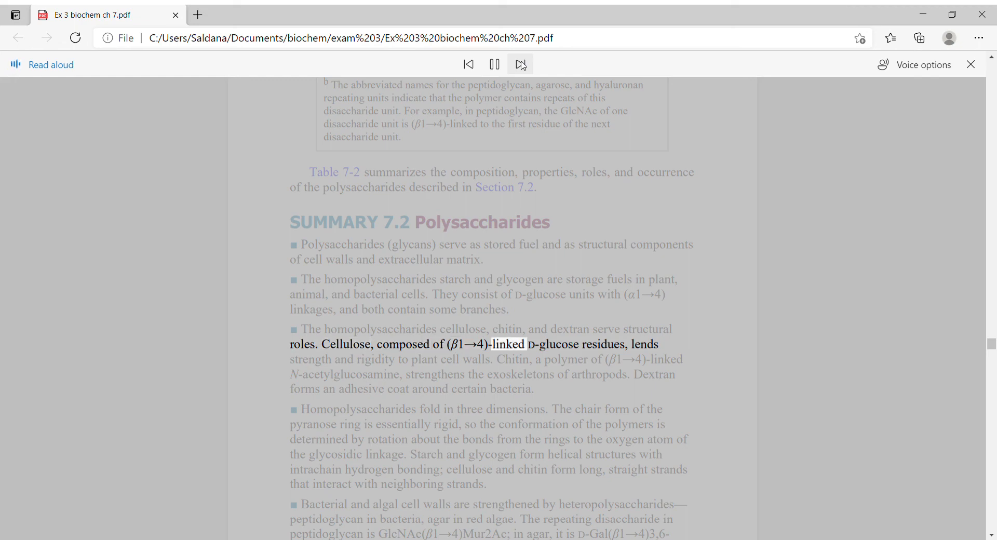
Continue Read Aloud past the folding bullet into the bacterial and algal cell walls bullet.
left_click(519, 63)
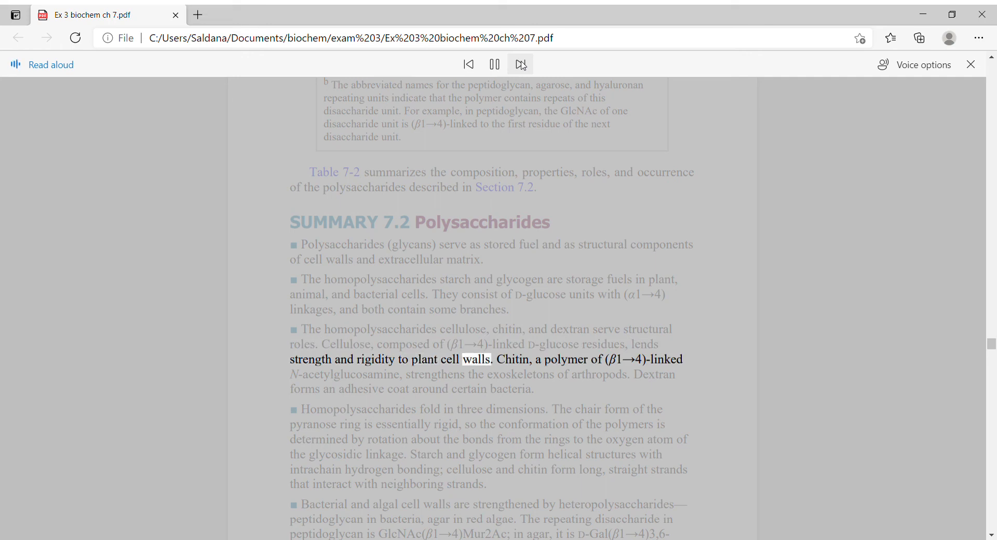
left_click(520, 64)
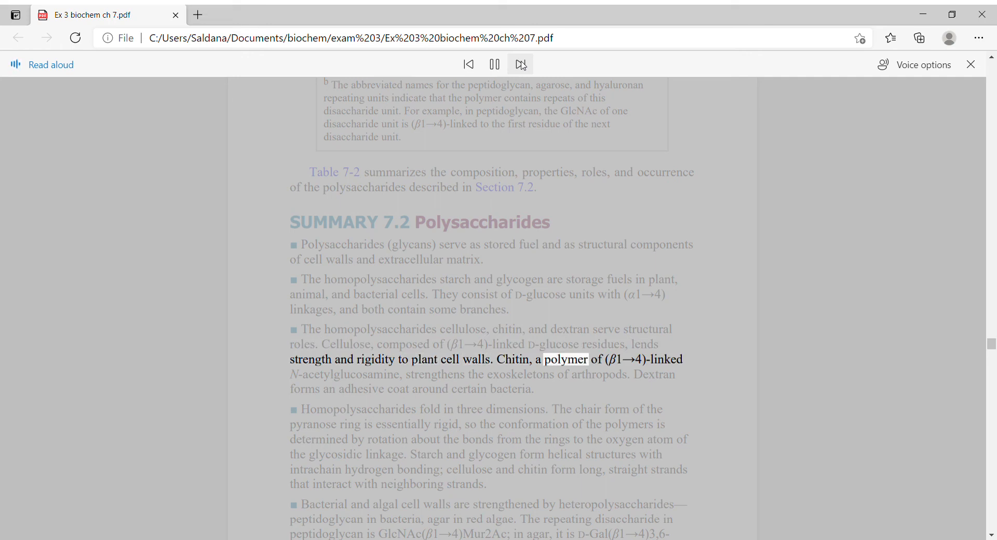
left_click(520, 63)
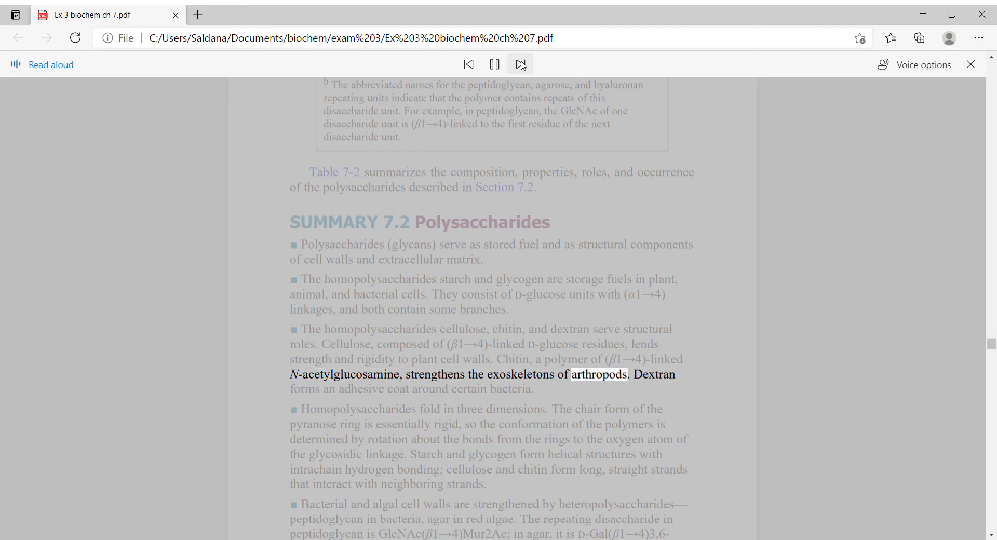
left_click(519, 64)
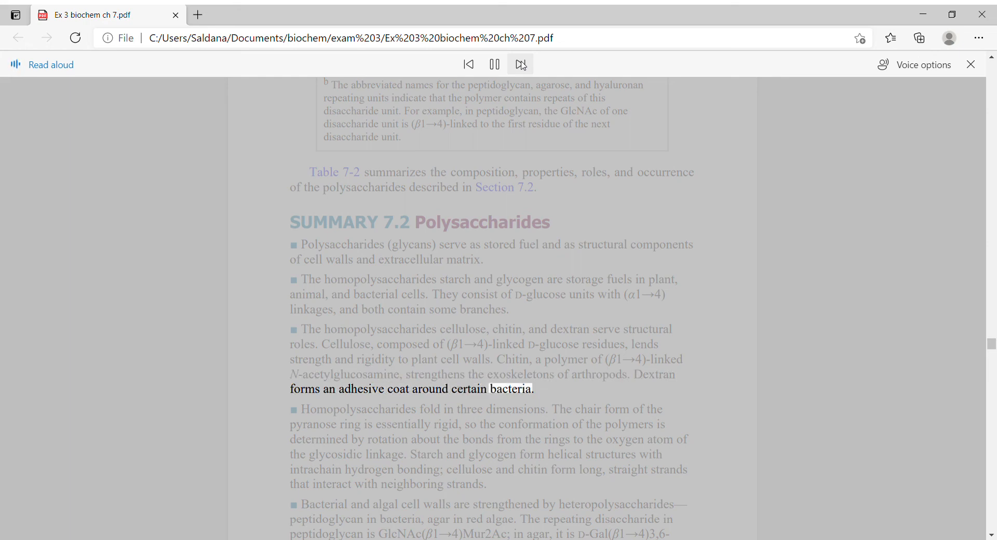
left_click(519, 64)
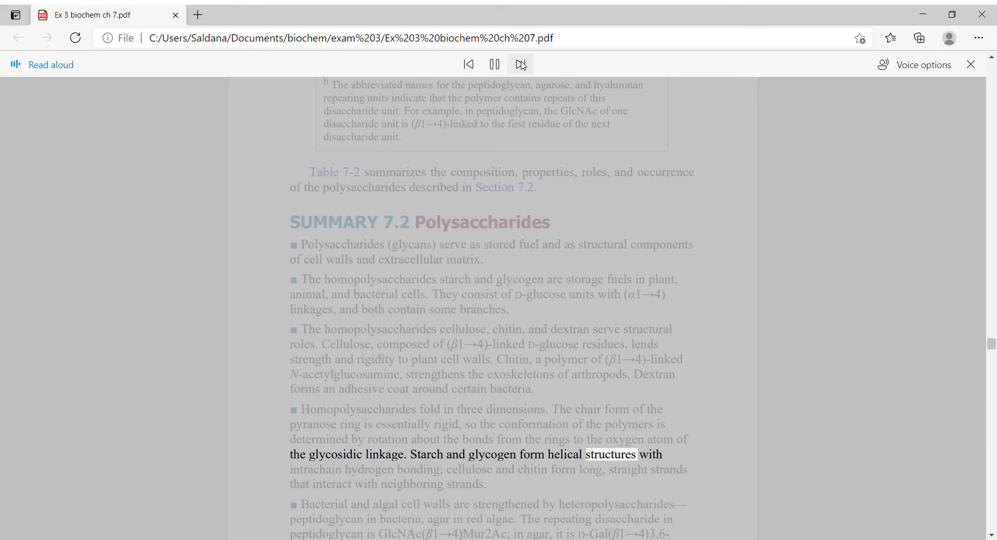
left_click(519, 64)
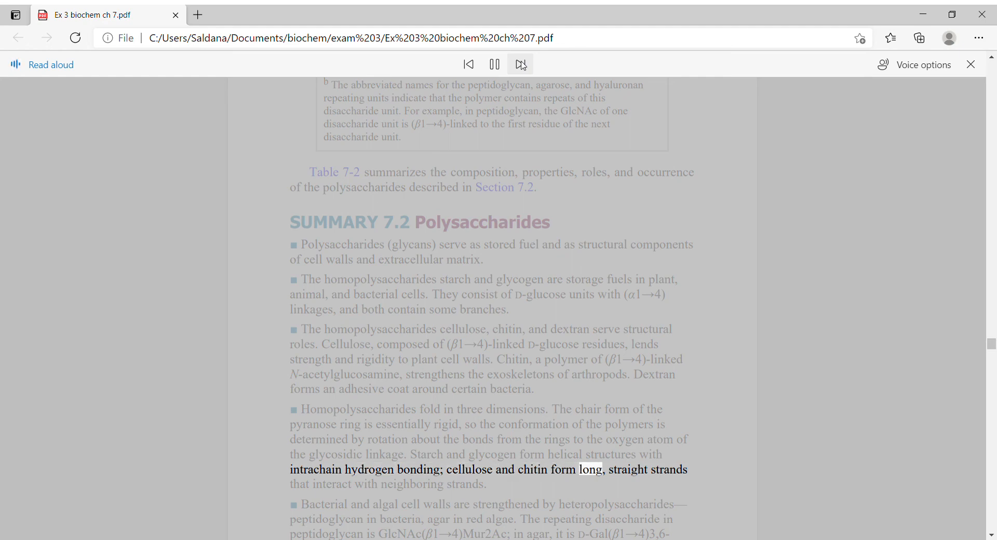
left_click(519, 65)
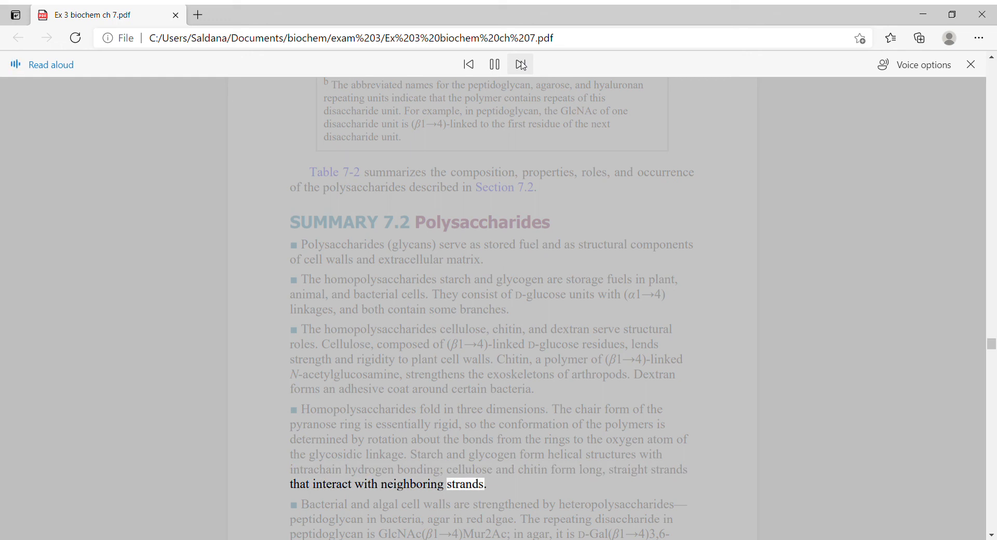
left_click(521, 64)
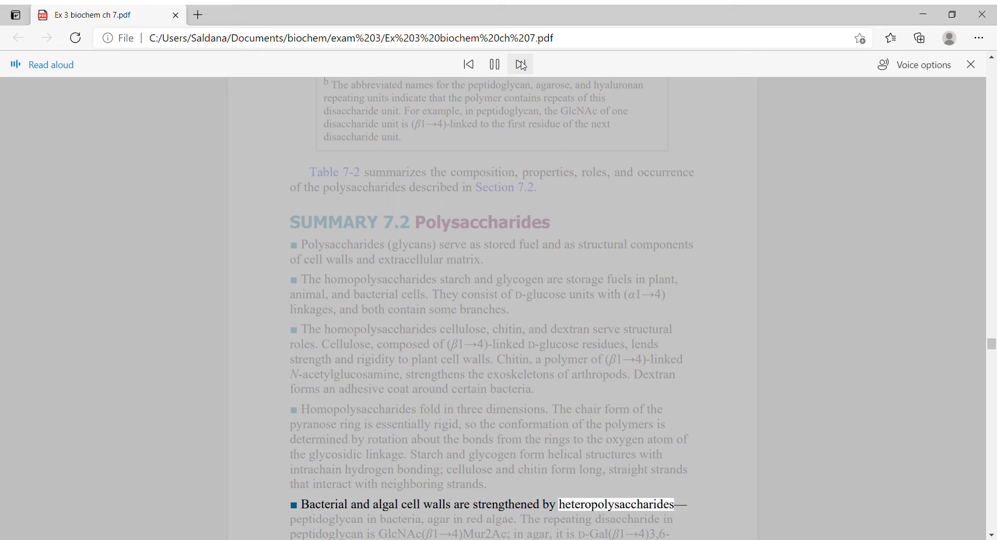
left_click(521, 63)
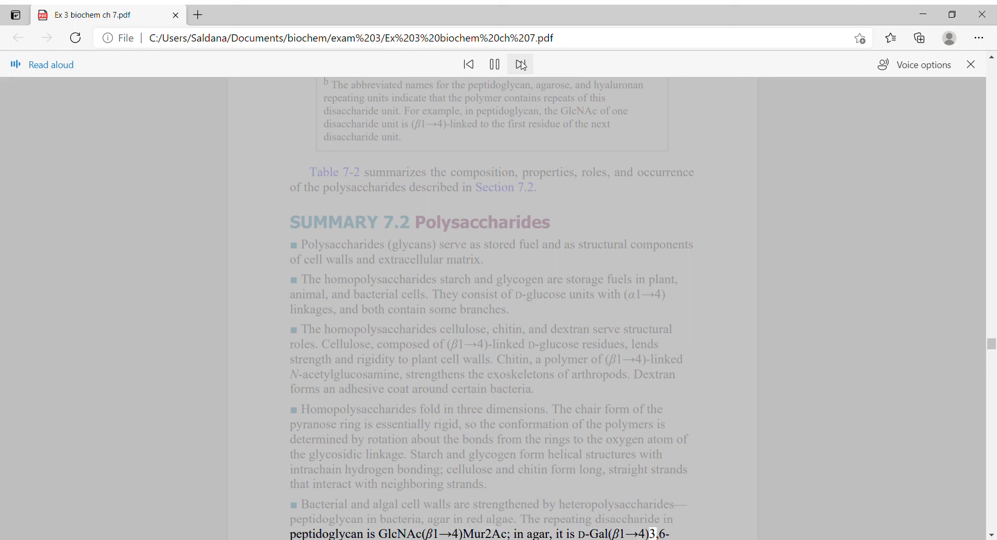
Scroll onward so Read Aloud reads the glycosaminoglycans bullet through 'tensile strength'.
scroll("down", 3)
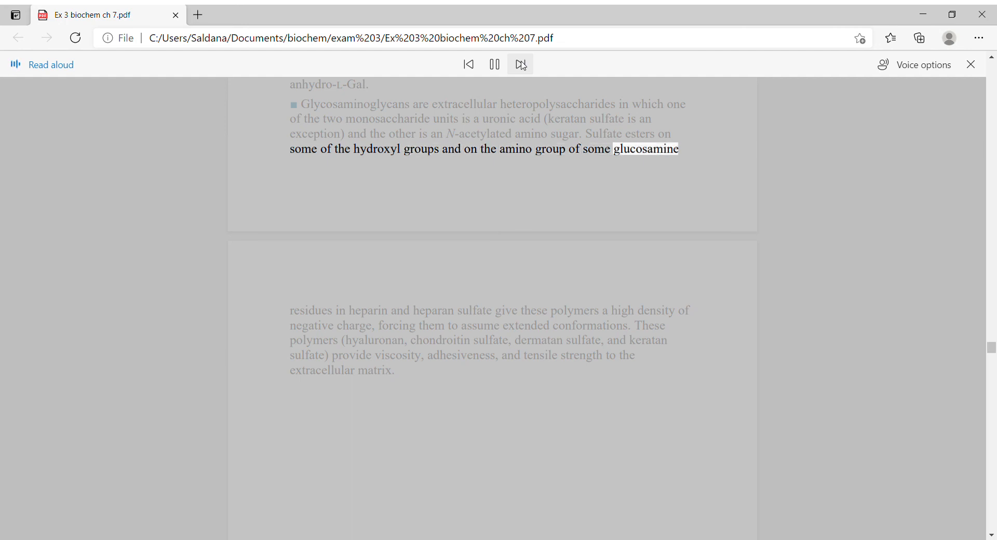
left_click(520, 63)
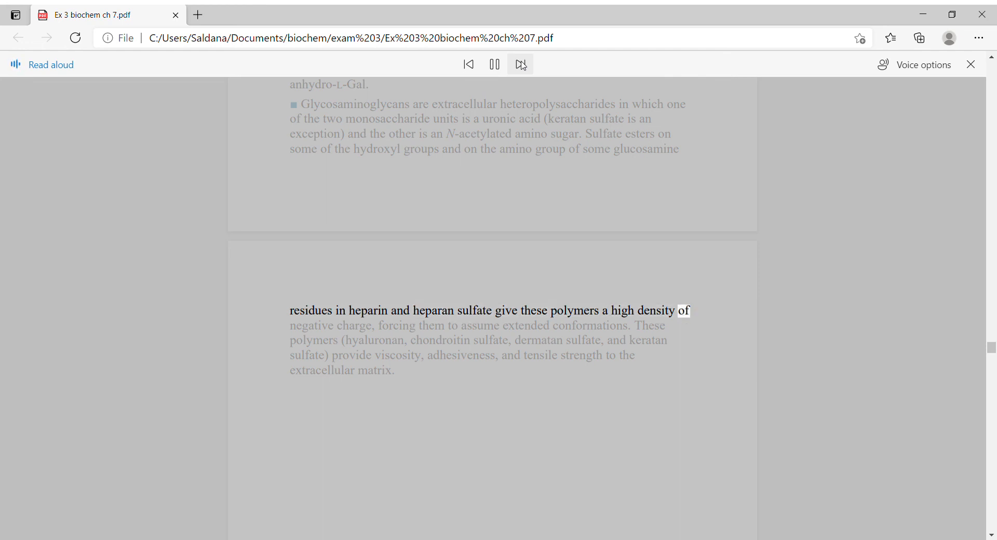
left_click(520, 64)
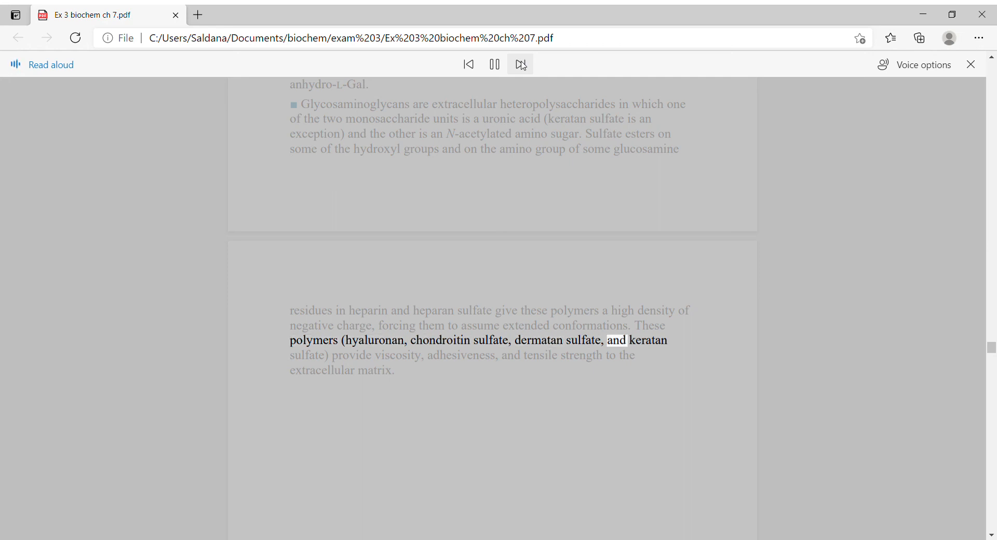
left_click(520, 63)
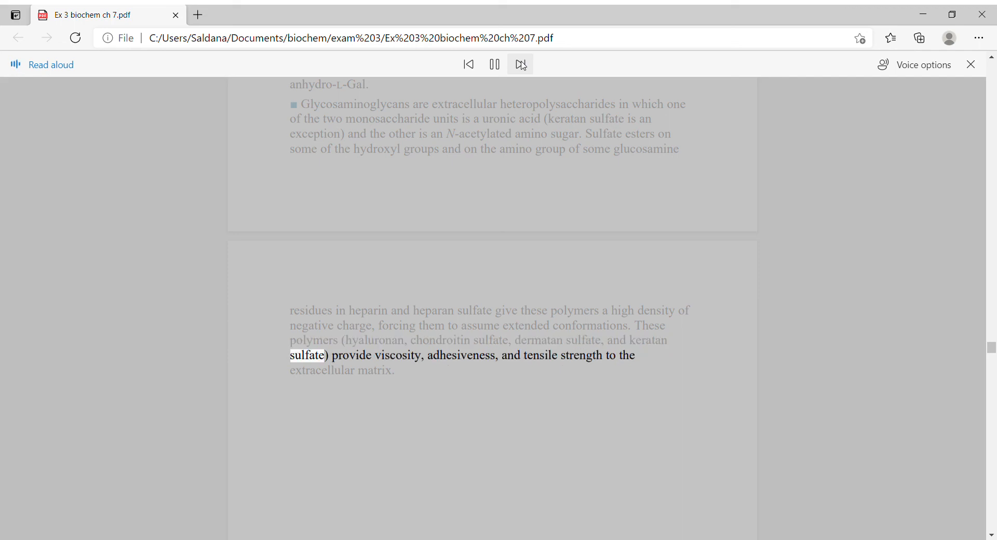